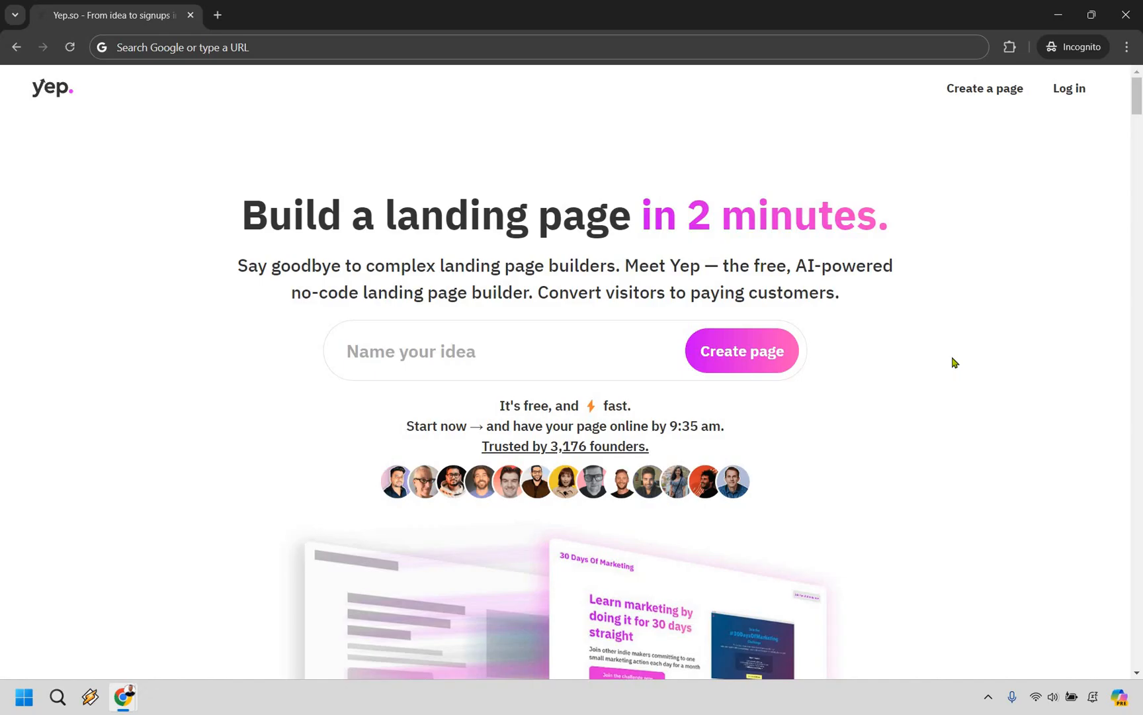
# - Enter 'The AI Content Multiplier' as the page idea and start creating the page
pyautogui.write('The AI Content Multiplier')
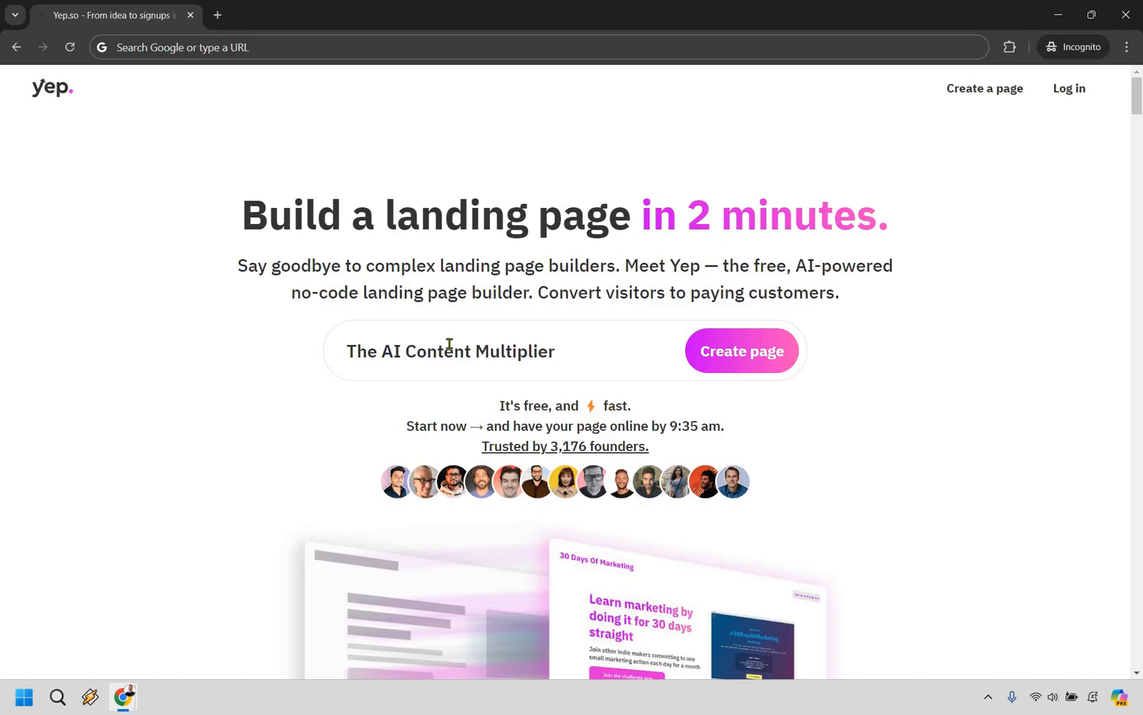
pyautogui.moveTo(741, 283)
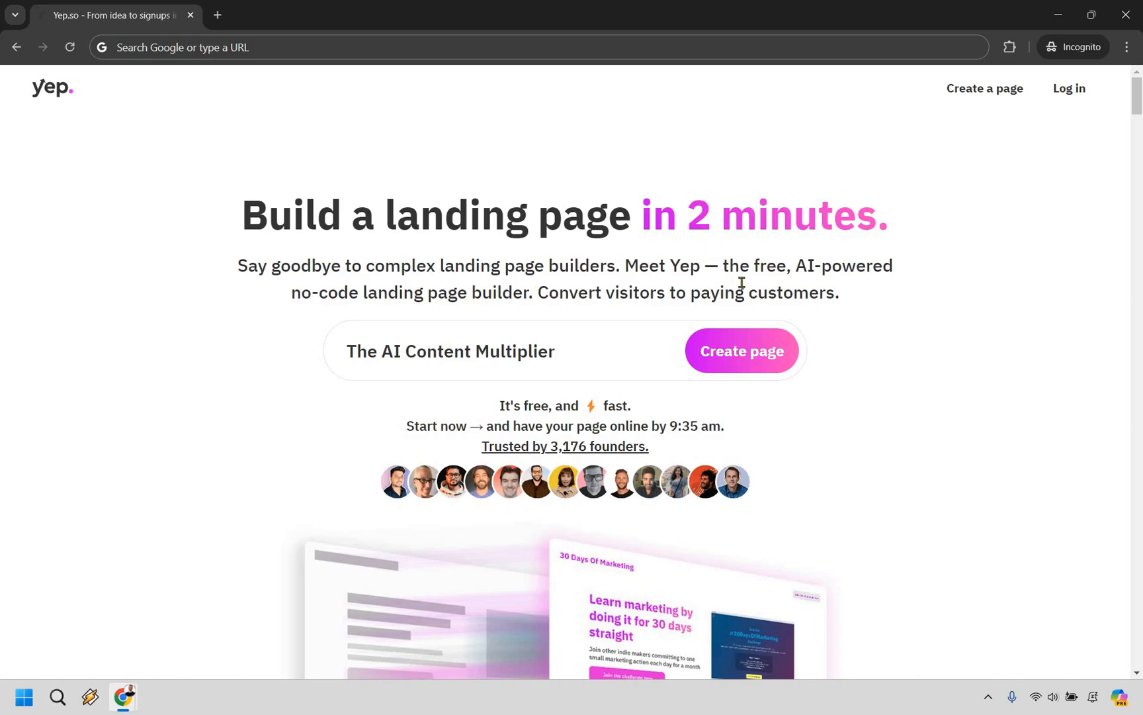
pyautogui.click(739, 351)
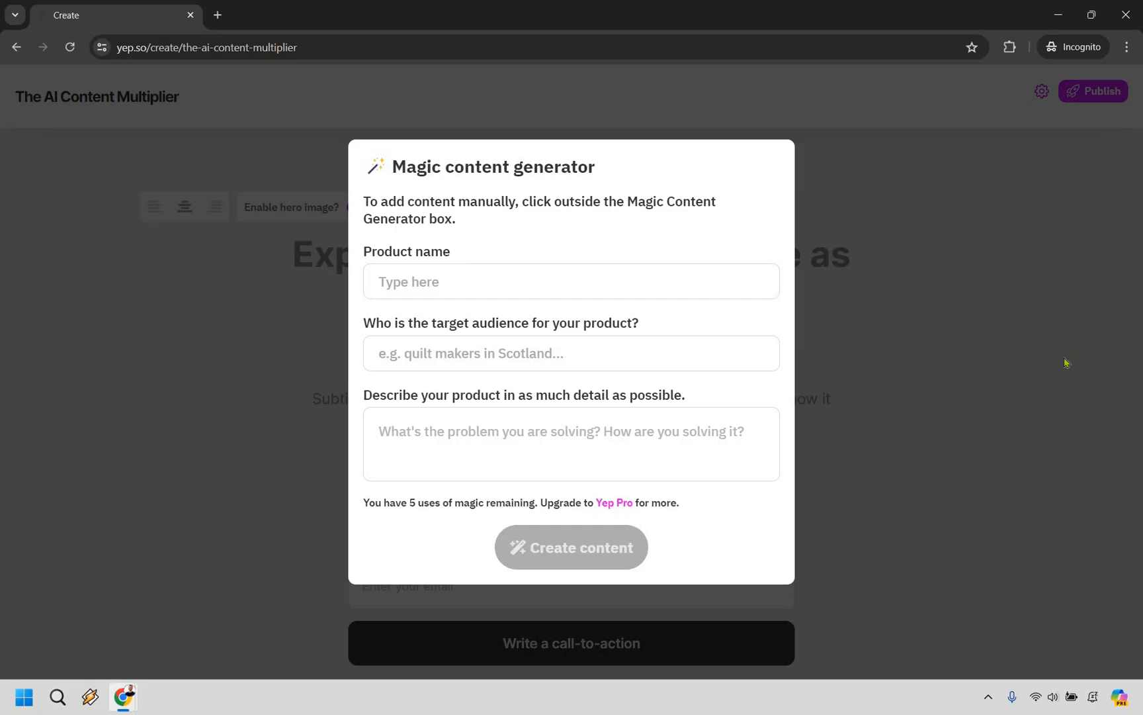
pyautogui.moveTo(310, 306)
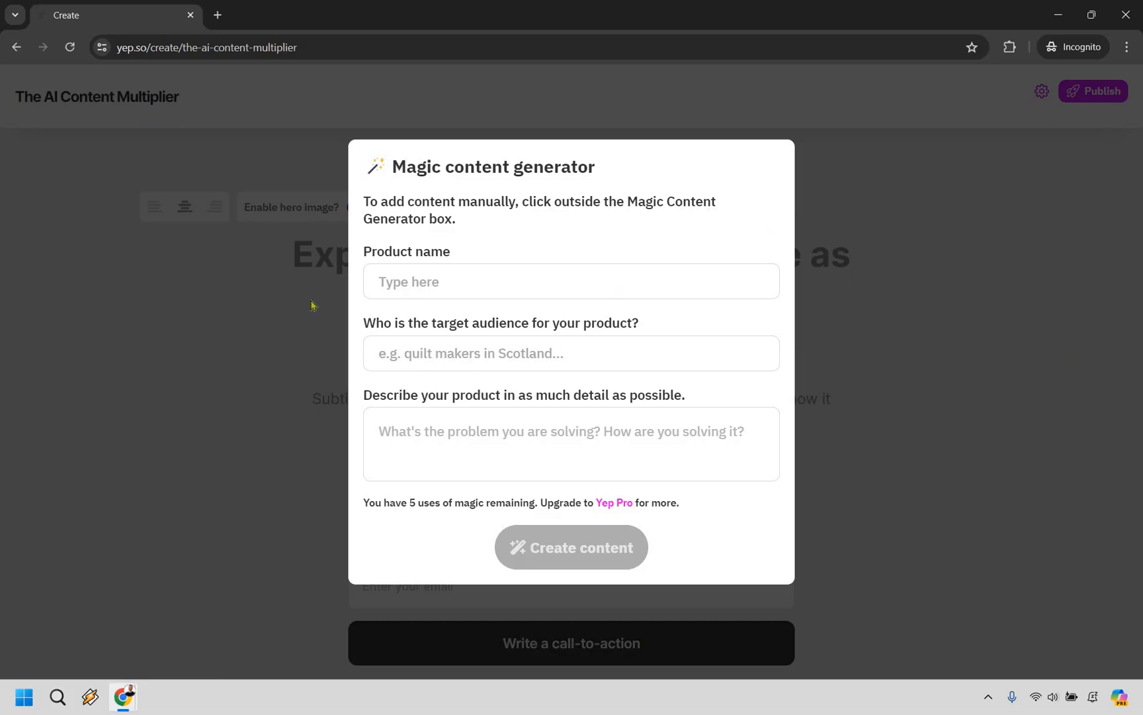
pyautogui.moveTo(505, 280)
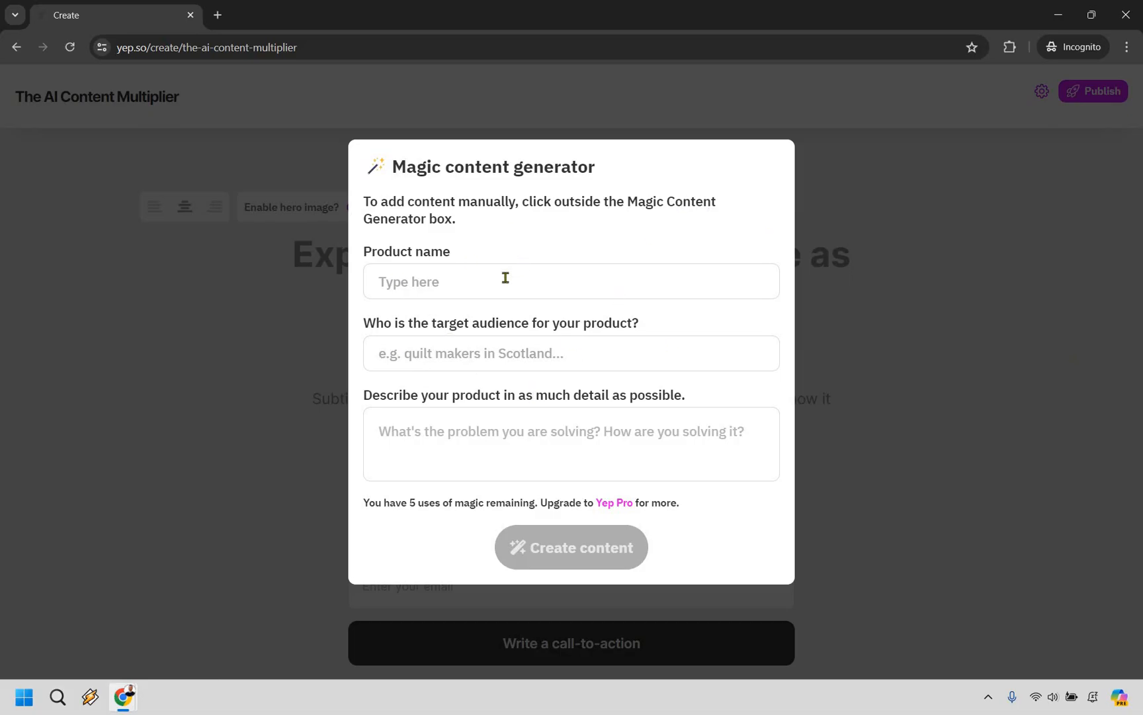
# - Fill the product name 'The AI Content Multiplier' and target audience 'Digital marketers'
pyautogui.write('T')
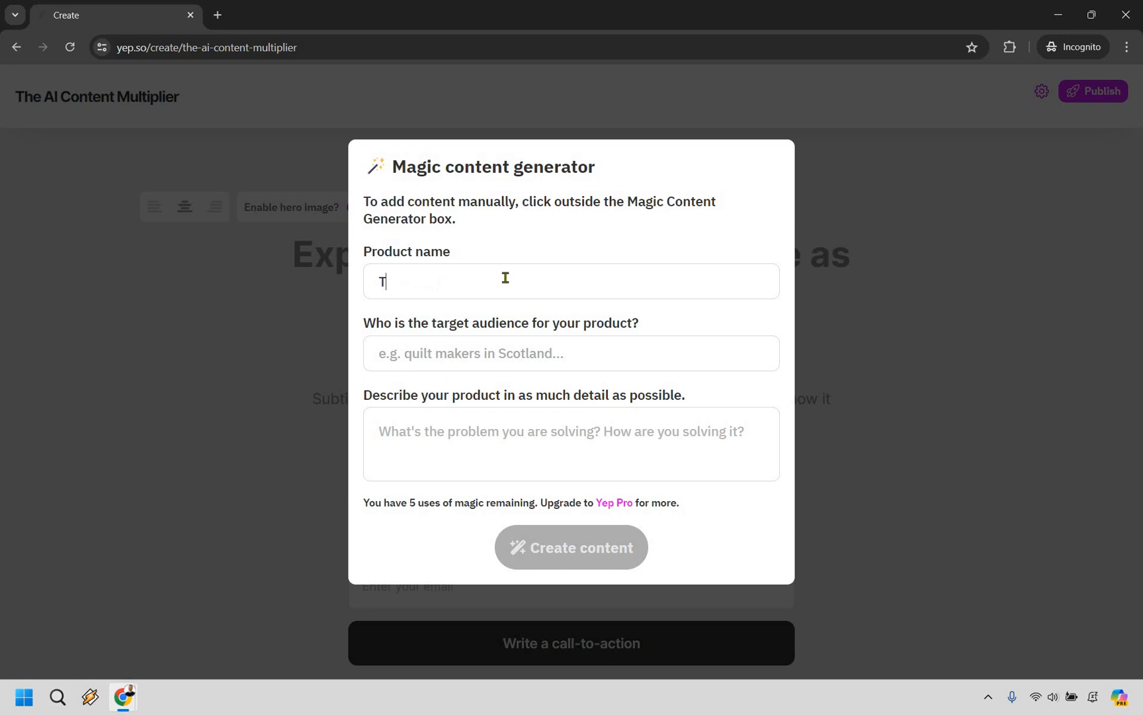
pyautogui.write('he AI Conten')
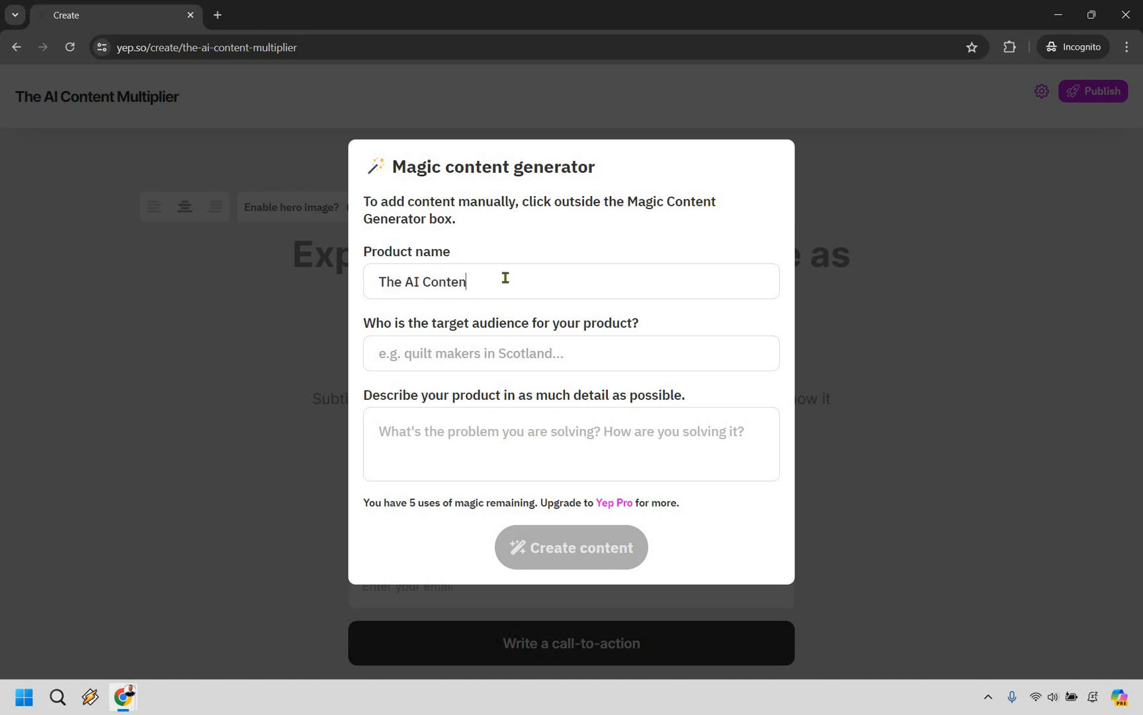
pyautogui.write('t Multiplier')
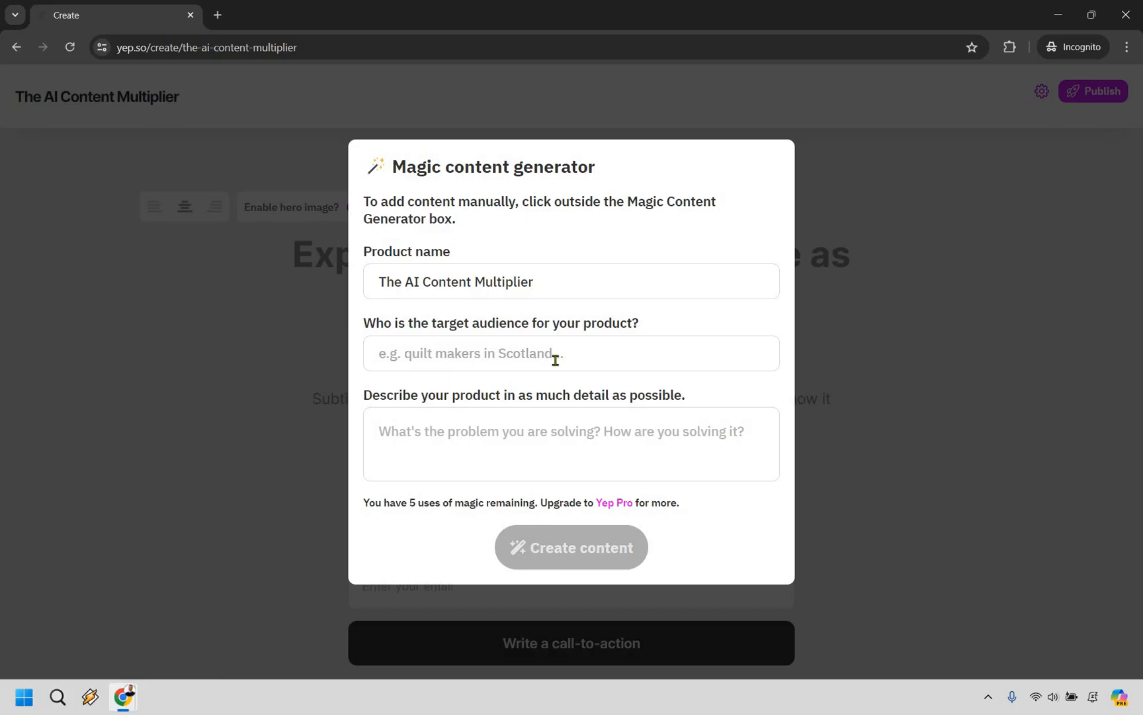
pyautogui.write('Digital mar')
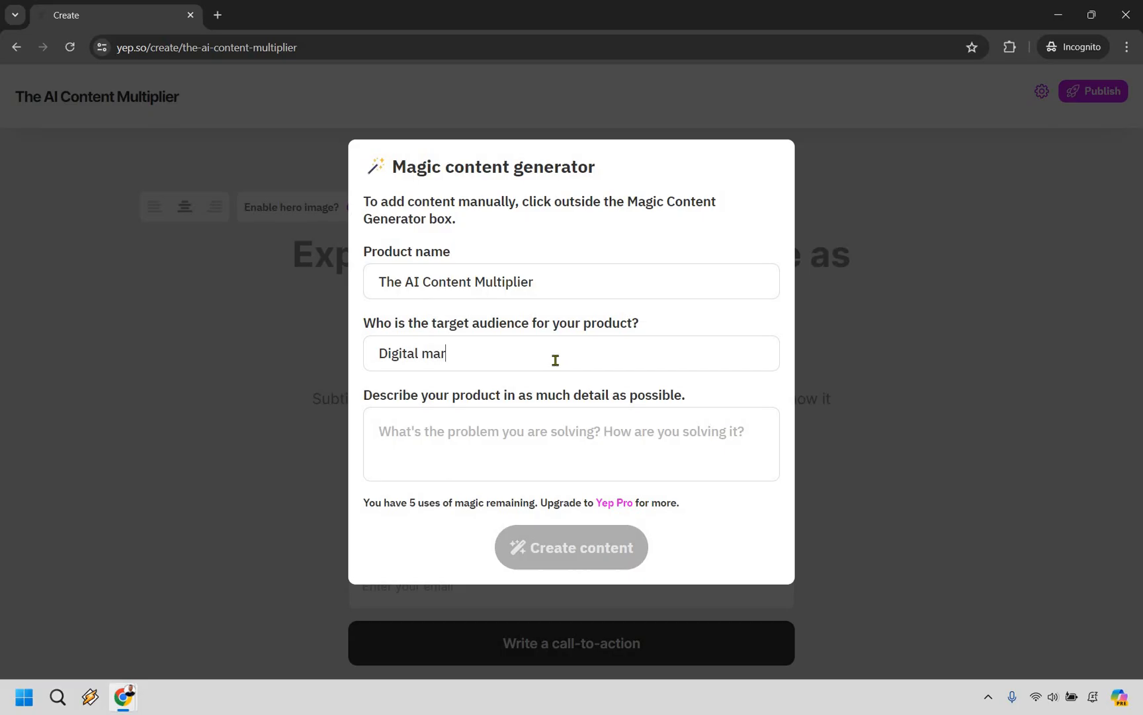
pyautogui.write('keters')
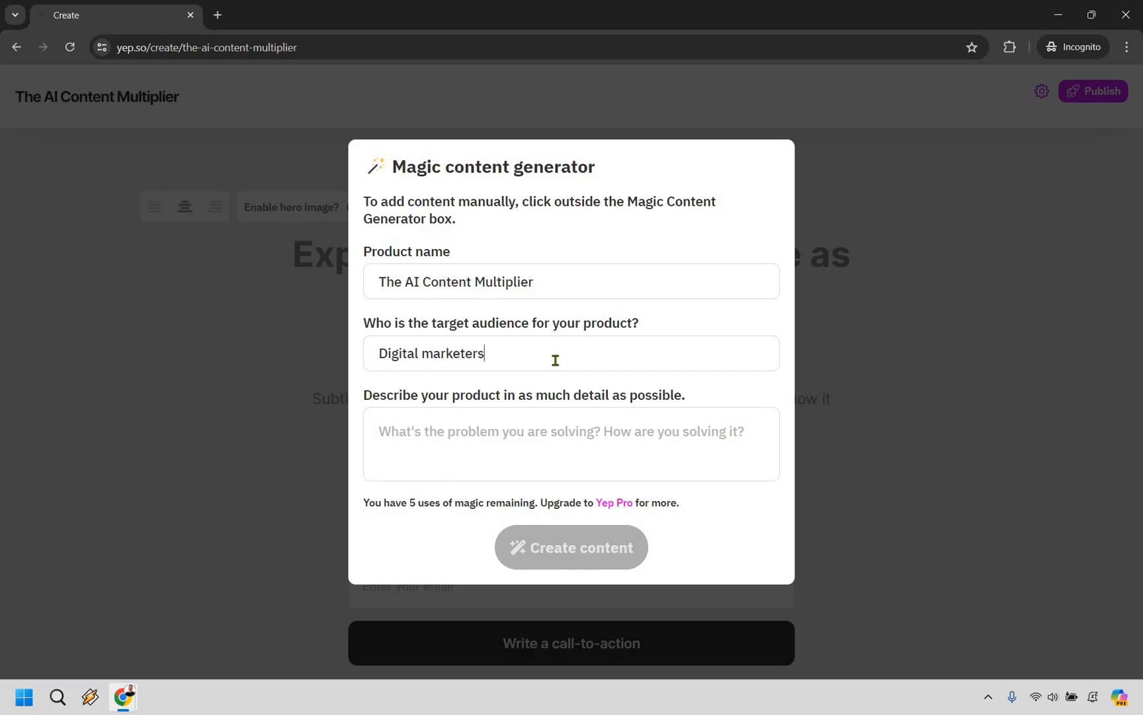
pyautogui.moveTo(539, 447)
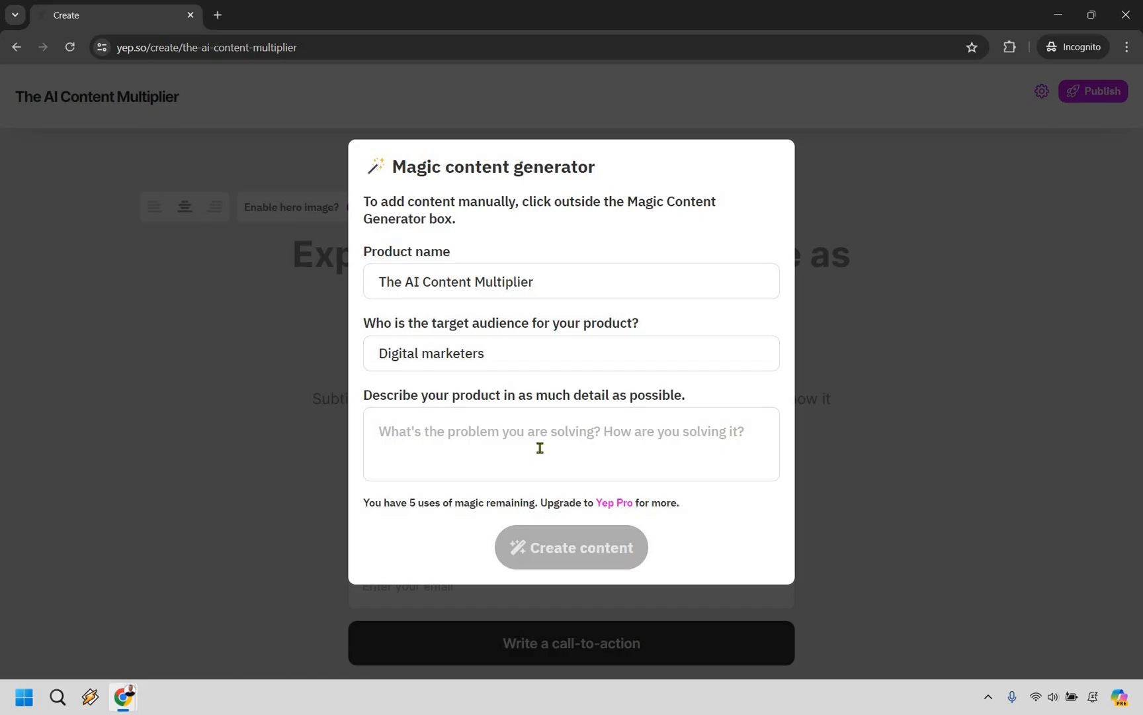
# - Describe the product for digital marketers and generate the page content from these details
pyautogui.write('The AI Content Multiplier allows digital marketers to create one fine-tuned piece of content, and then have it automatically sent to ever popular social media platform, saving time, and generating significantly more traffic.')
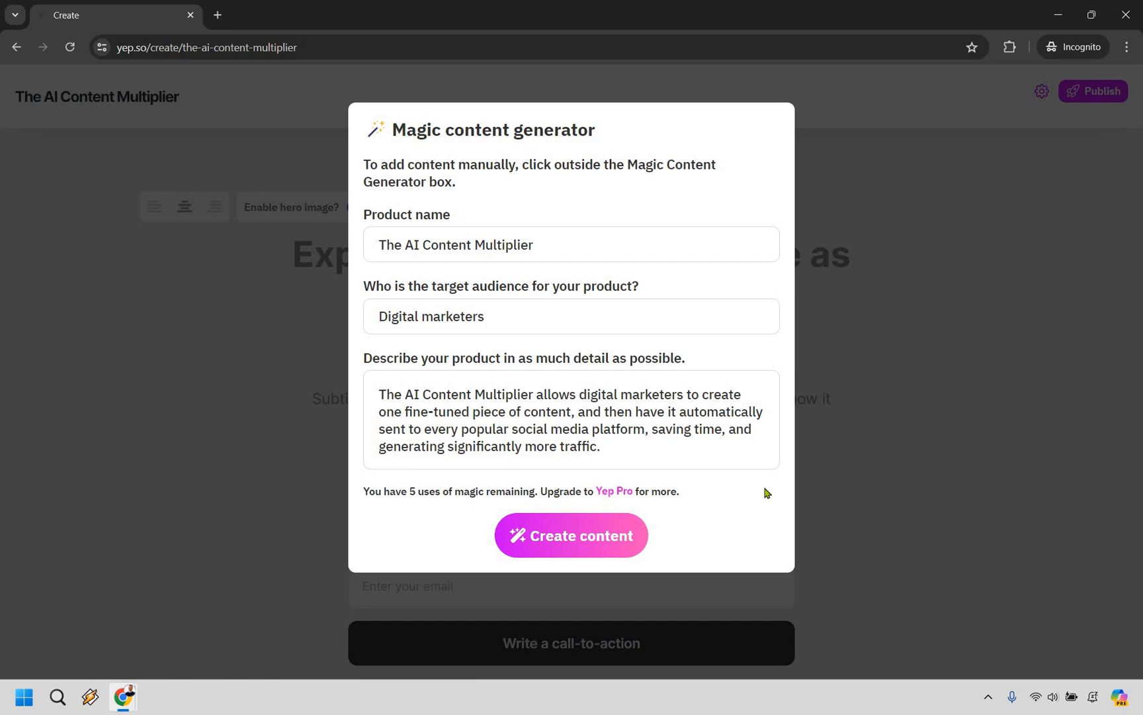
pyautogui.click(456, 429)
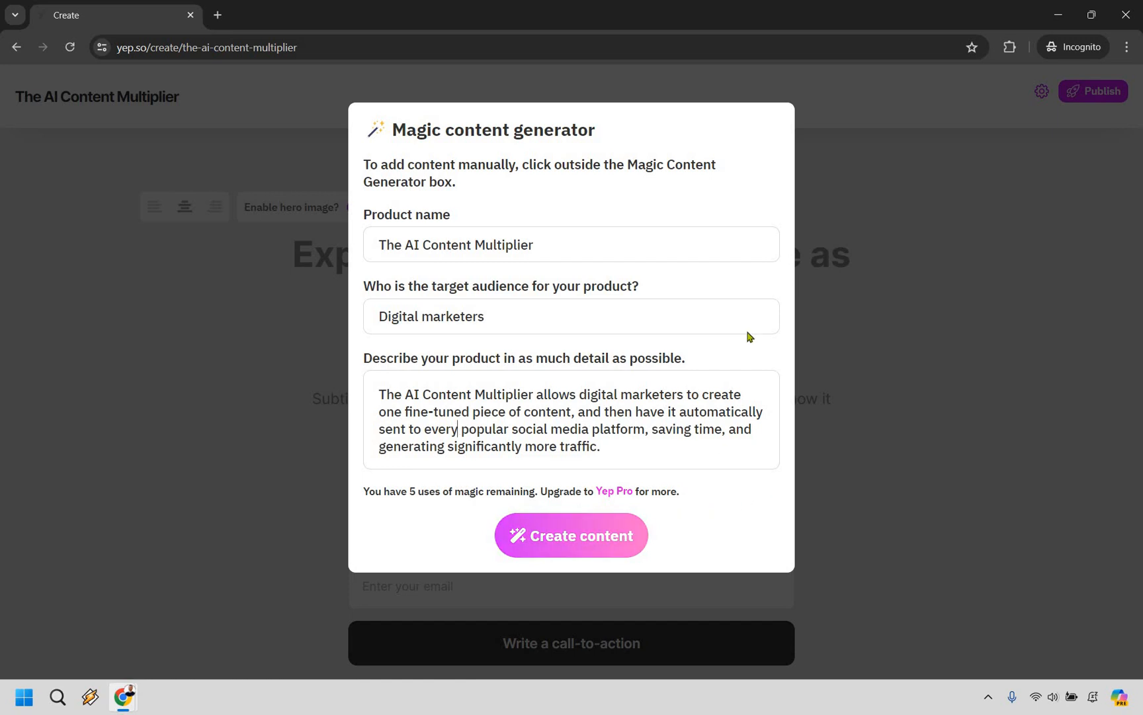
pyautogui.click(571, 534)
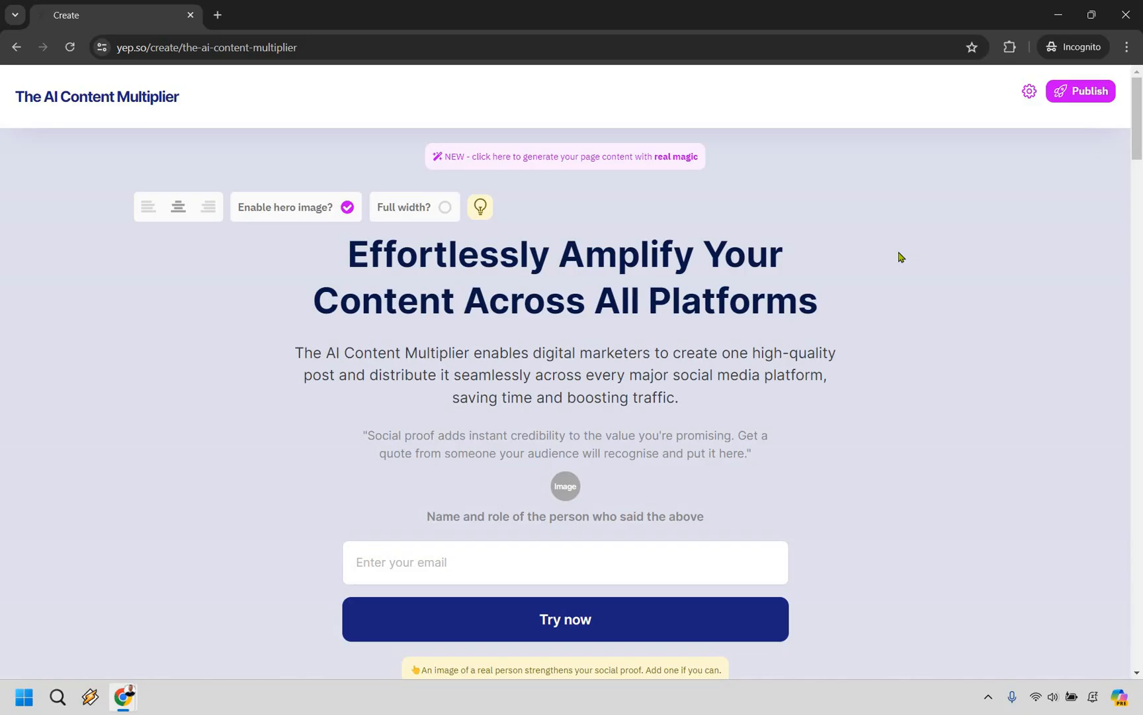
pyautogui.moveTo(889, 305)
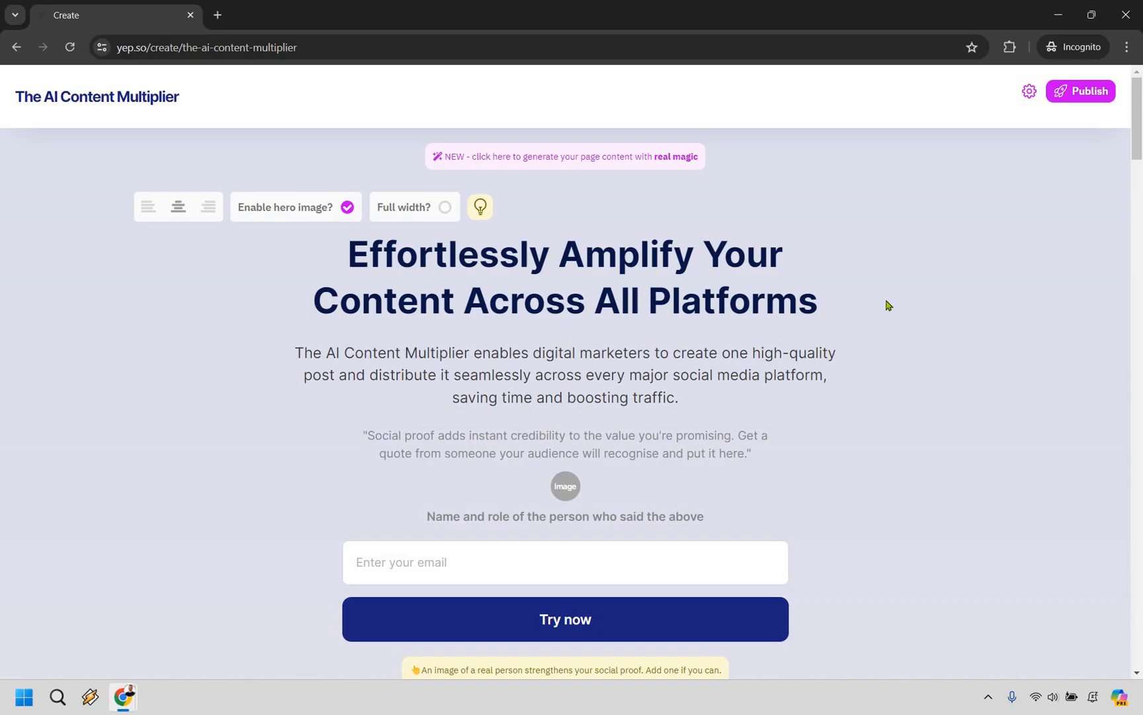
pyautogui.moveTo(739, 430)
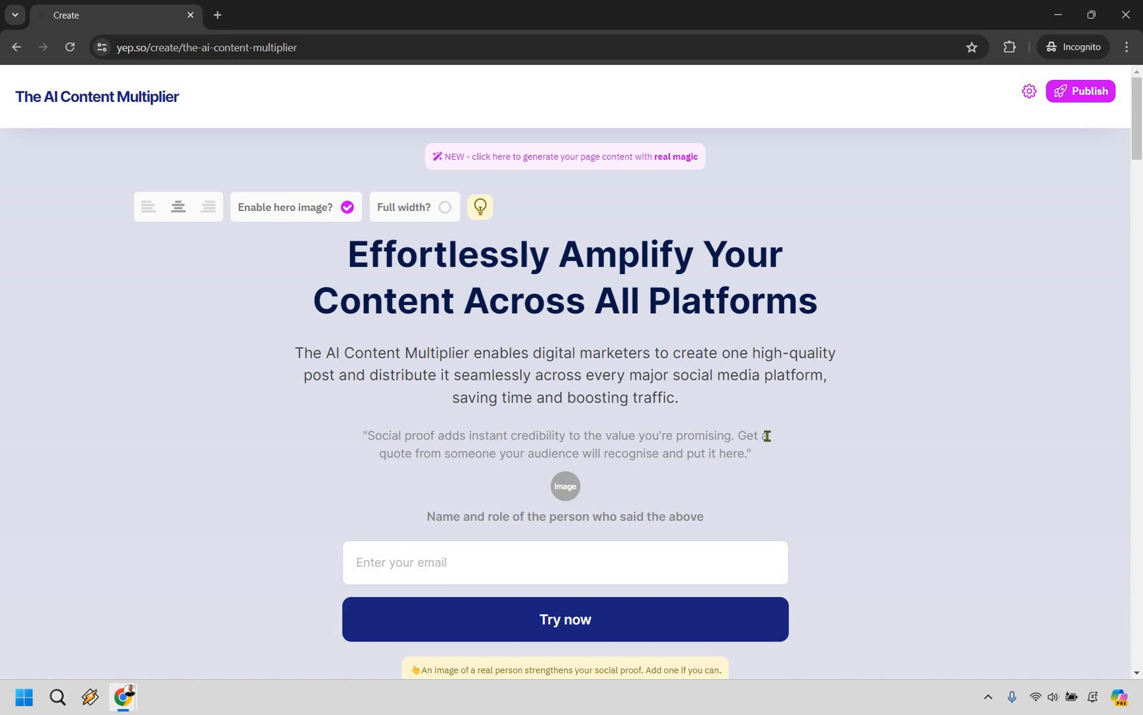
pyautogui.moveTo(841, 365)
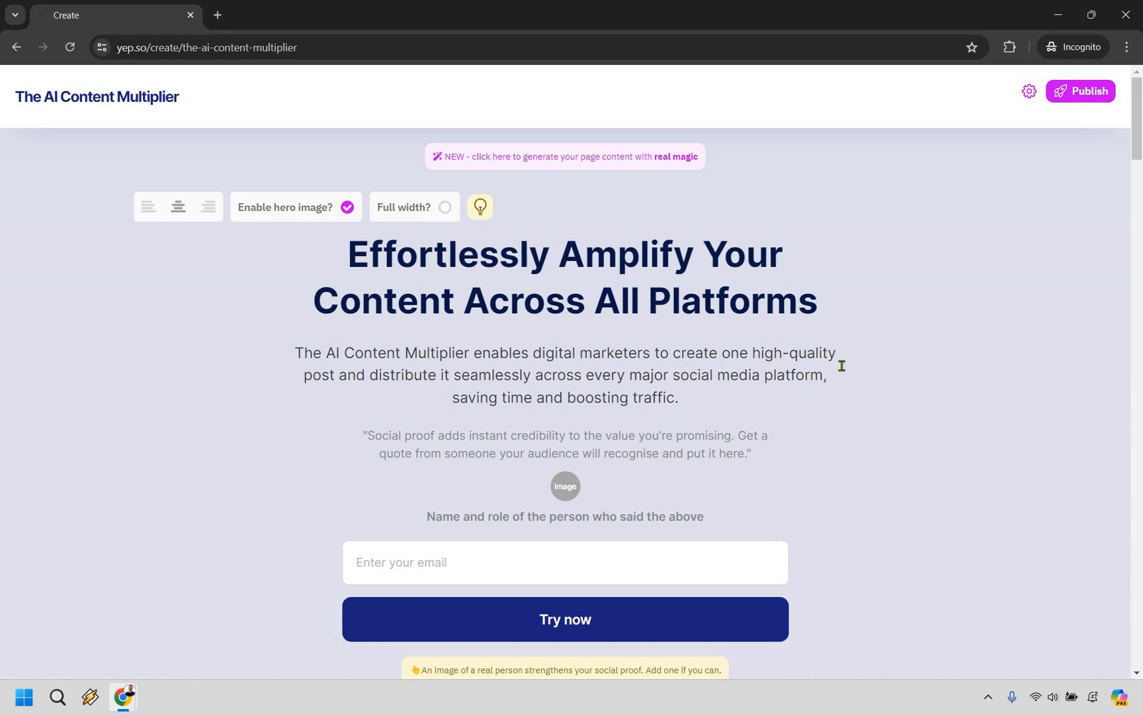
pyautogui.scroll(-3)
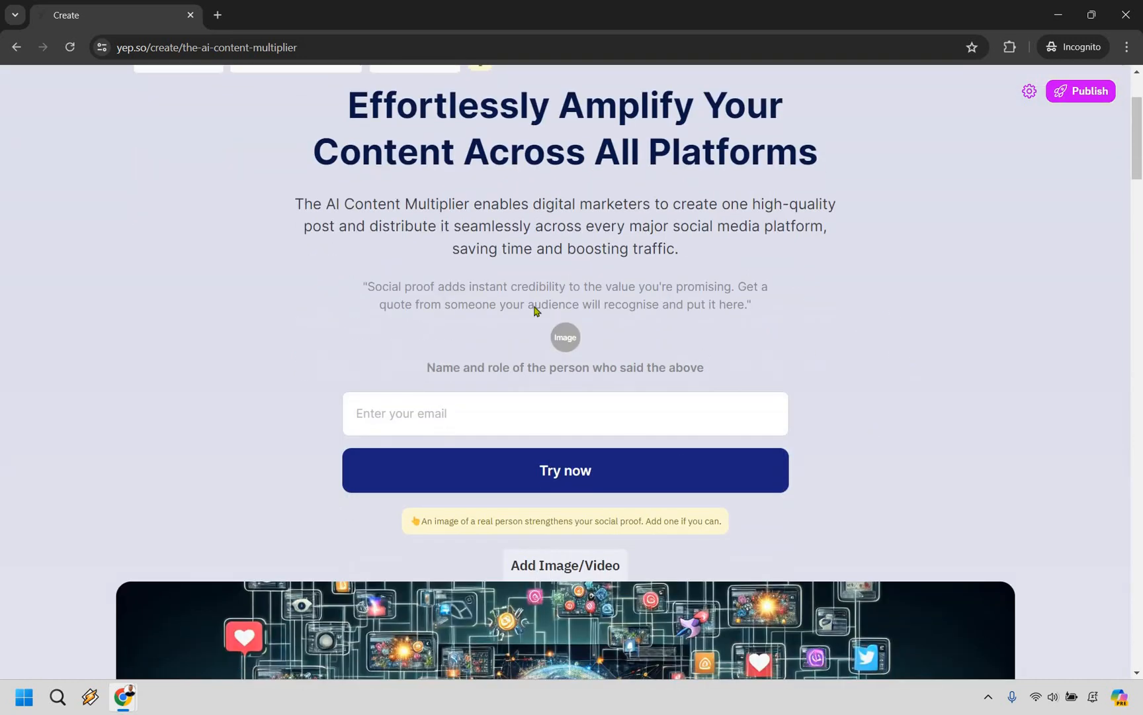
pyautogui.moveTo(903, 244)
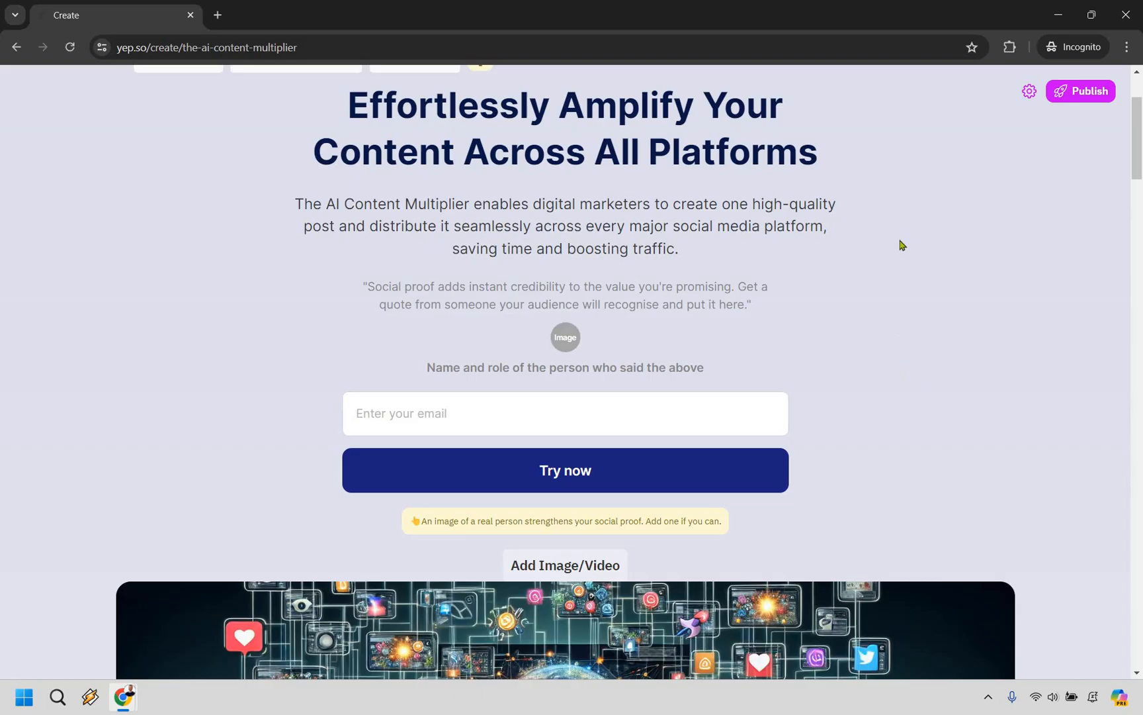
pyautogui.scroll(-3)
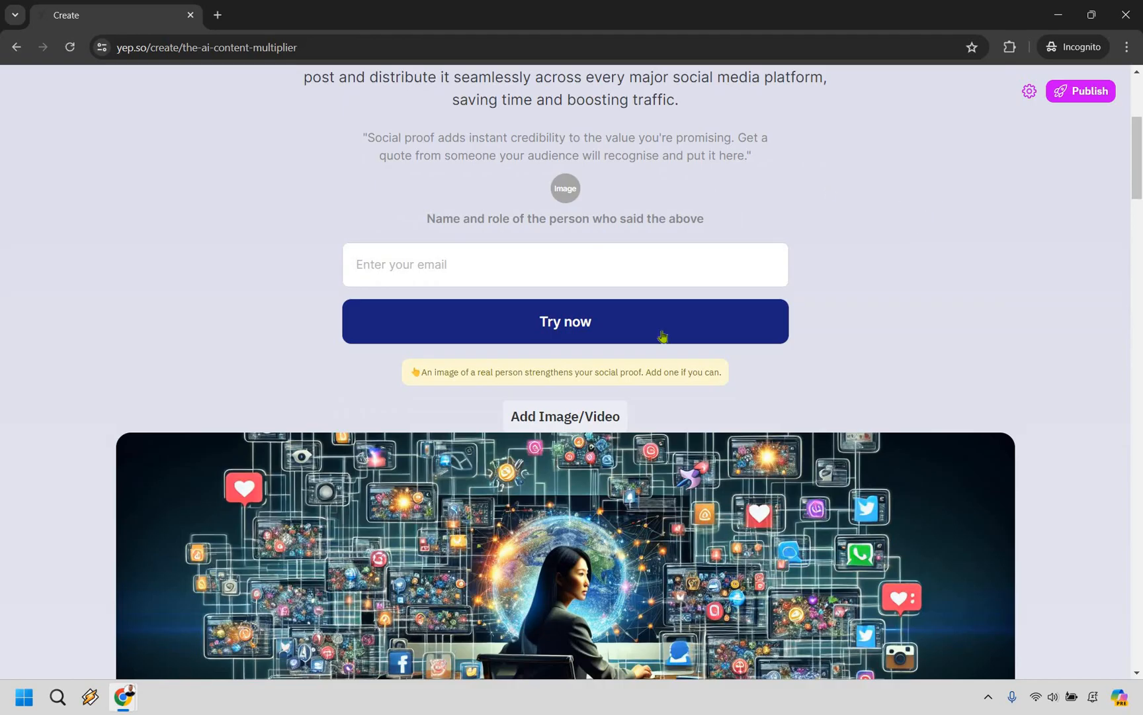
pyautogui.scroll(-3)
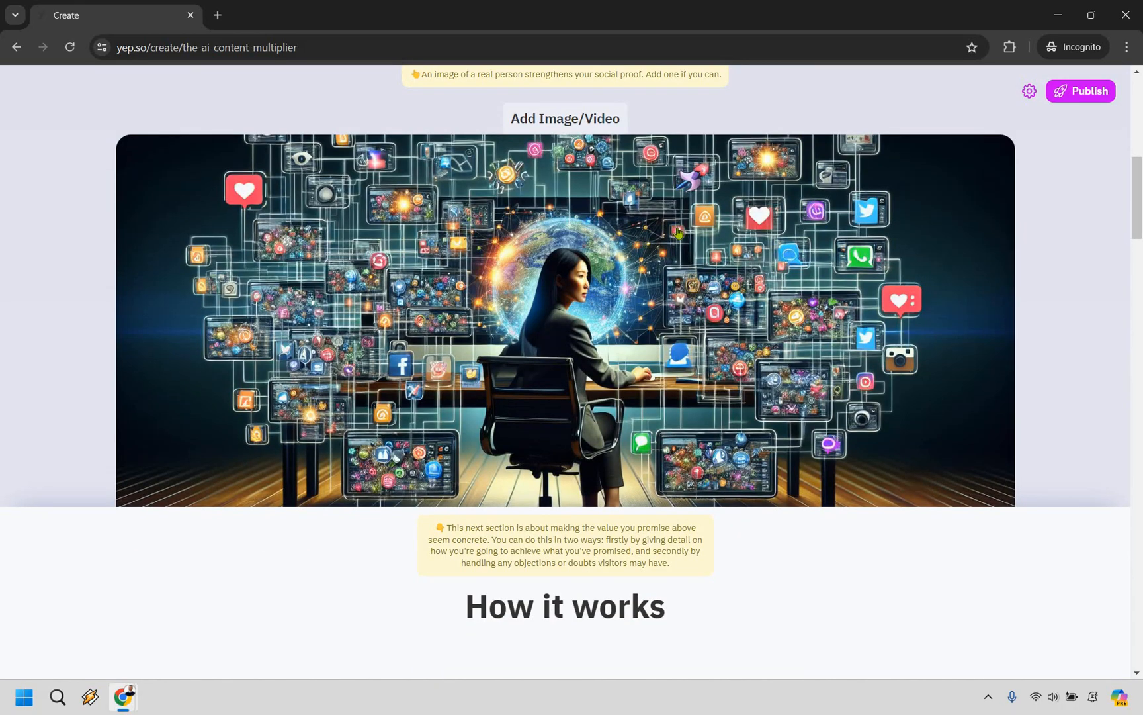
pyautogui.scroll(-3)
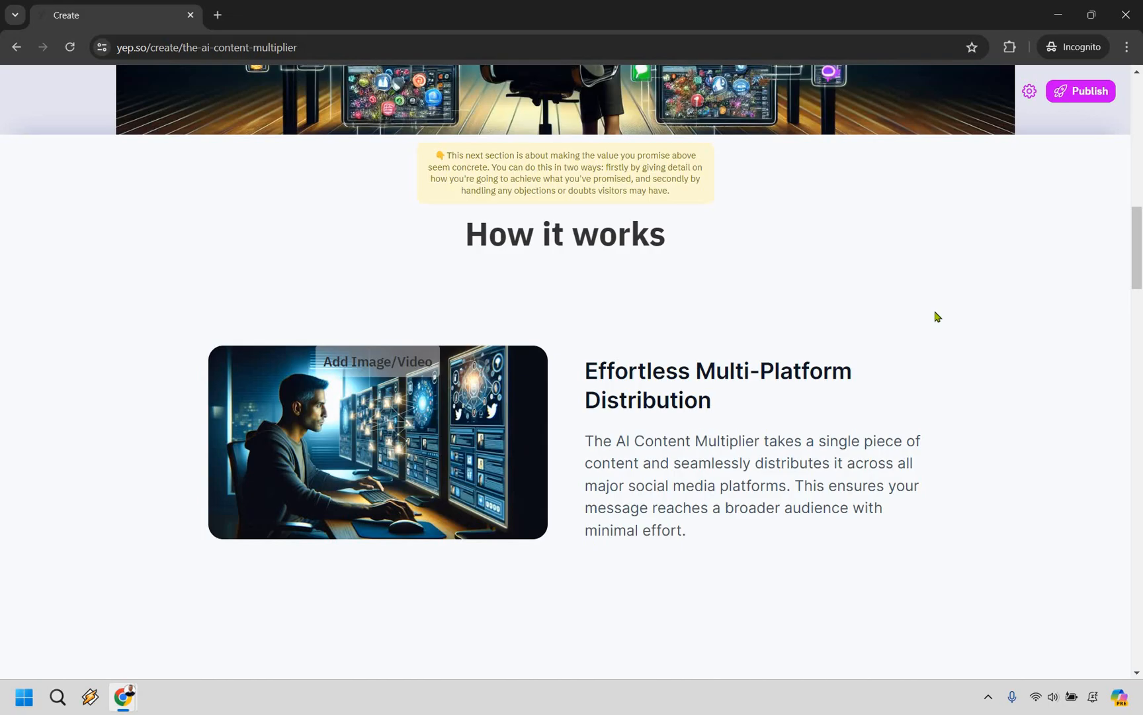
pyautogui.moveTo(953, 317)
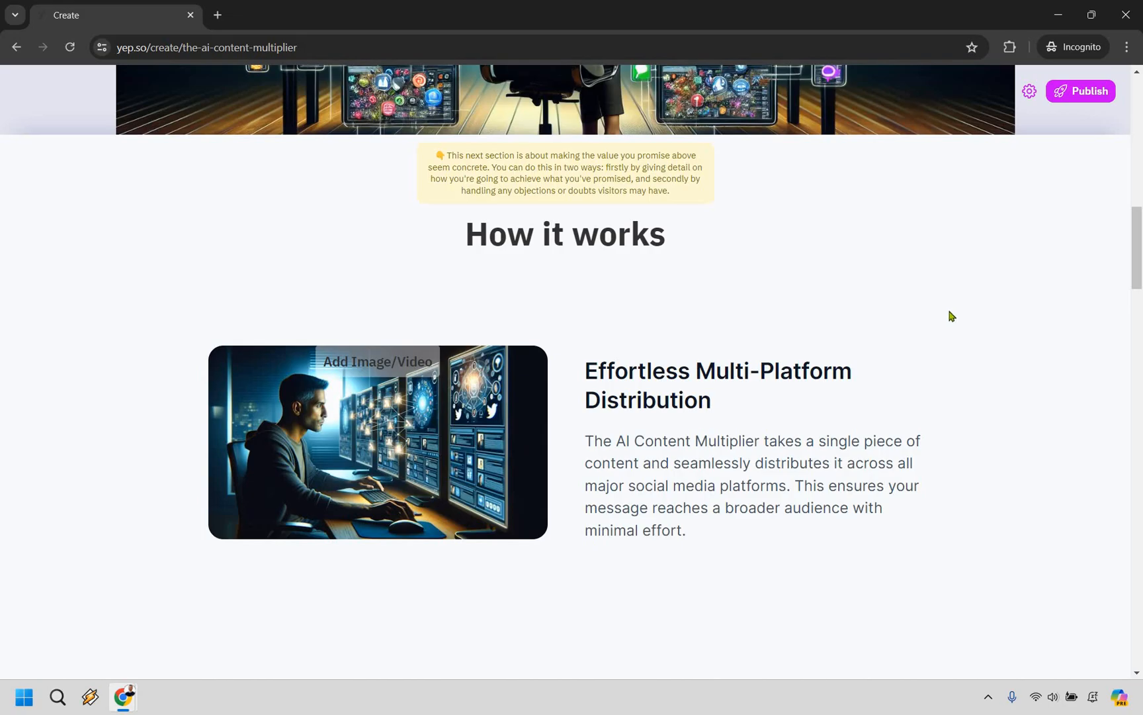
pyautogui.scroll(-3)
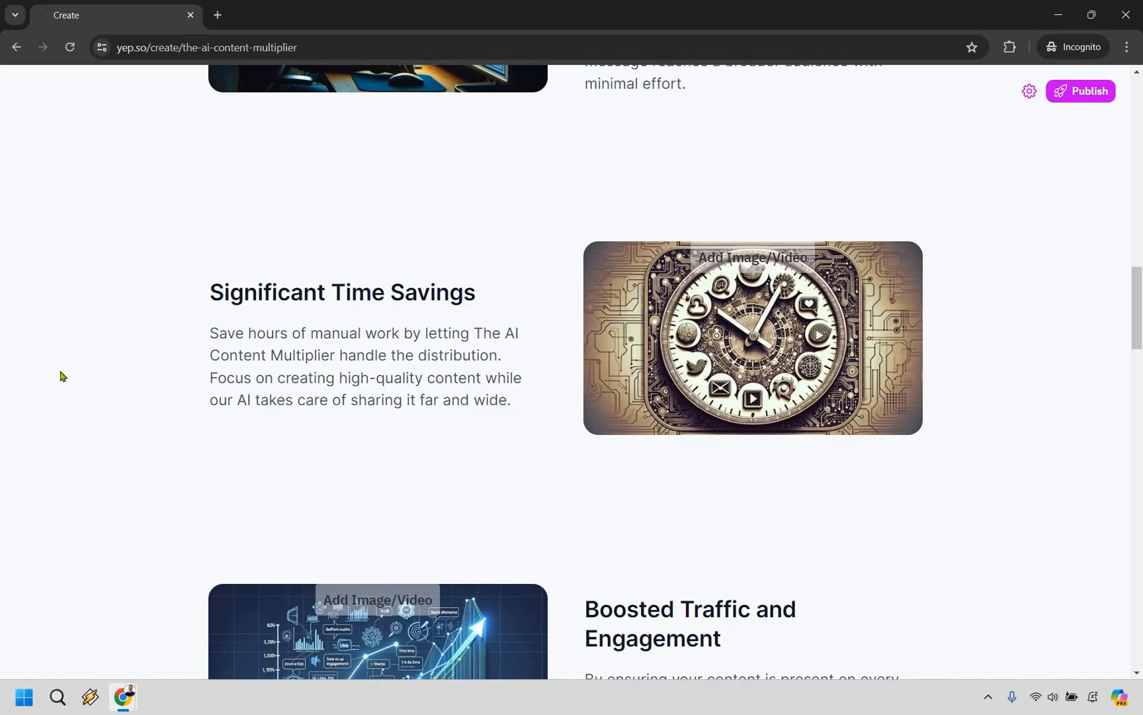
pyautogui.scroll(-3)
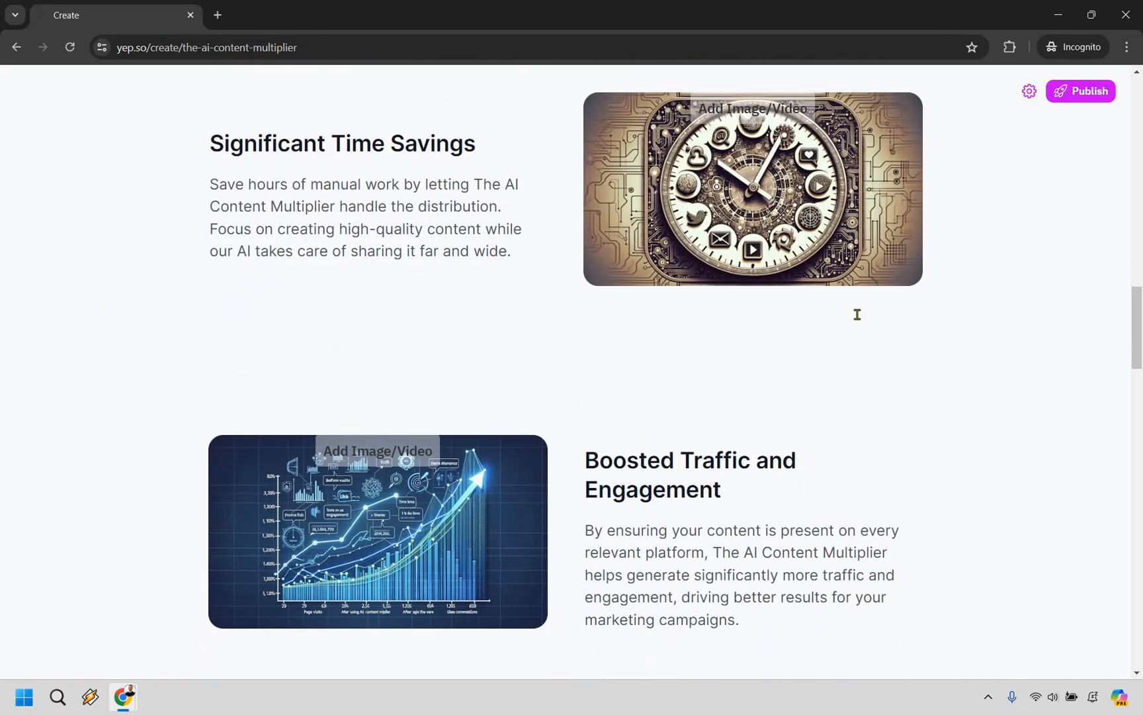
pyautogui.scroll(-3)
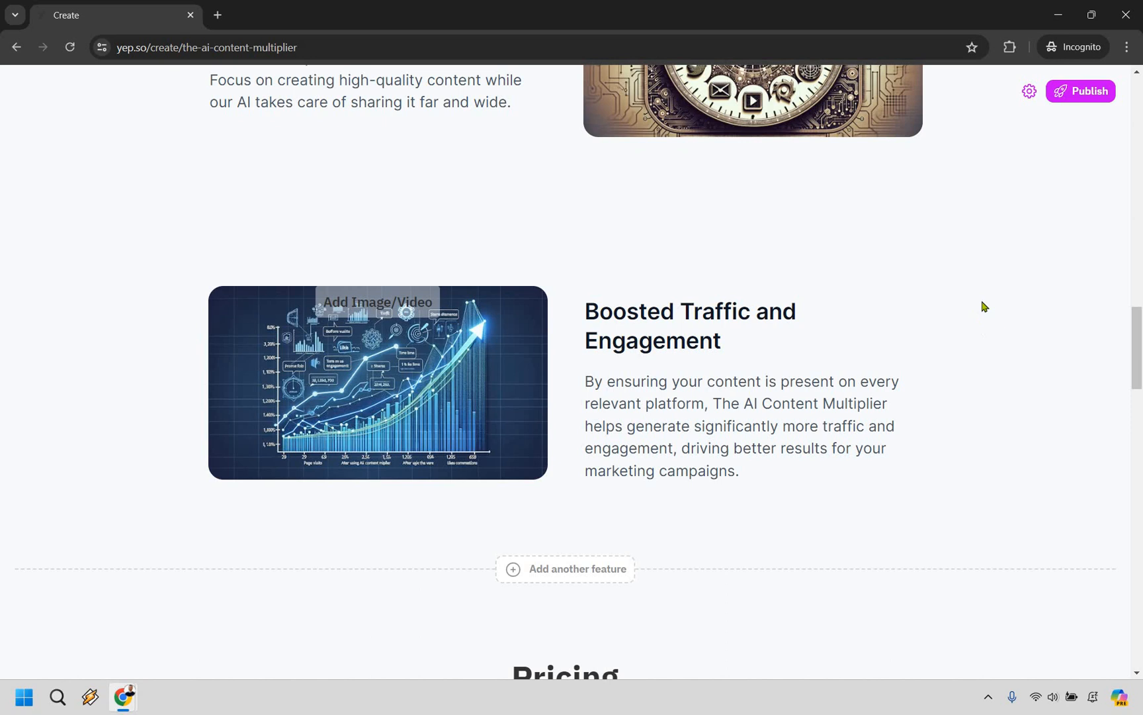
pyautogui.scroll(-3)
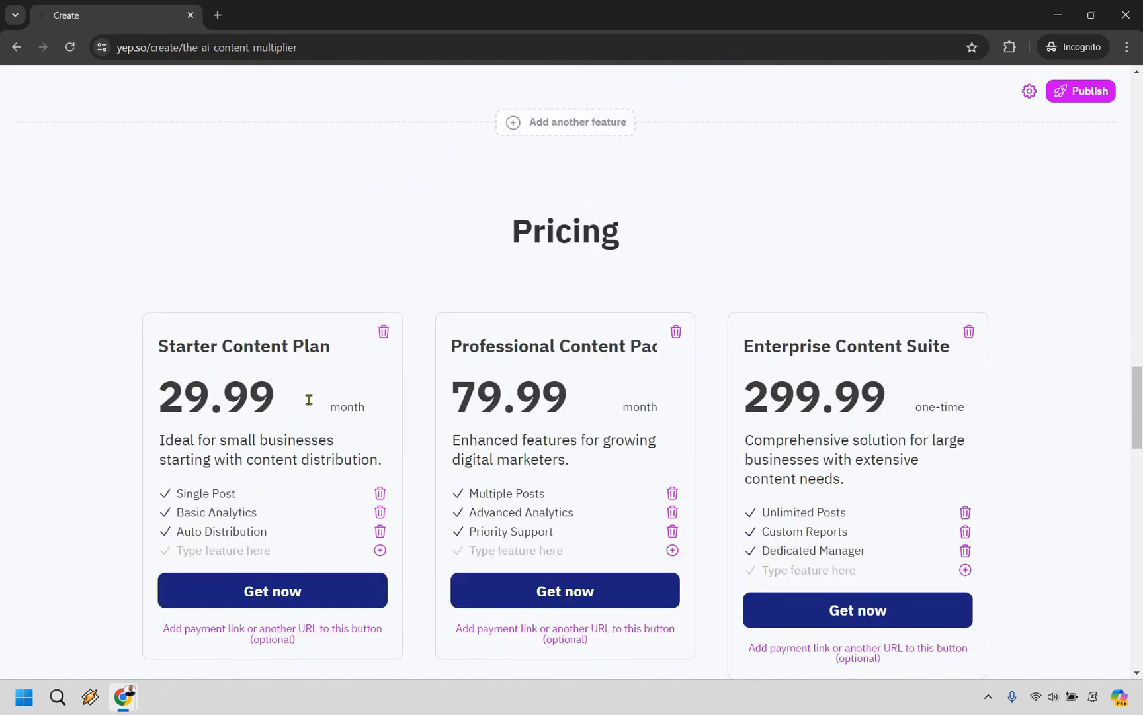
pyautogui.scroll(-3)
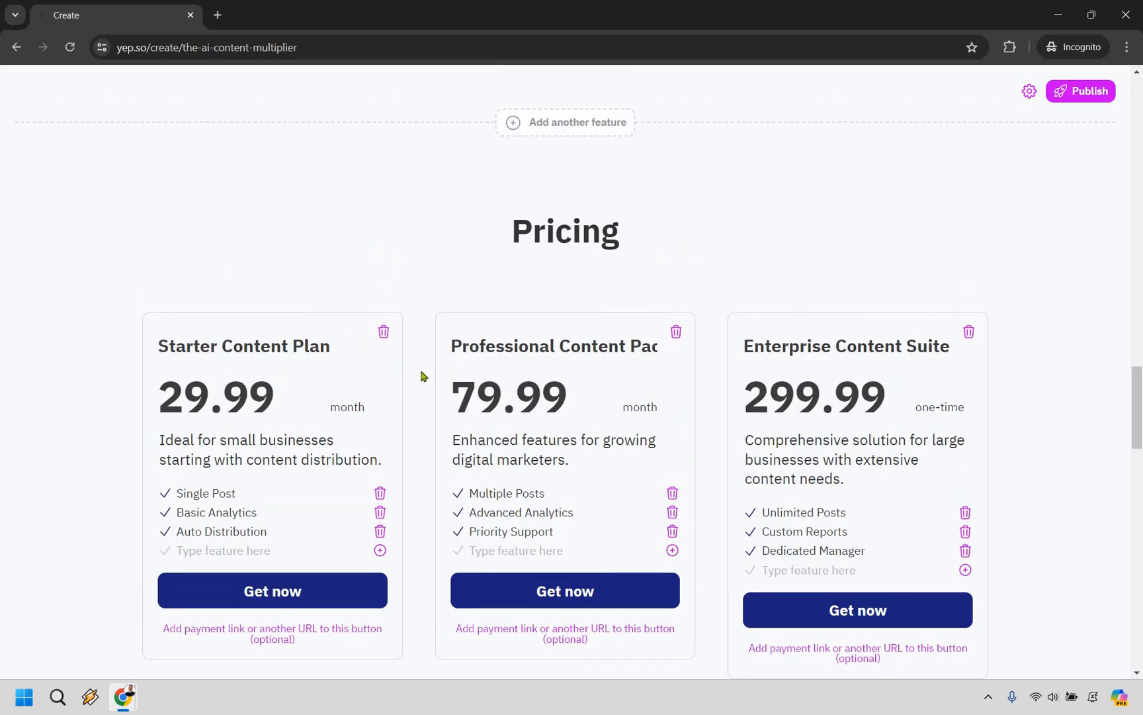
# - Reprice the Starter plan to 19.99, try a feature line, and delete the Enterprise plan
pyautogui.scroll(-3)
pyautogui.write('19.99')
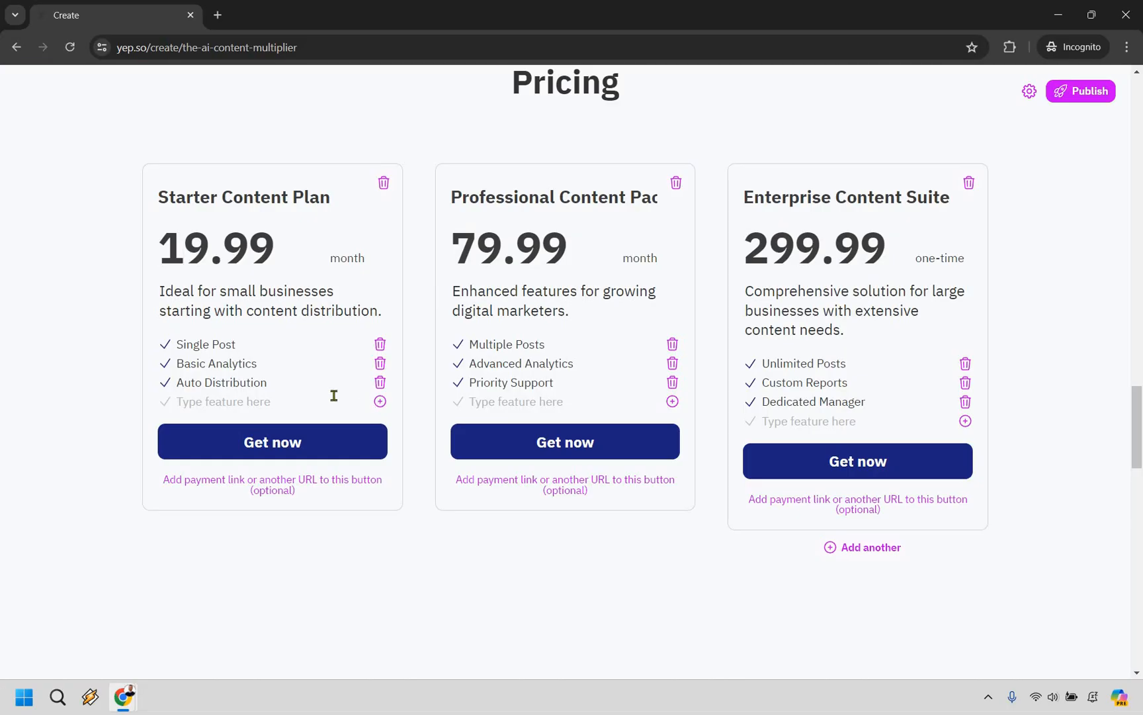
pyautogui.write('Add feature')
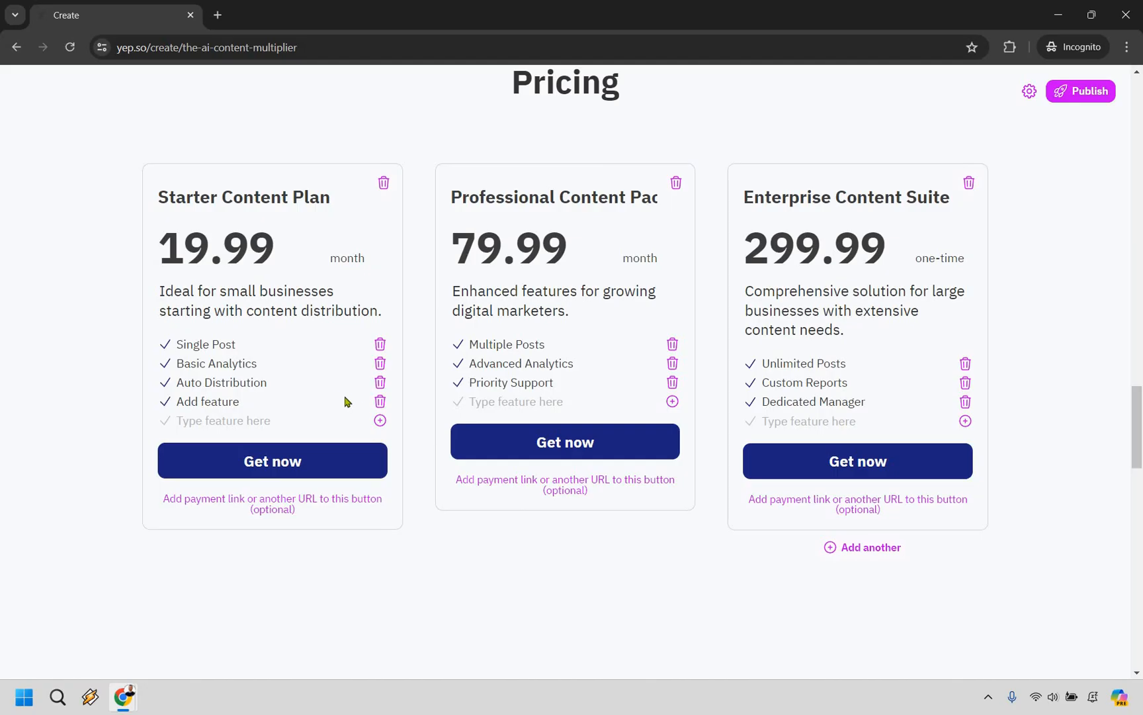
pyautogui.moveTo(573, 382)
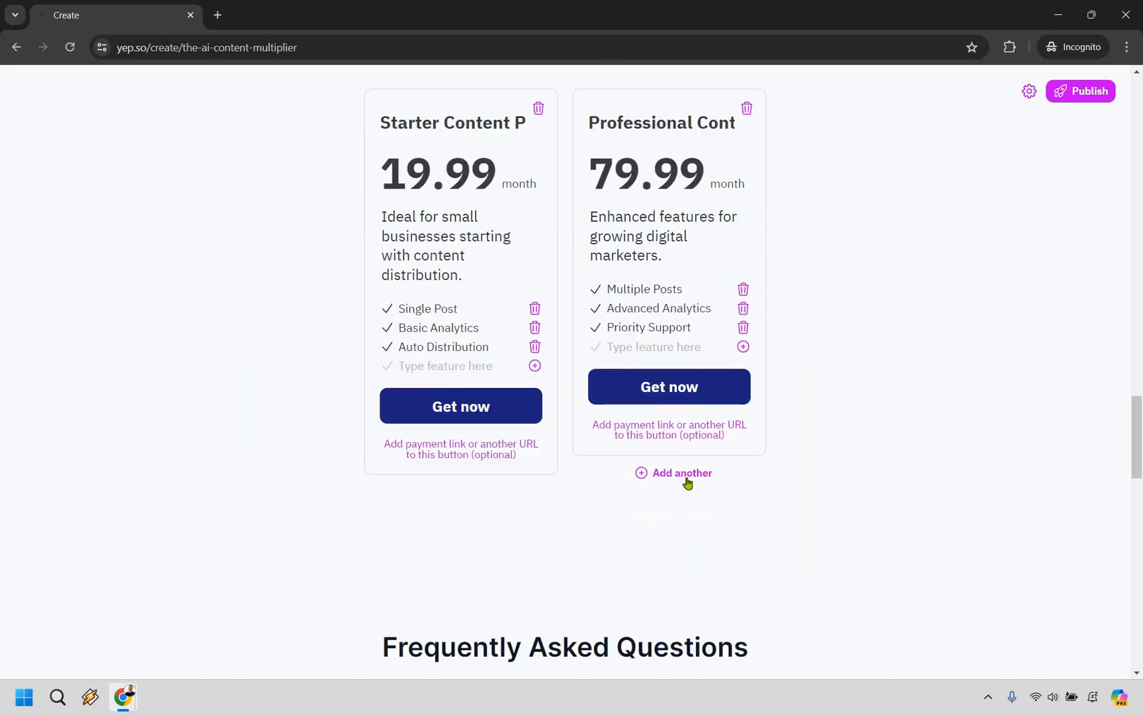
pyautogui.click(674, 472)
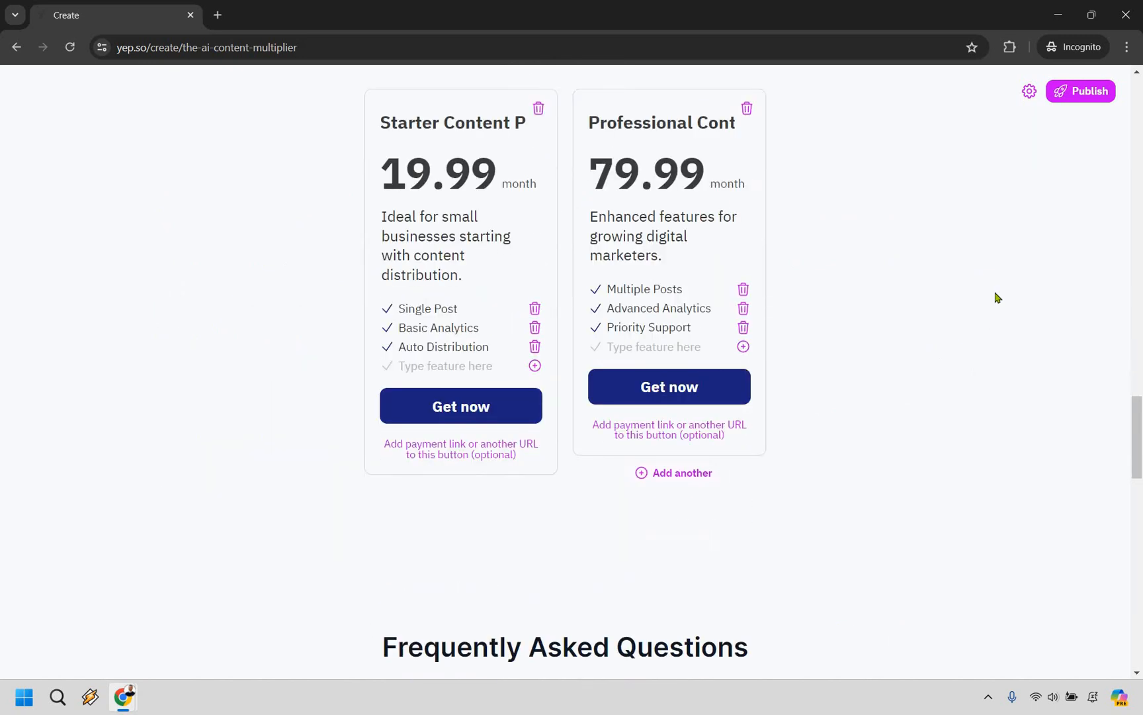
pyautogui.scroll(-3)
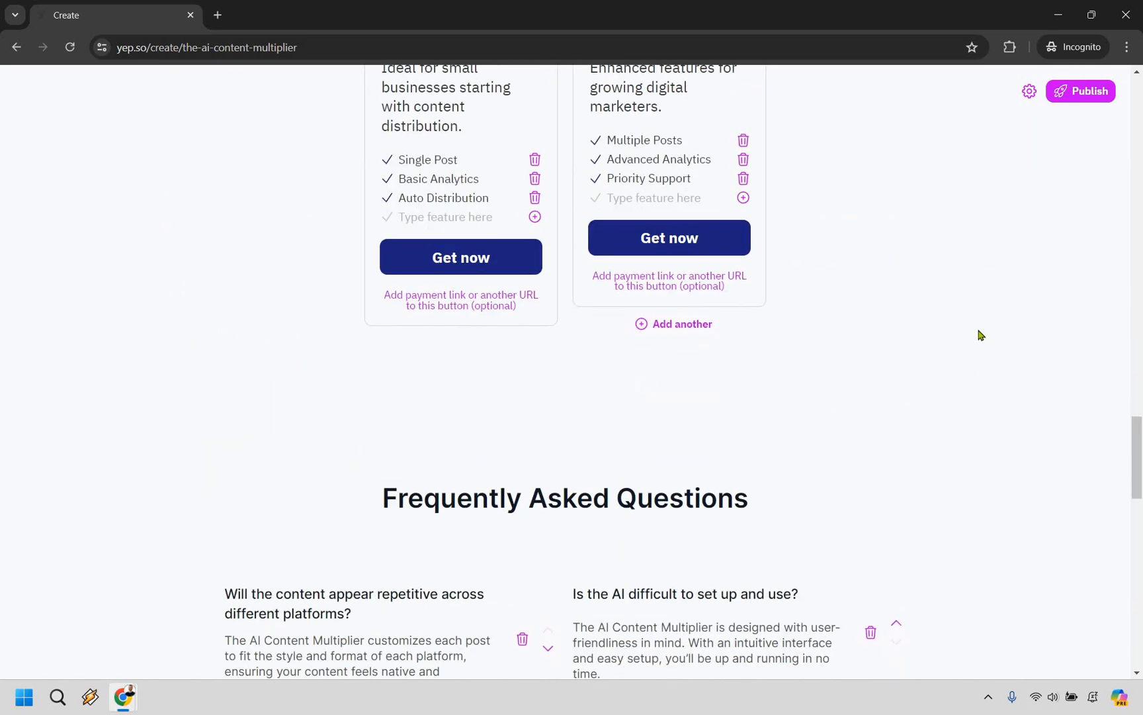
pyautogui.scroll(-3)
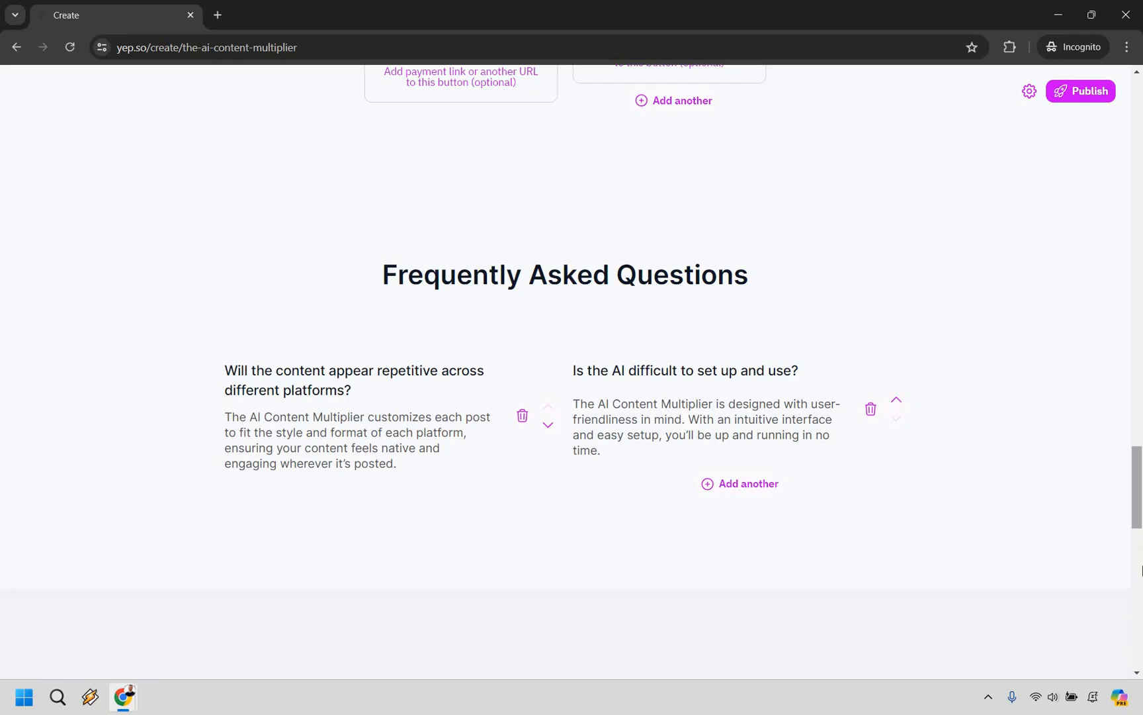
pyautogui.scroll(-3)
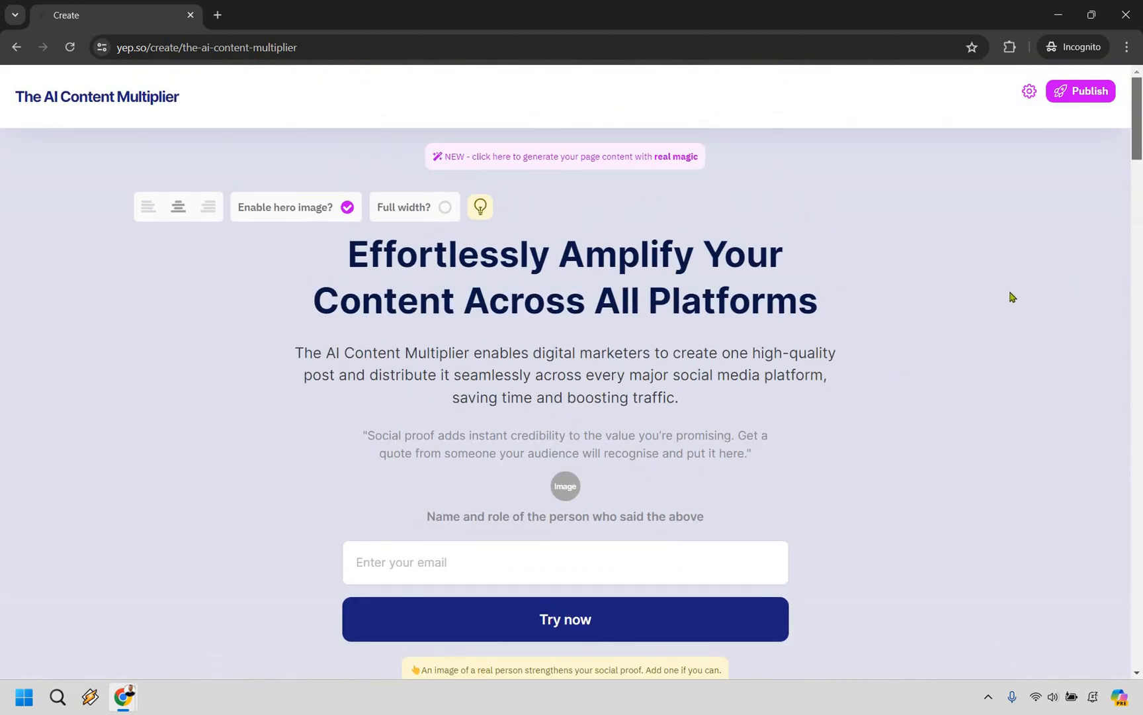
pyautogui.scroll(-3)
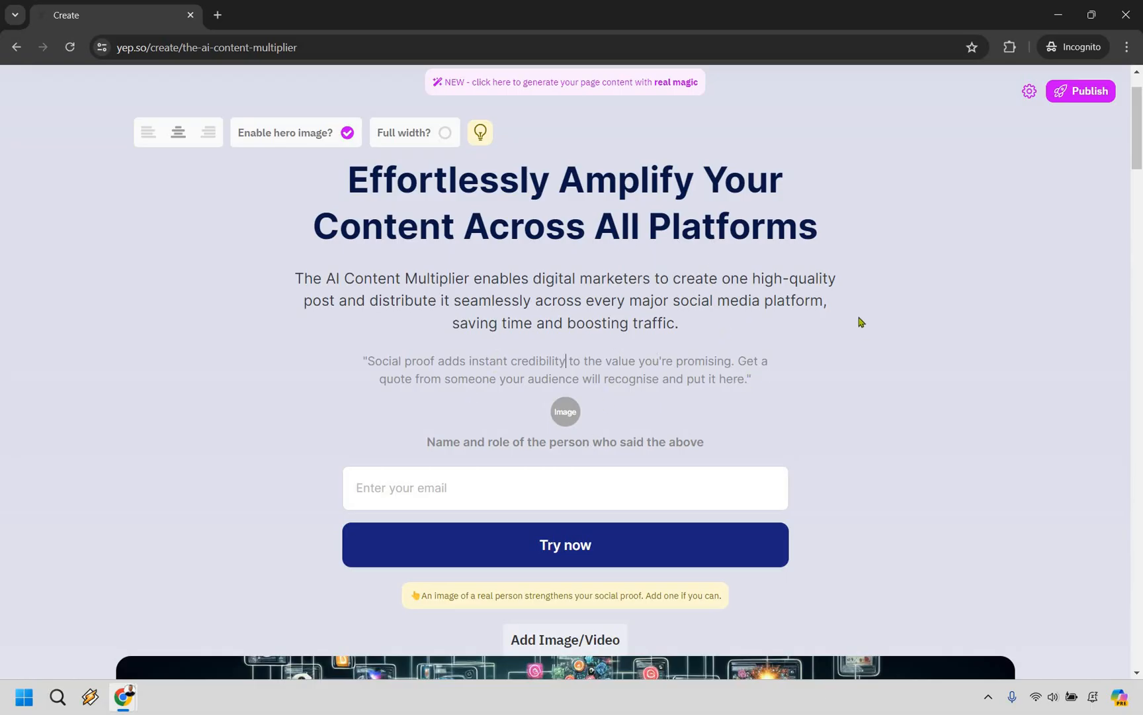
pyautogui.scroll(-3)
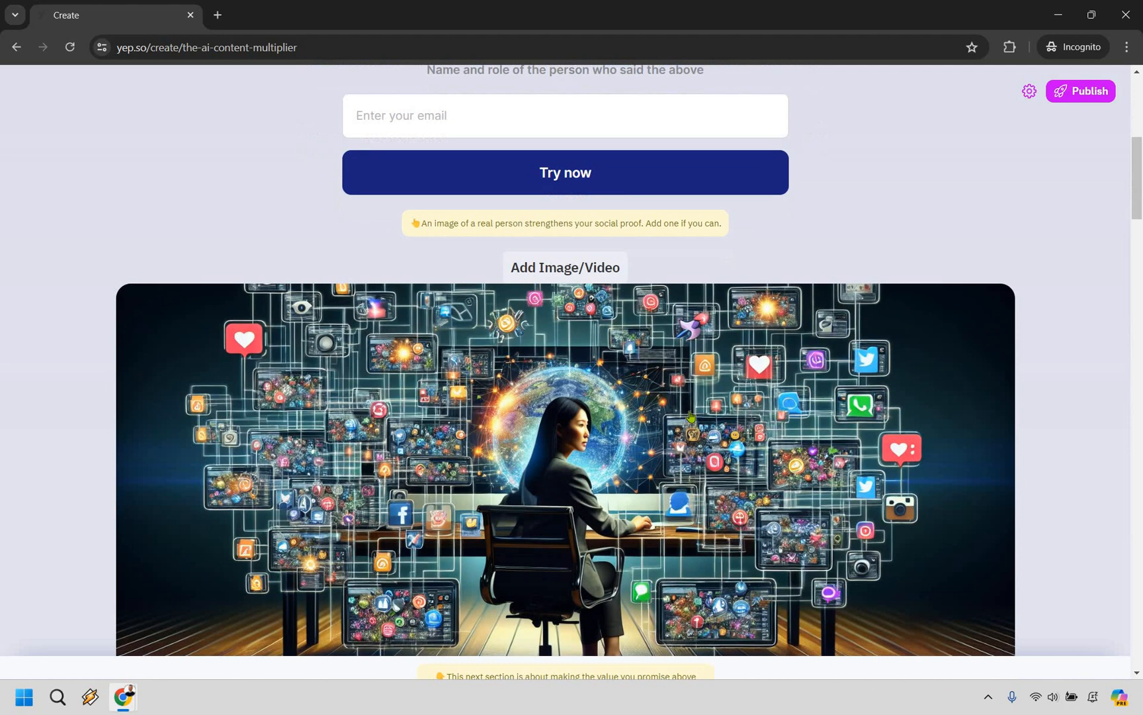
pyautogui.scroll(-3)
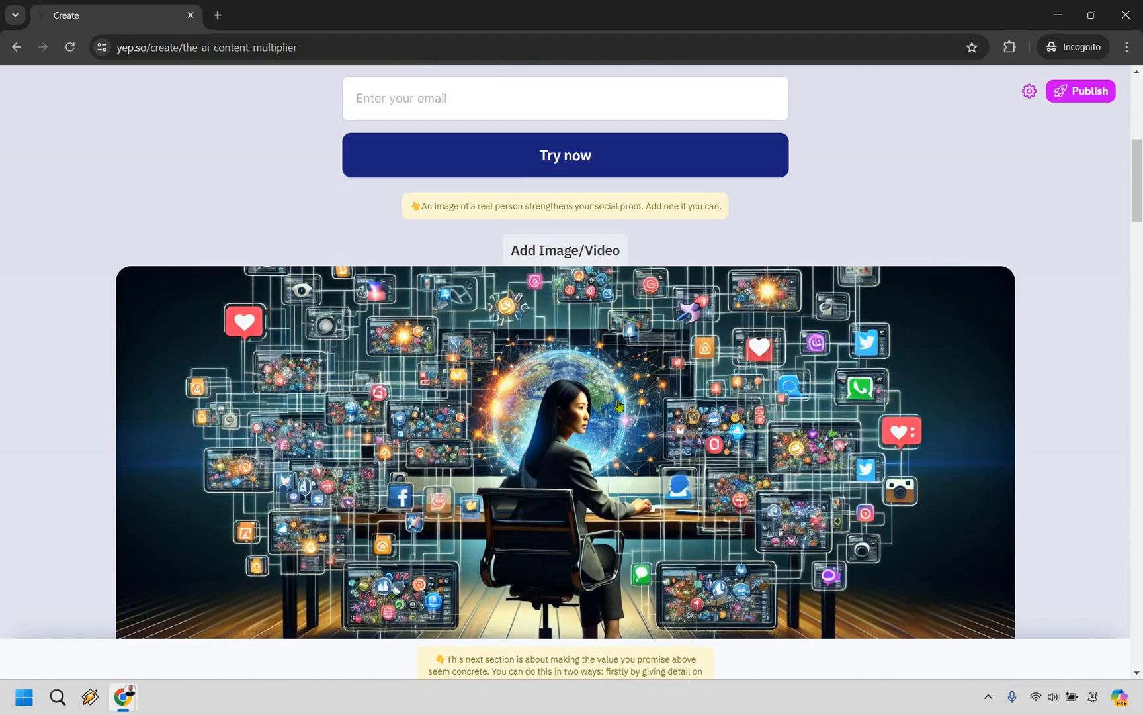
# - Clear the hero image via its image settings, leaving an empty image area
pyautogui.click(1028, 90)
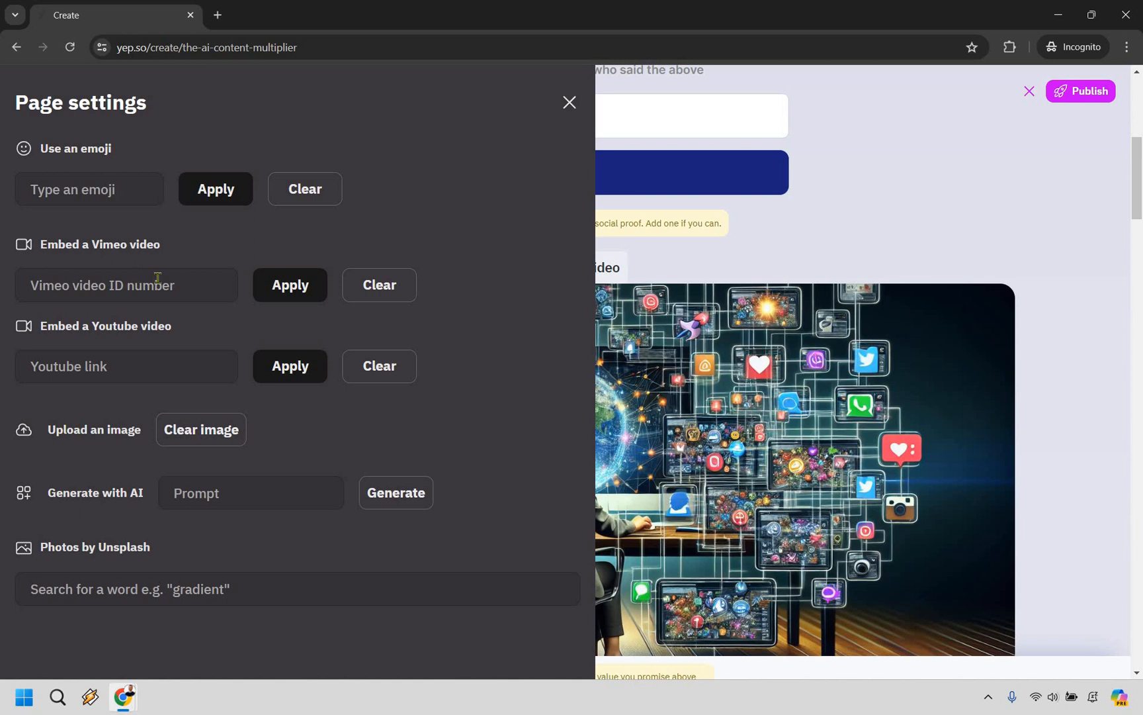
pyautogui.moveTo(1037, 234)
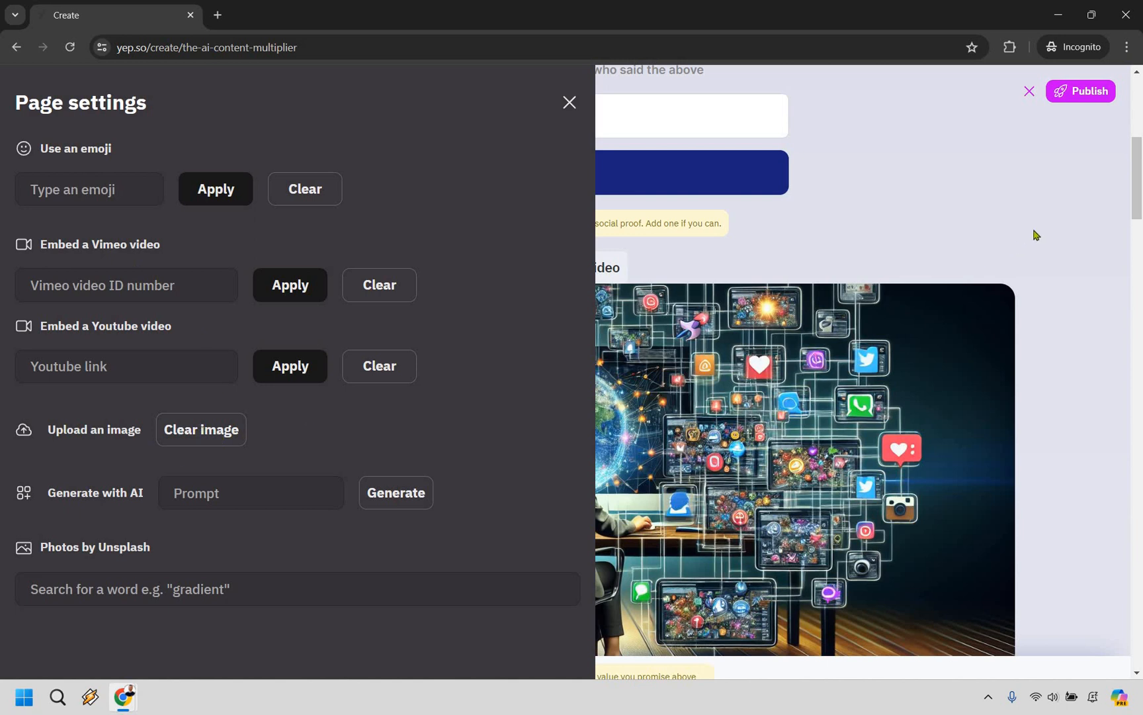
pyautogui.click(201, 430)
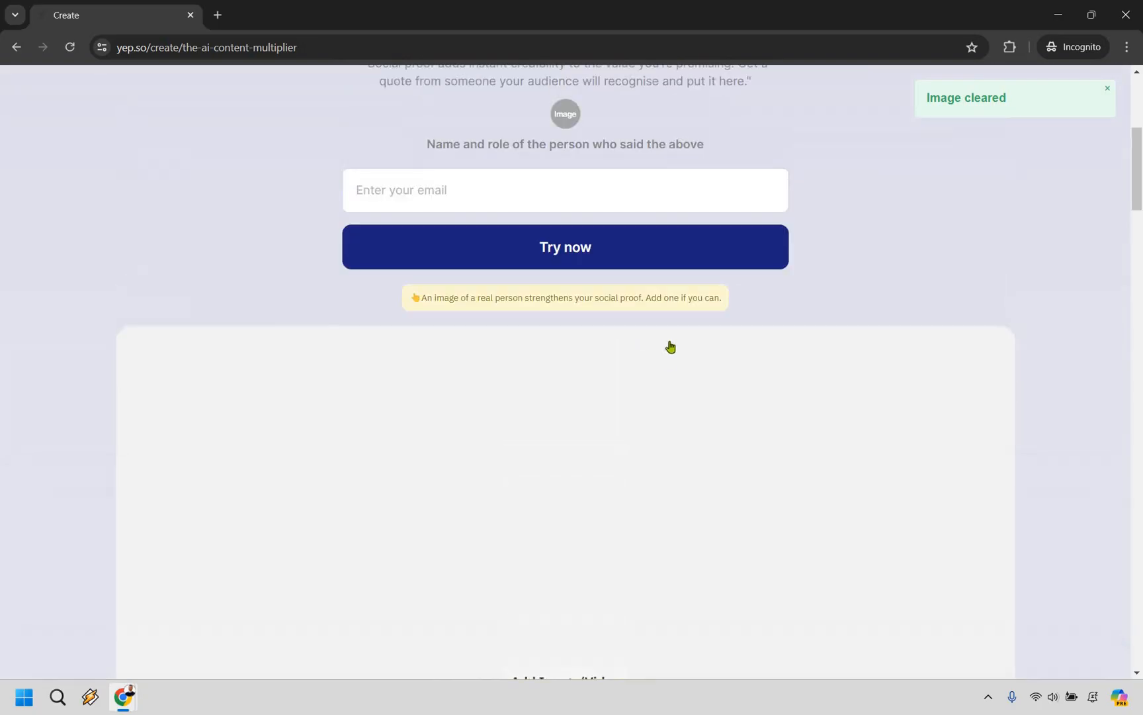
# - Clear the FAQ heading and delete its questions, including the setup-difficulty one
pyautogui.scroll(-3)
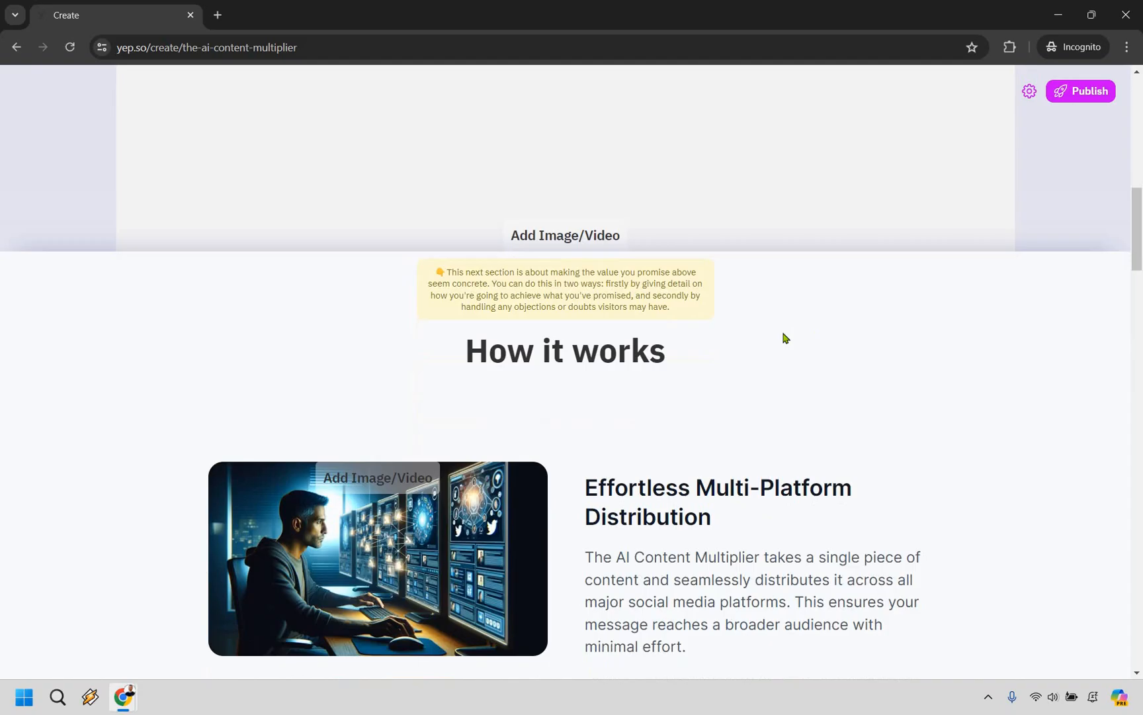
pyautogui.scroll(-3)
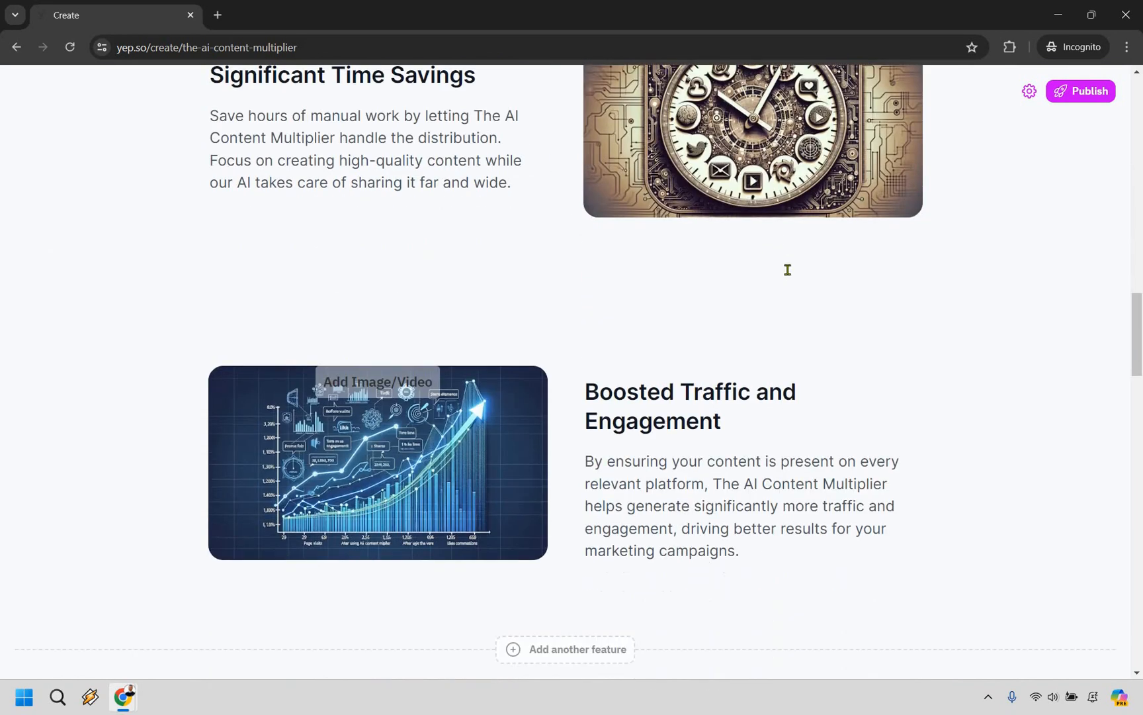
pyautogui.scroll(-3)
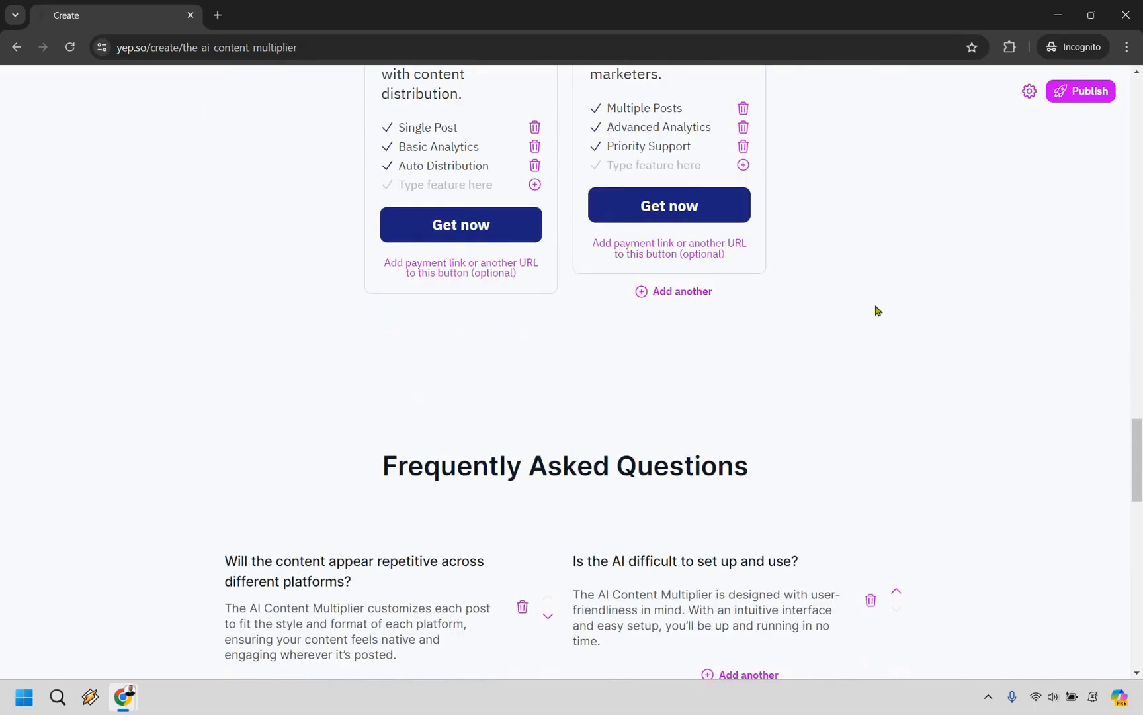
pyautogui.scroll(3)
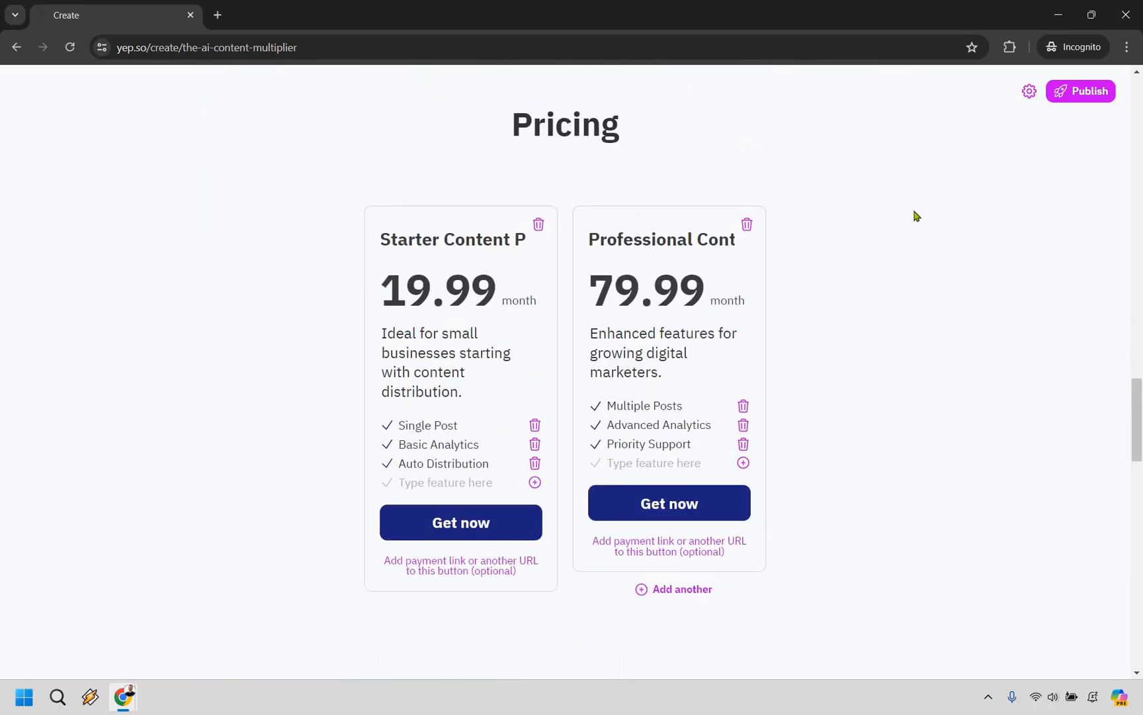
pyautogui.scroll(-3)
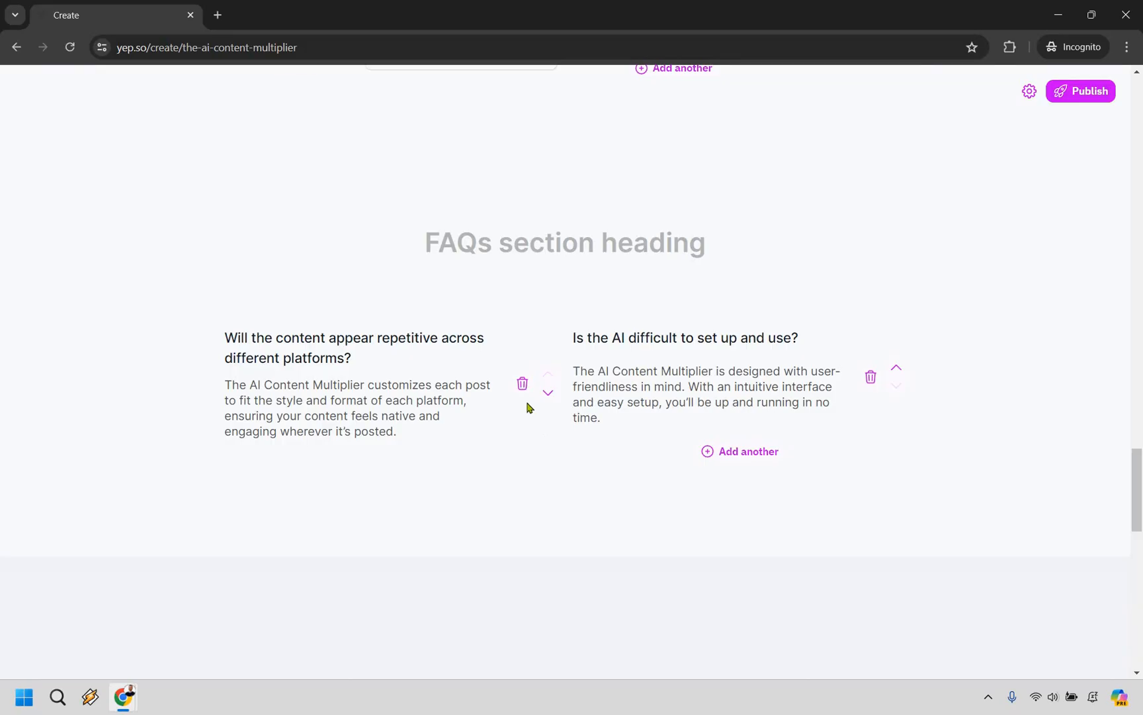
pyautogui.click(871, 376)
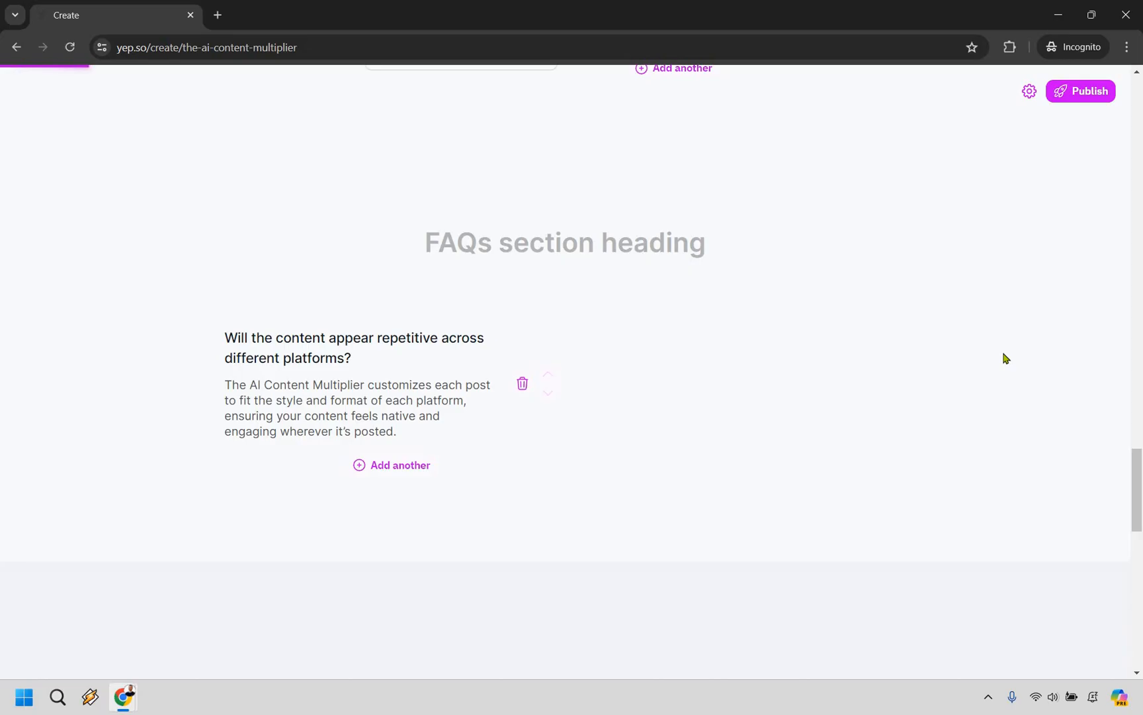
pyautogui.scroll(3)
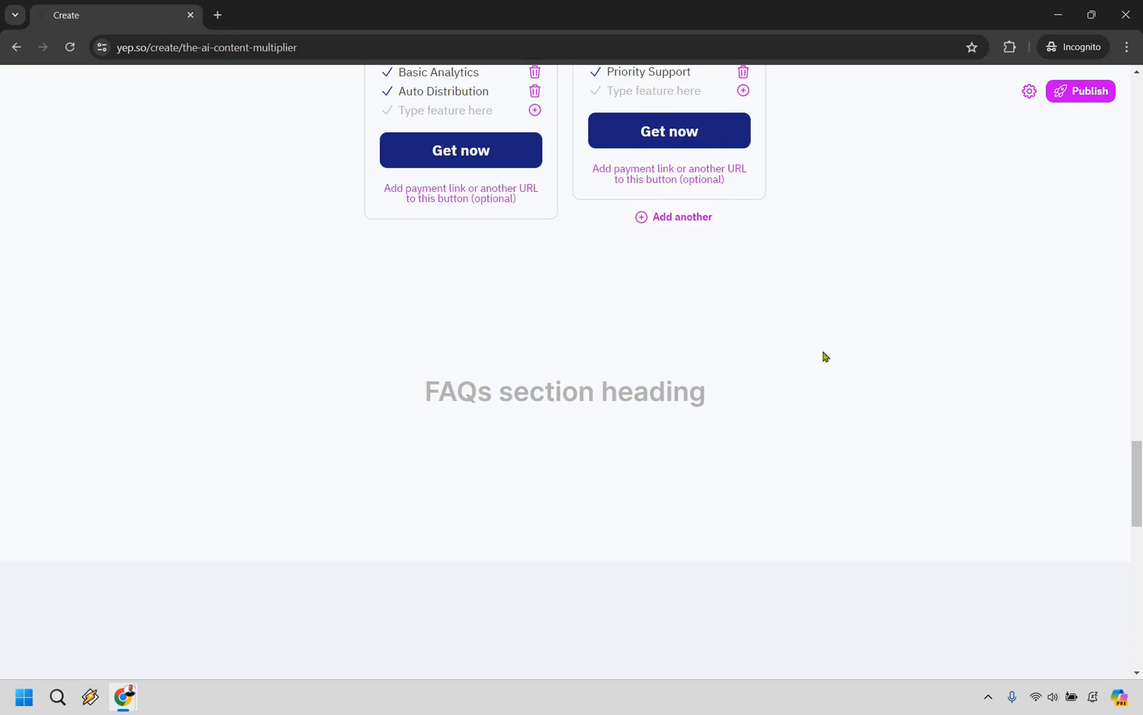
pyautogui.moveTo(853, 317)
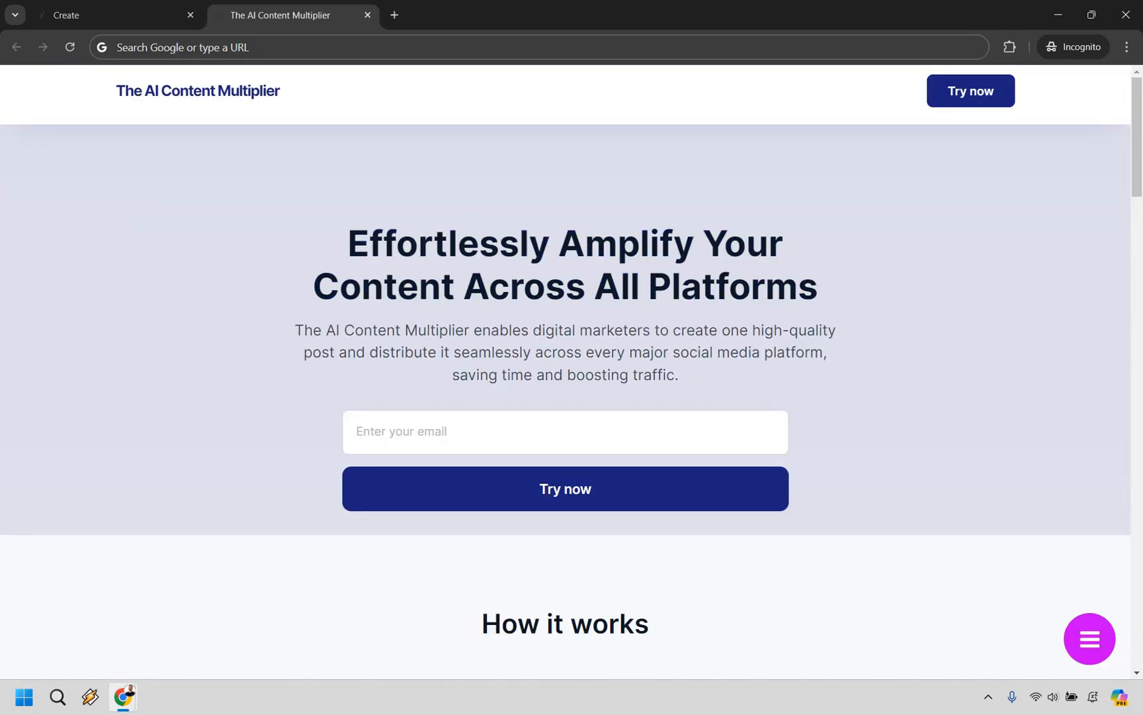
pyautogui.moveTo(941, 267)
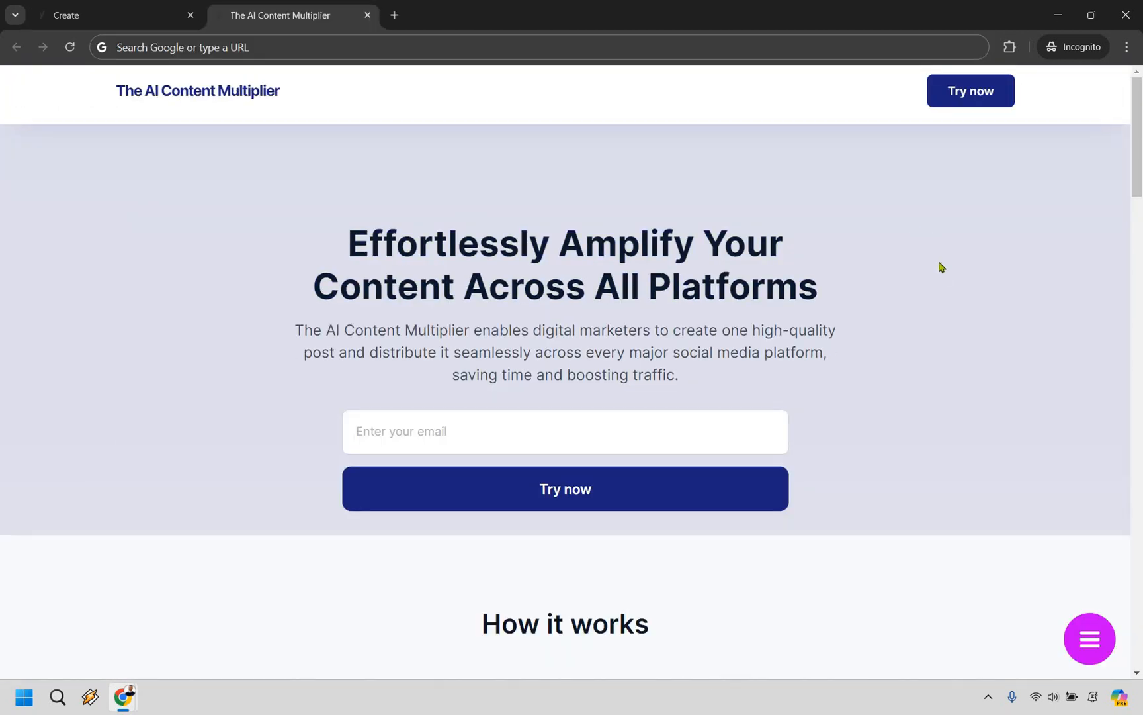
# - Scroll the published preview from hero to footer, confirming no hero image or FAQ
pyautogui.scroll(-3)
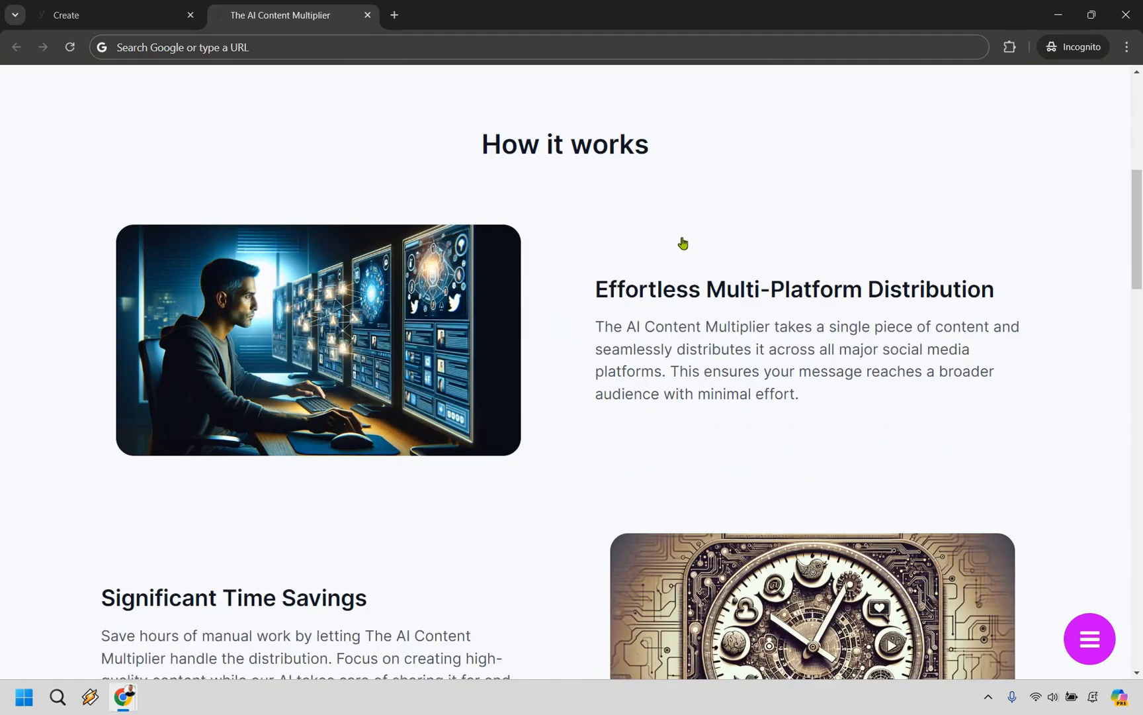
pyautogui.scroll(3)
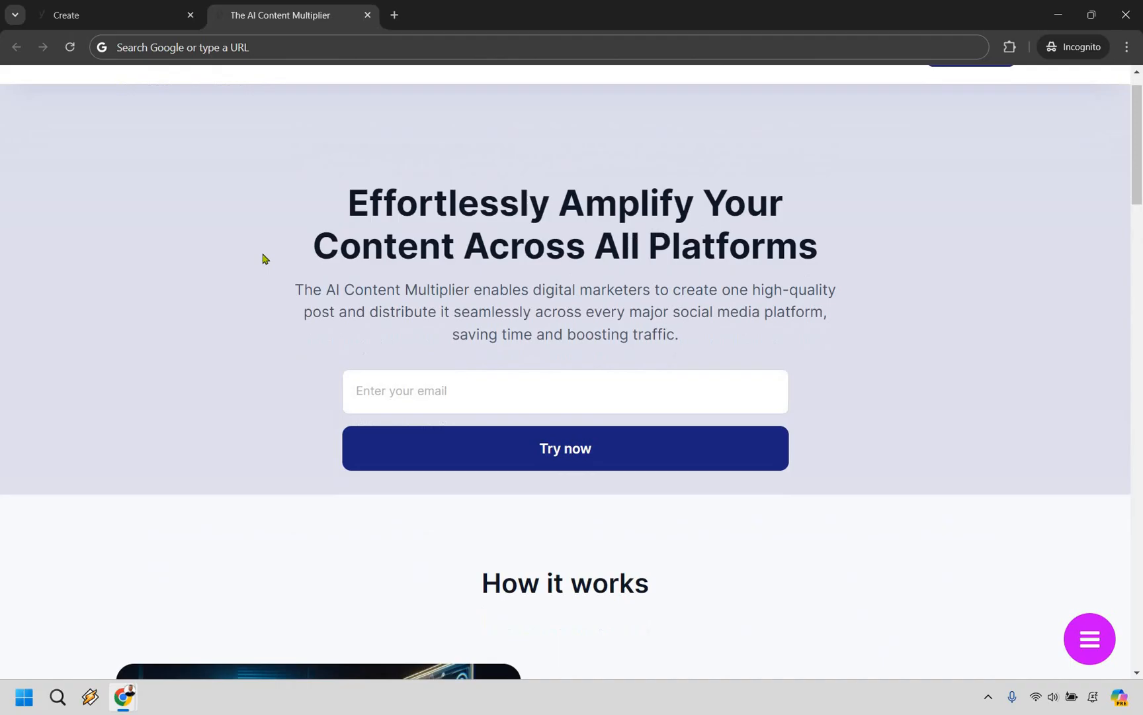
pyautogui.scroll(-3)
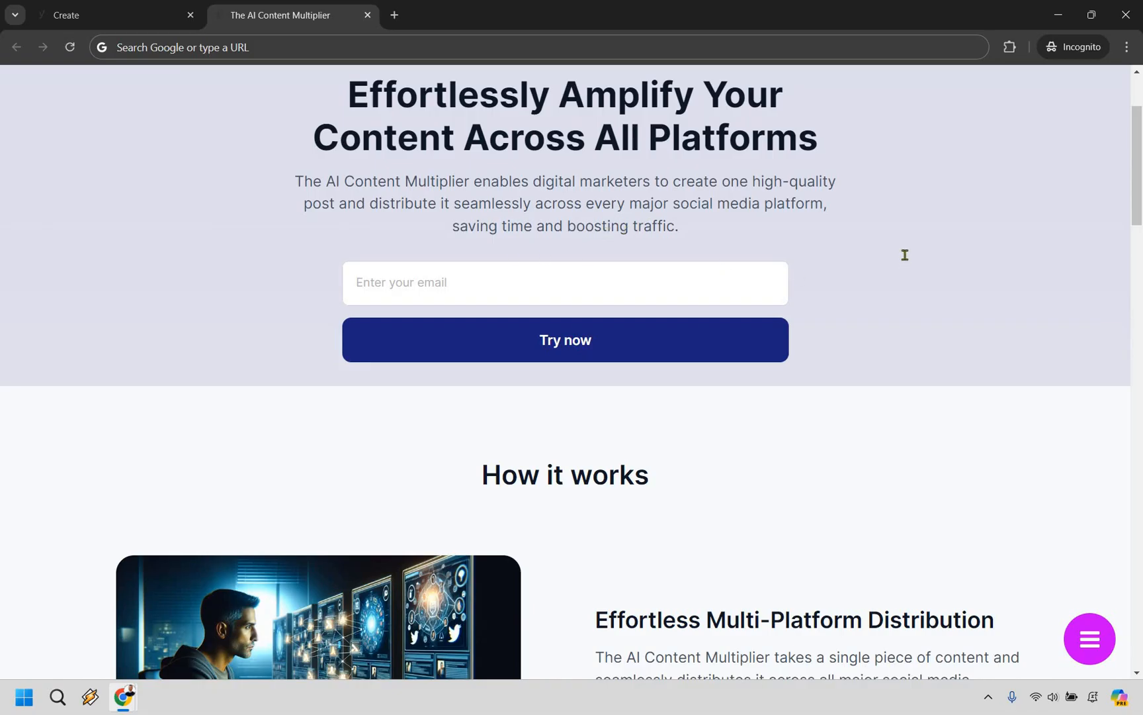
pyautogui.scroll(-3)
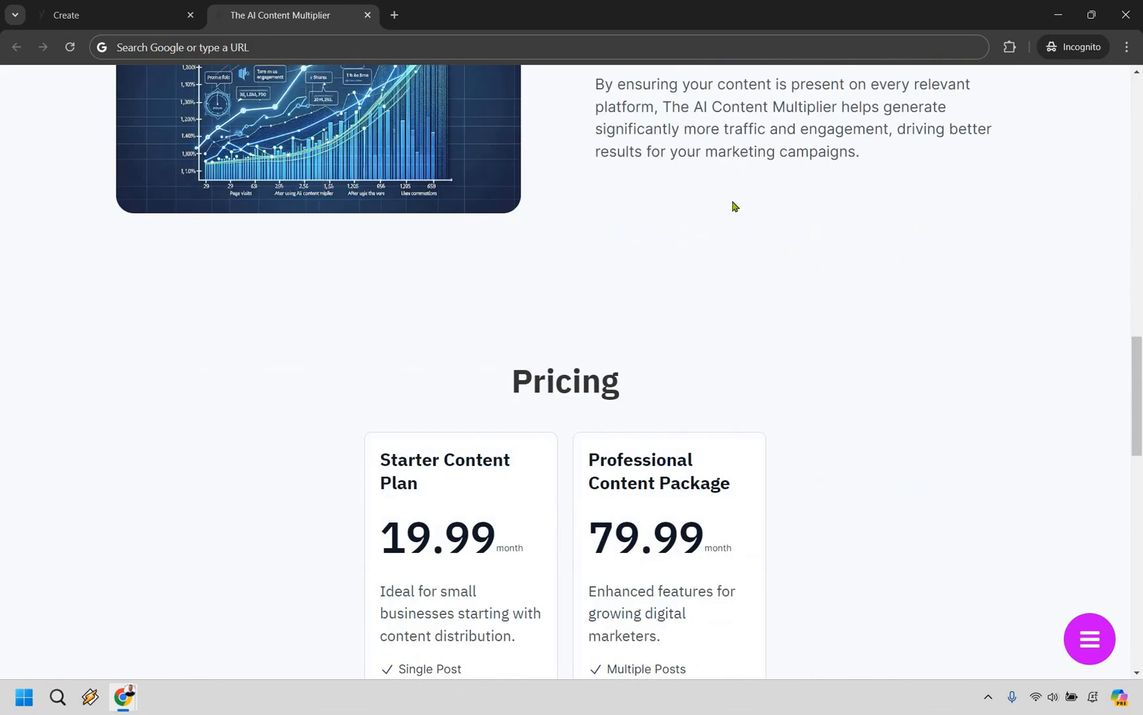
pyautogui.scroll(-3)
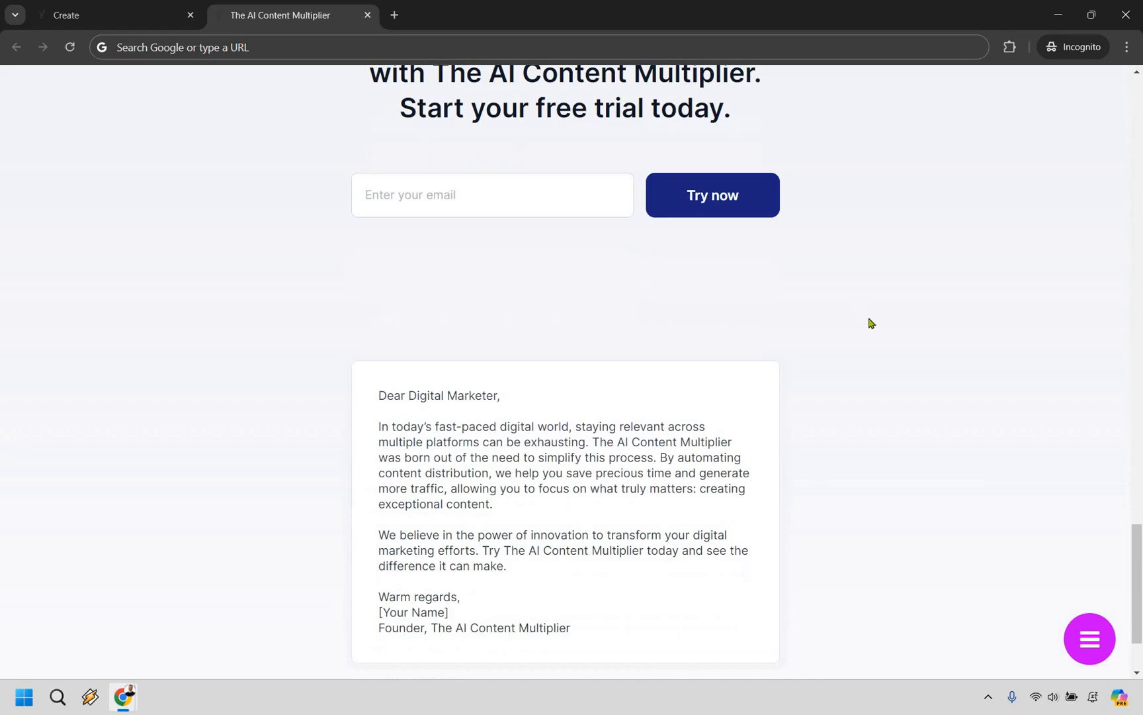
pyautogui.scroll(-3)
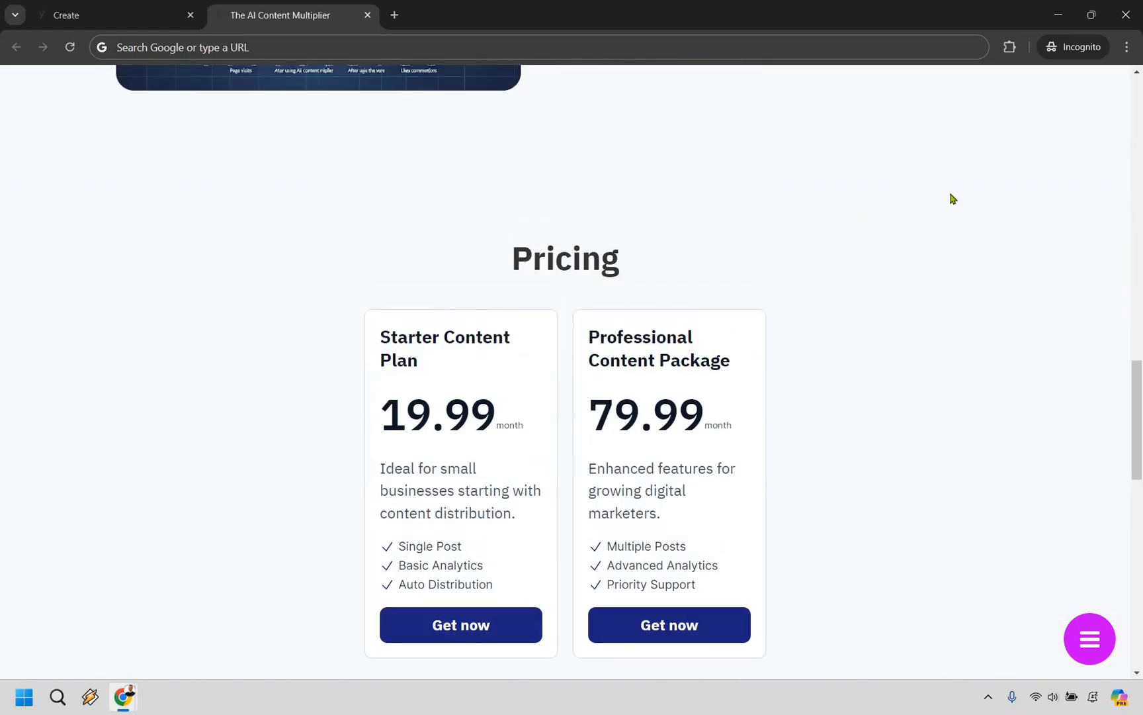
pyautogui.scroll(3)
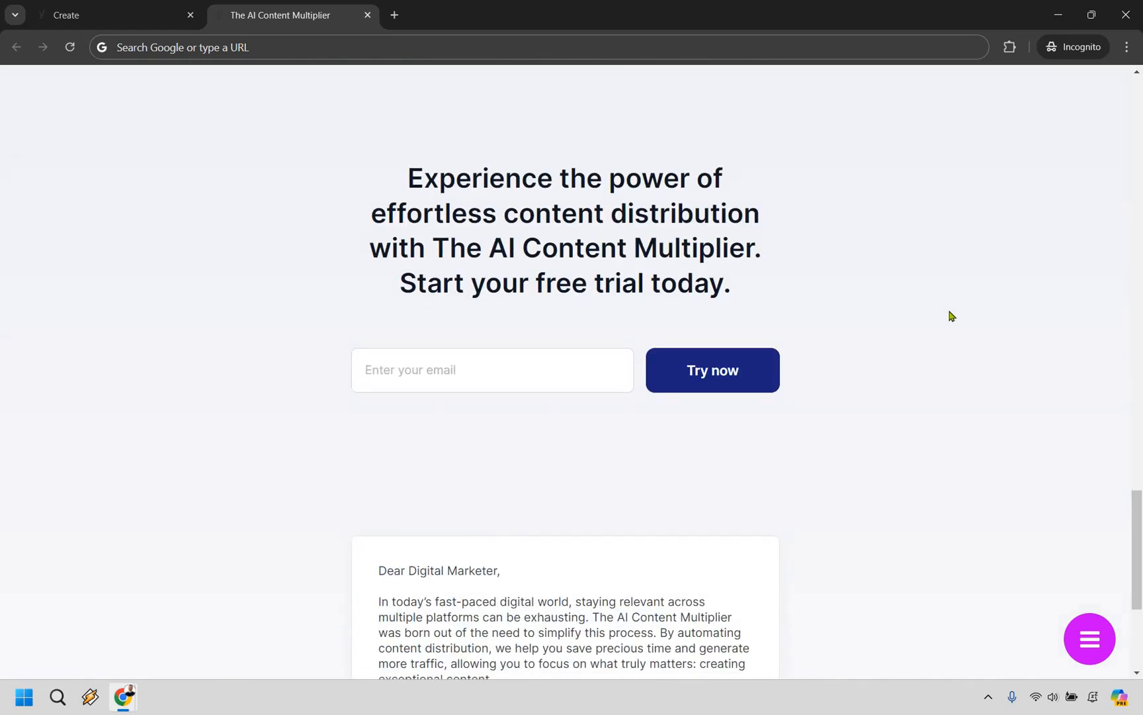
pyautogui.scroll(-3)
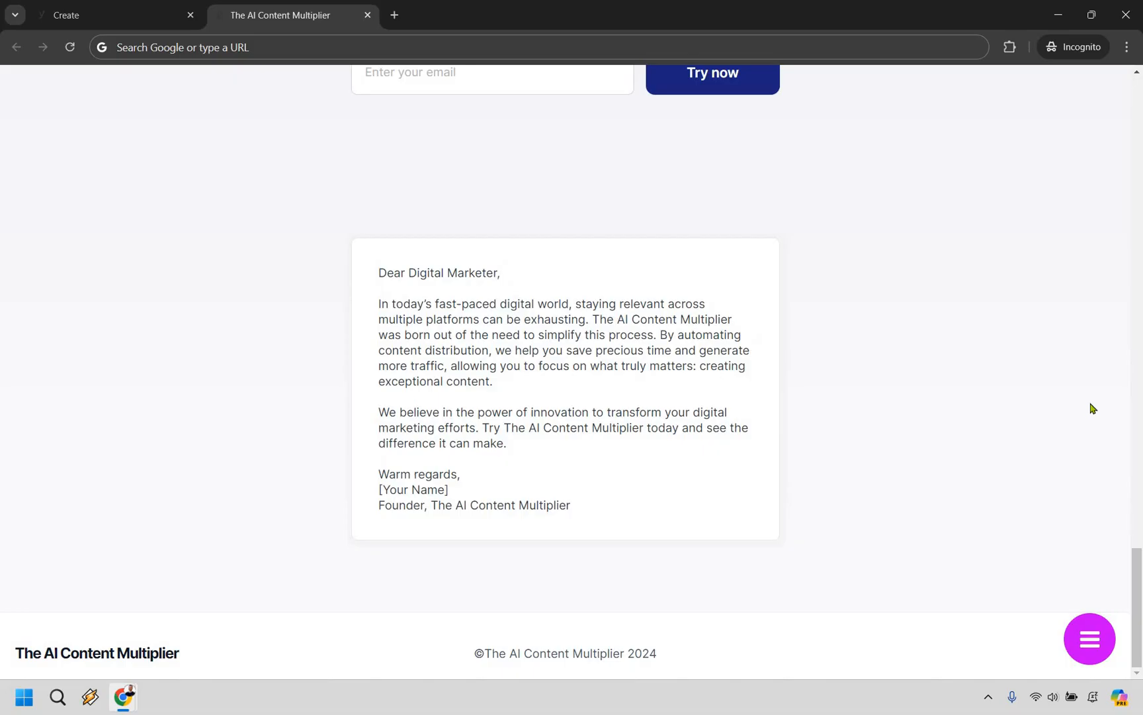
pyautogui.scroll(3)
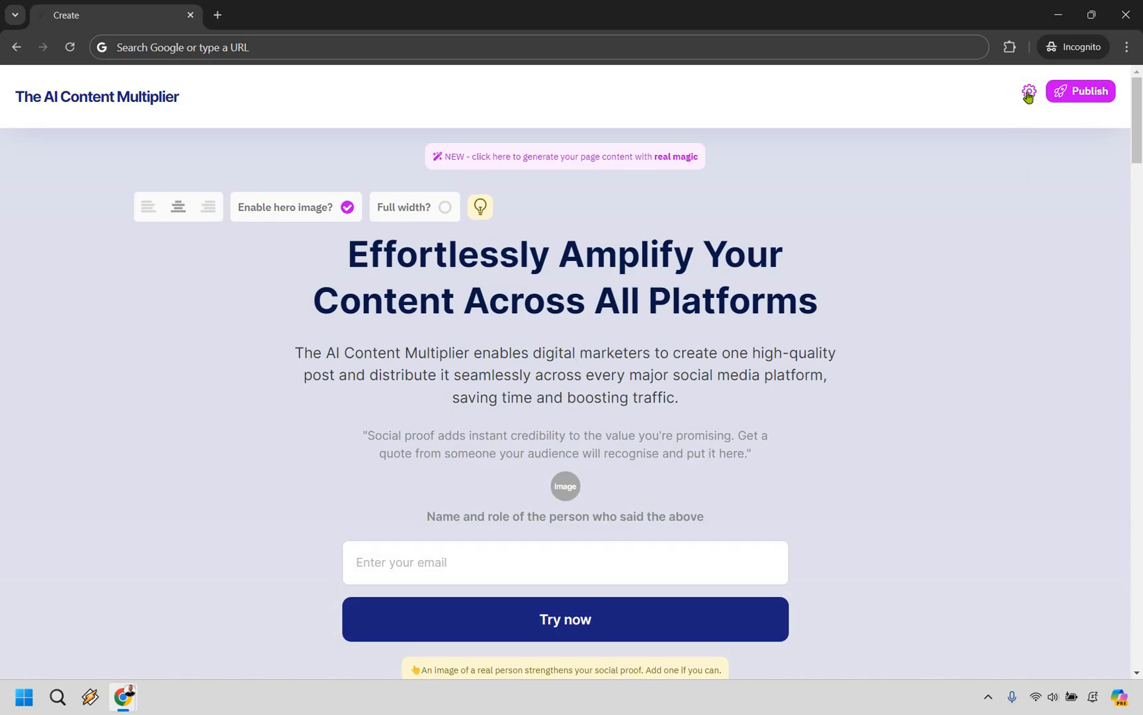
# - Review the page settings panel down through its options
pyautogui.click(1029, 92)
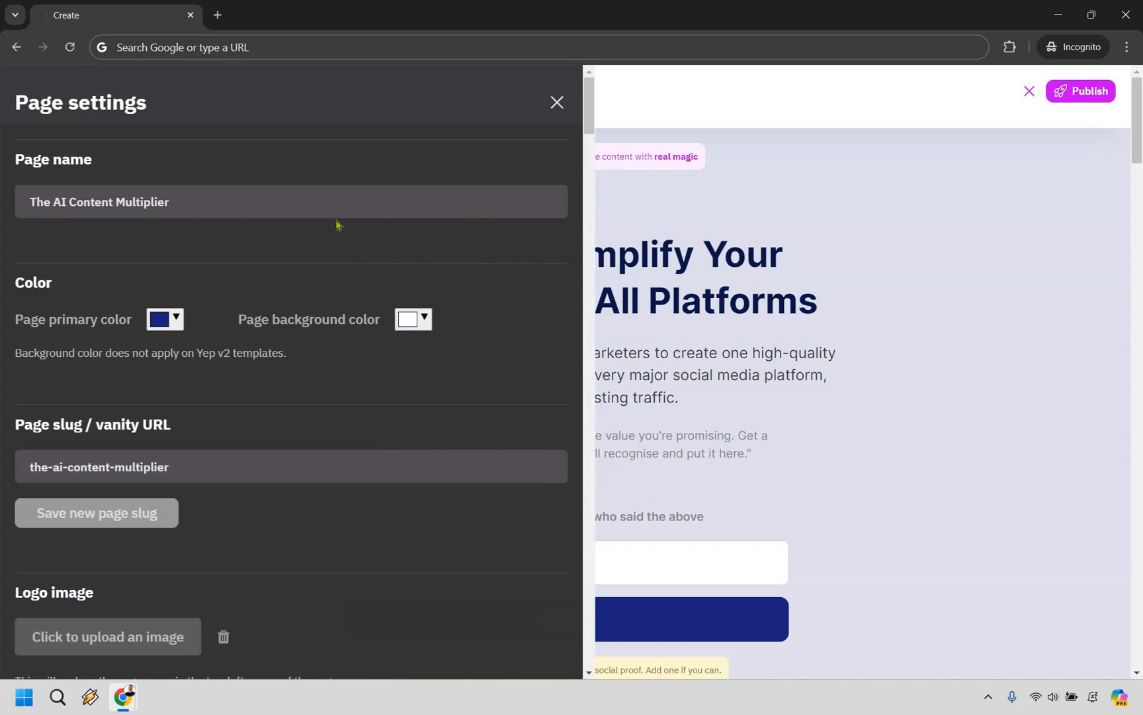
pyautogui.moveTo(475, 208)
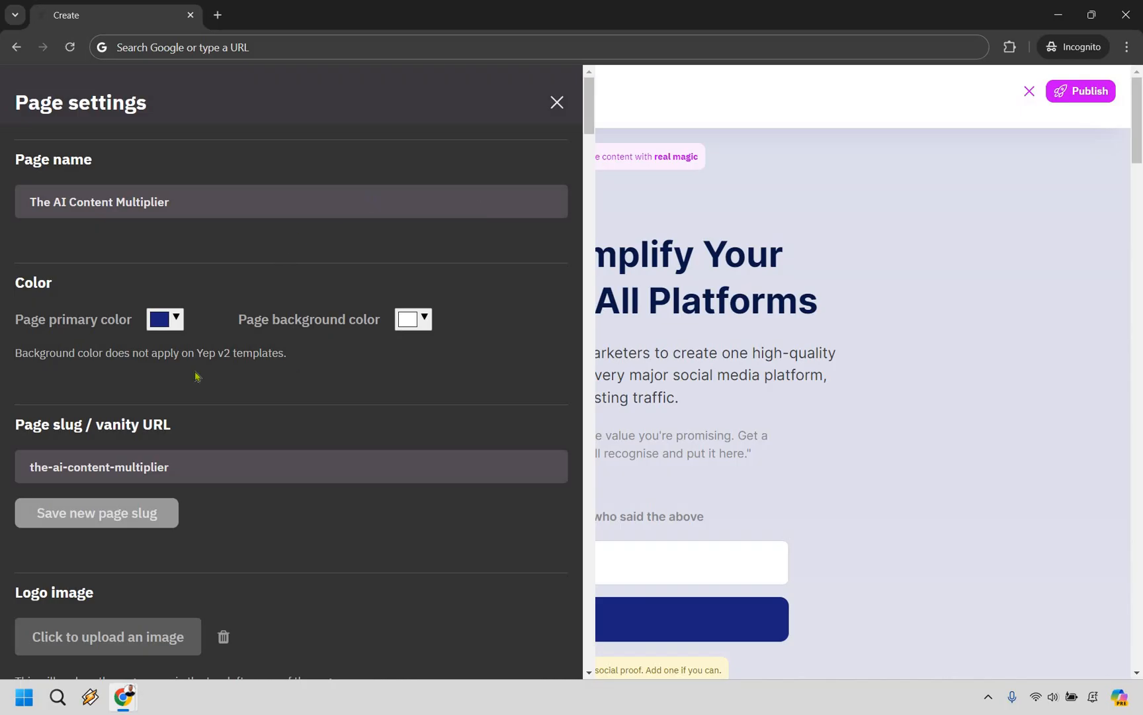
pyautogui.moveTo(368, 217)
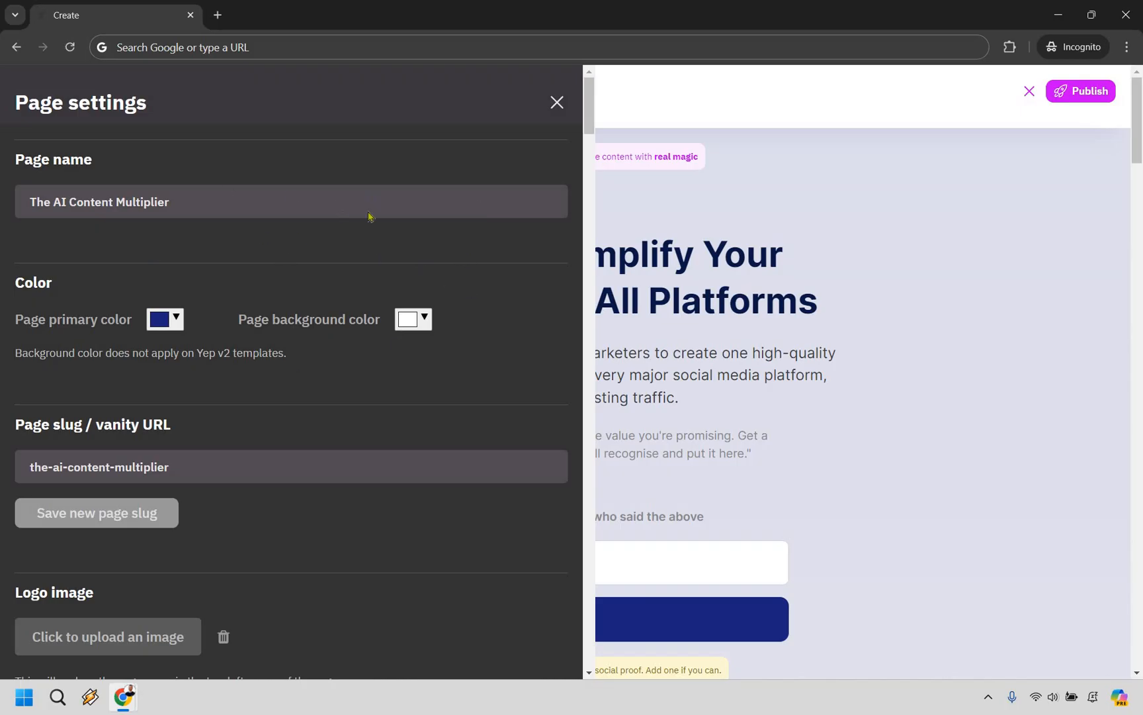
pyautogui.scroll(-3)
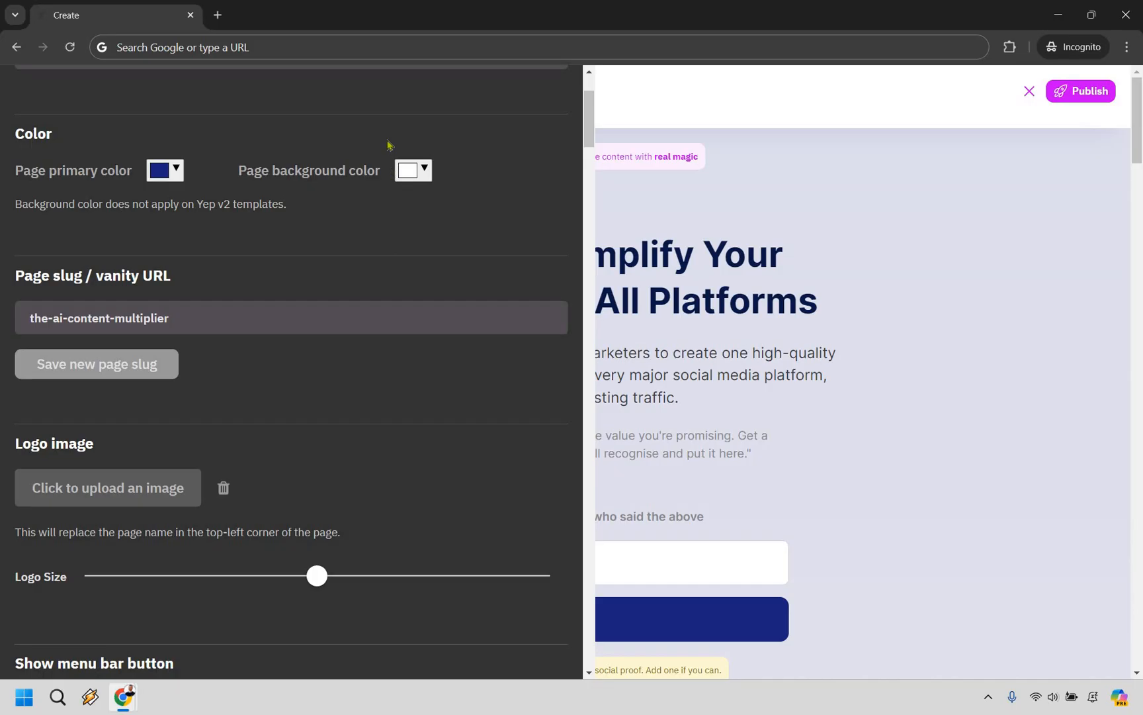
pyautogui.scroll(-3)
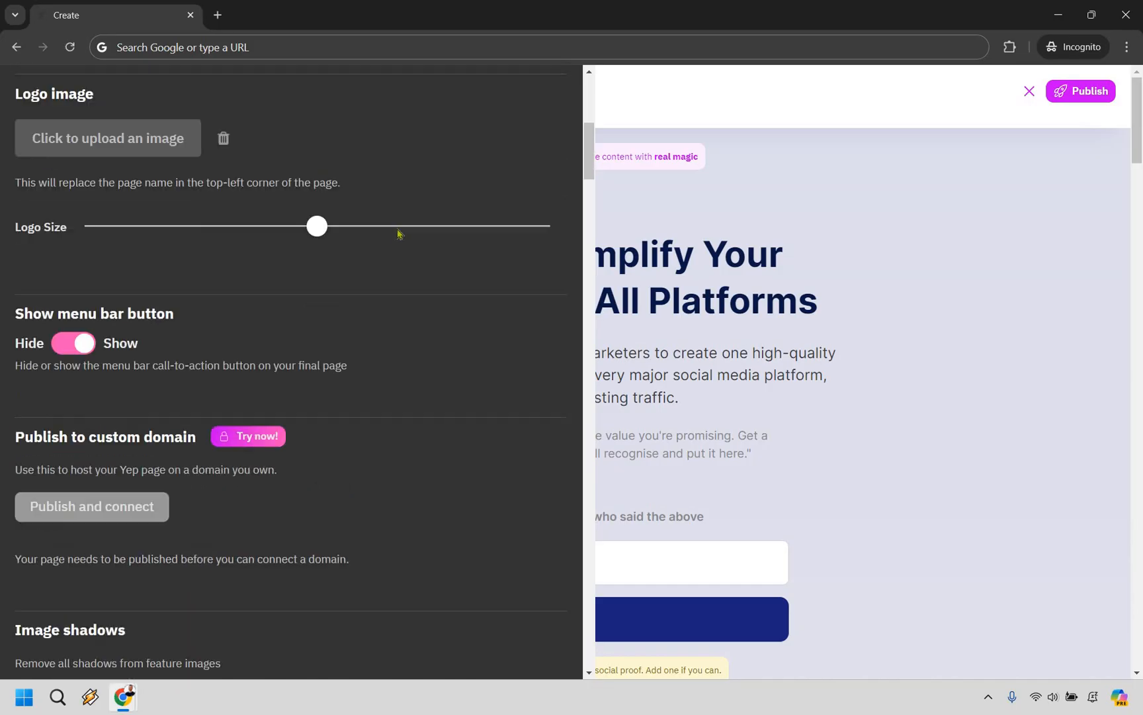
pyautogui.scroll(-3)
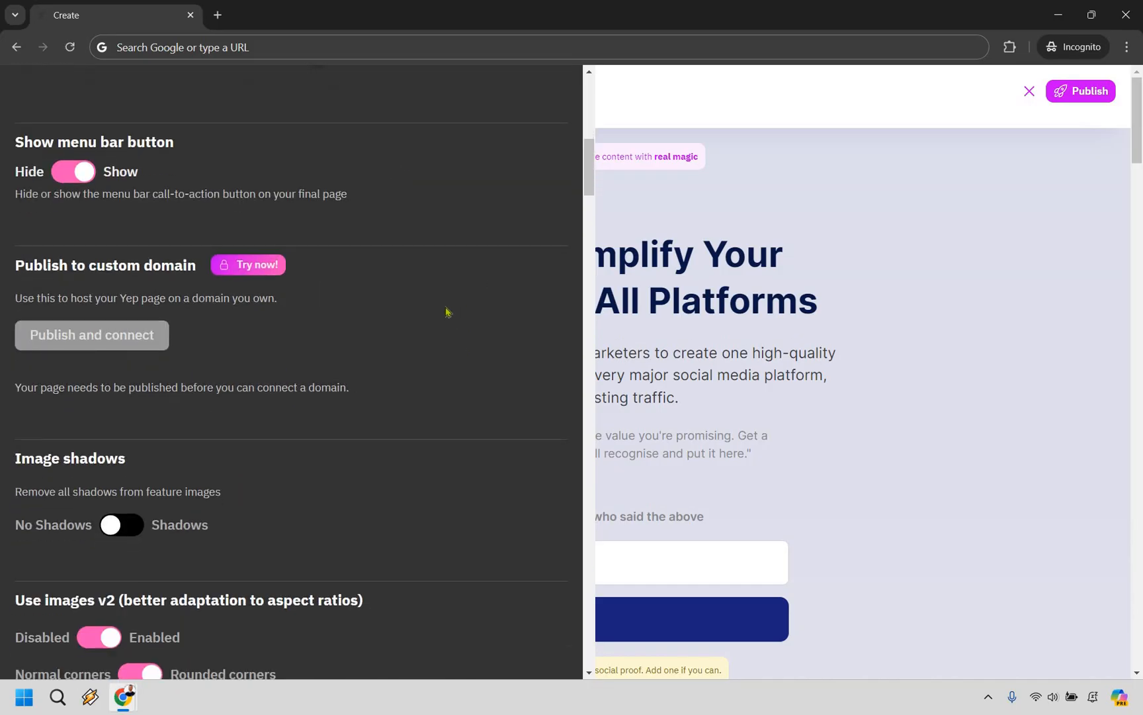
pyautogui.scroll(-3)
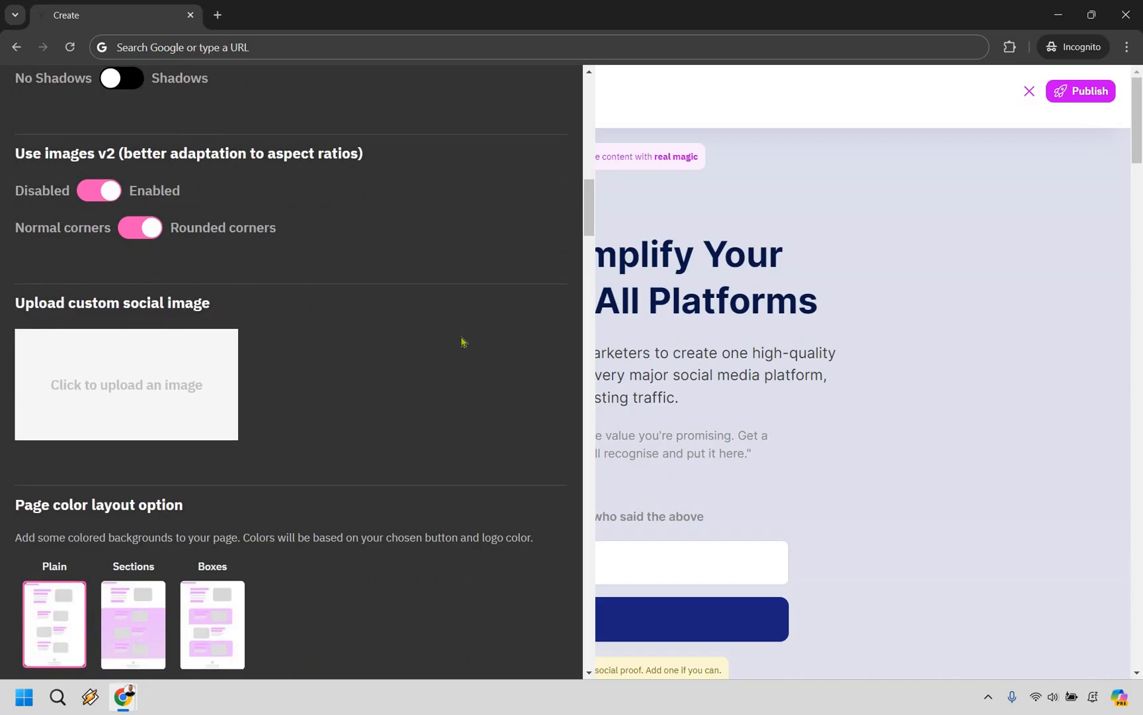
pyautogui.moveTo(245, 289)
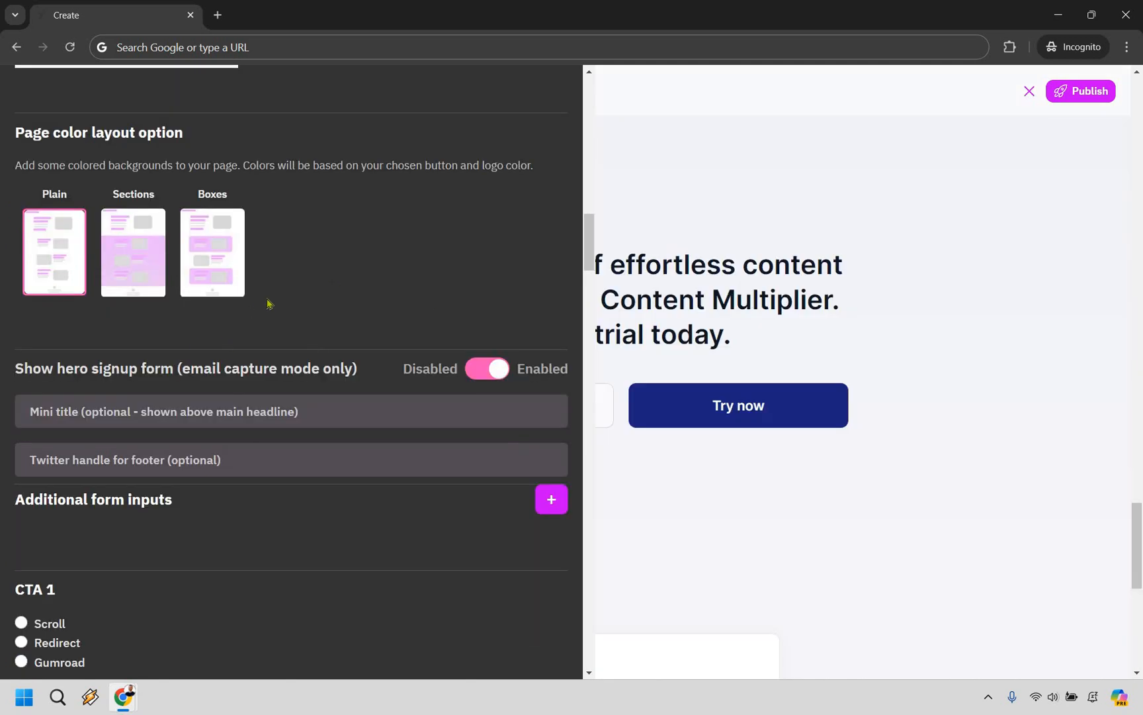
pyautogui.moveTo(355, 240)
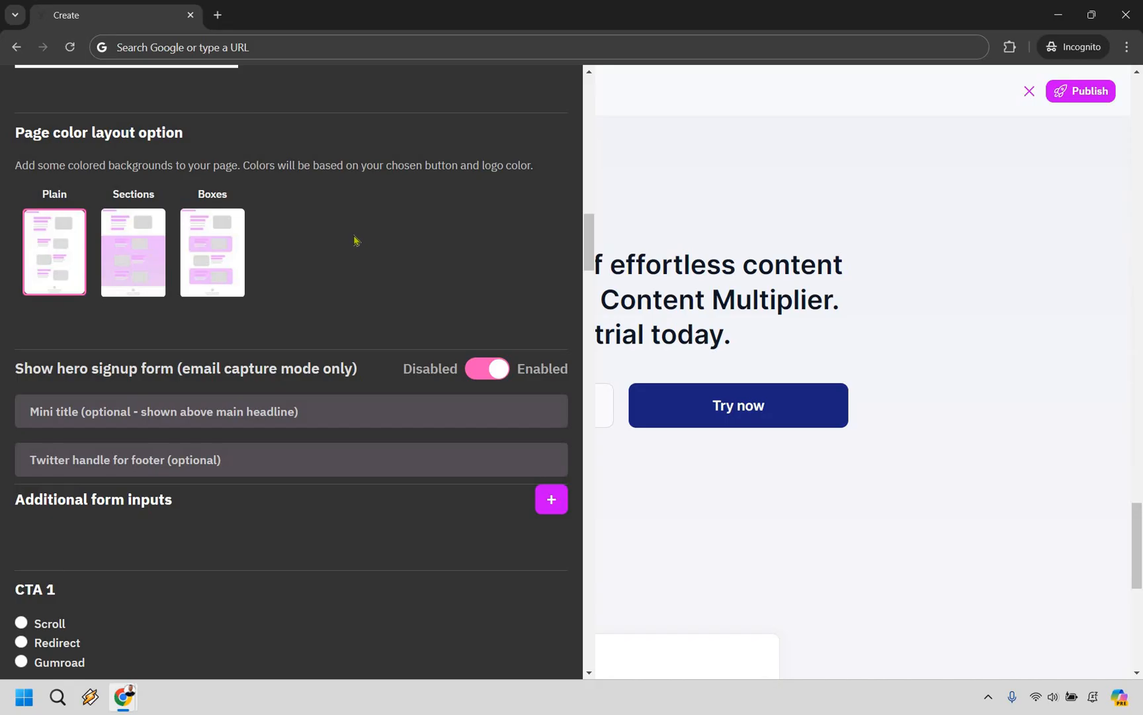
# - Set CTA 1 to Scroll within the page, with signups sent to email only
pyautogui.scroll(-3)
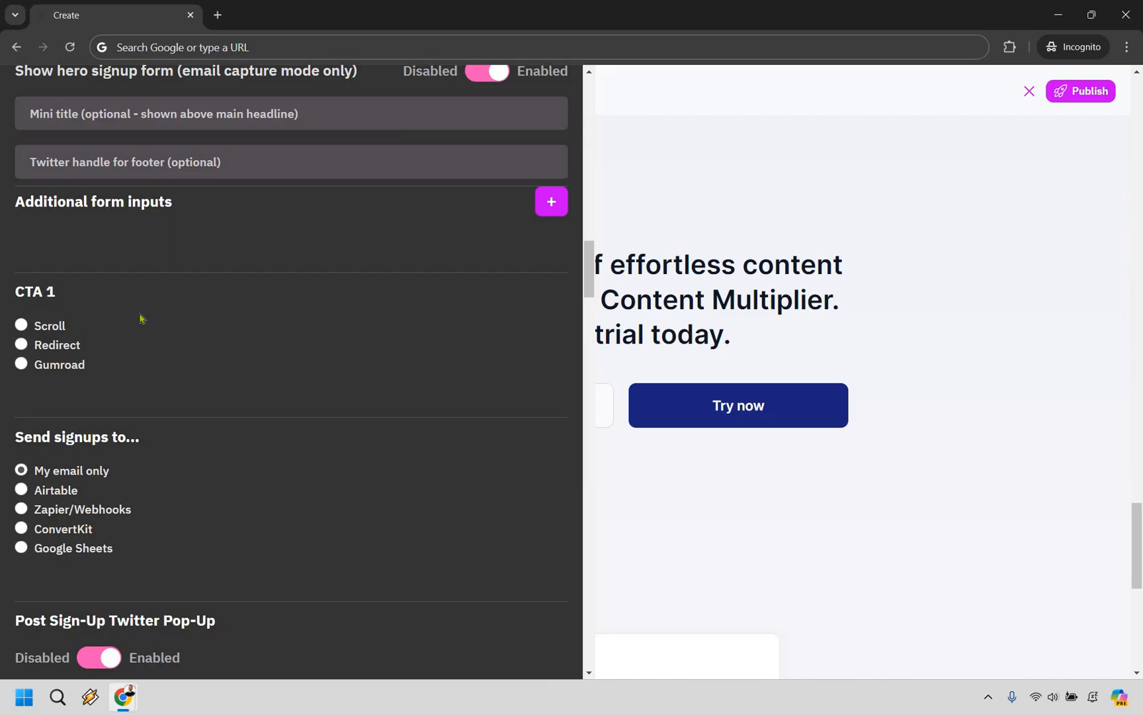
pyautogui.moveTo(48, 359)
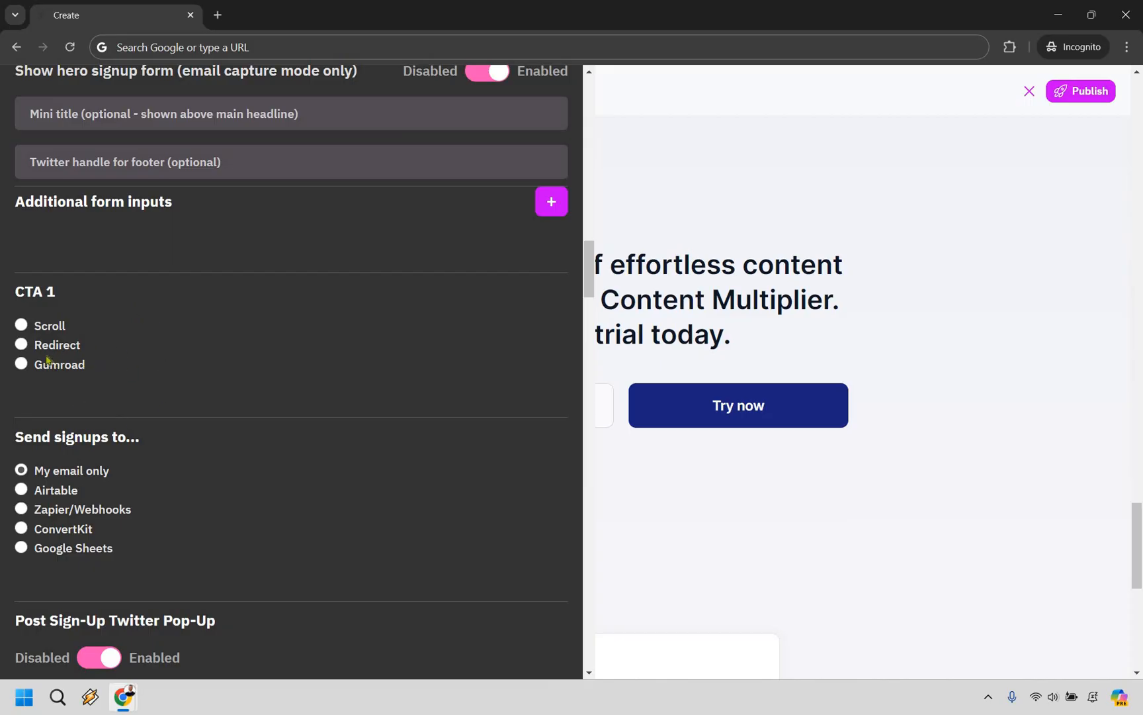
pyautogui.click(20, 344)
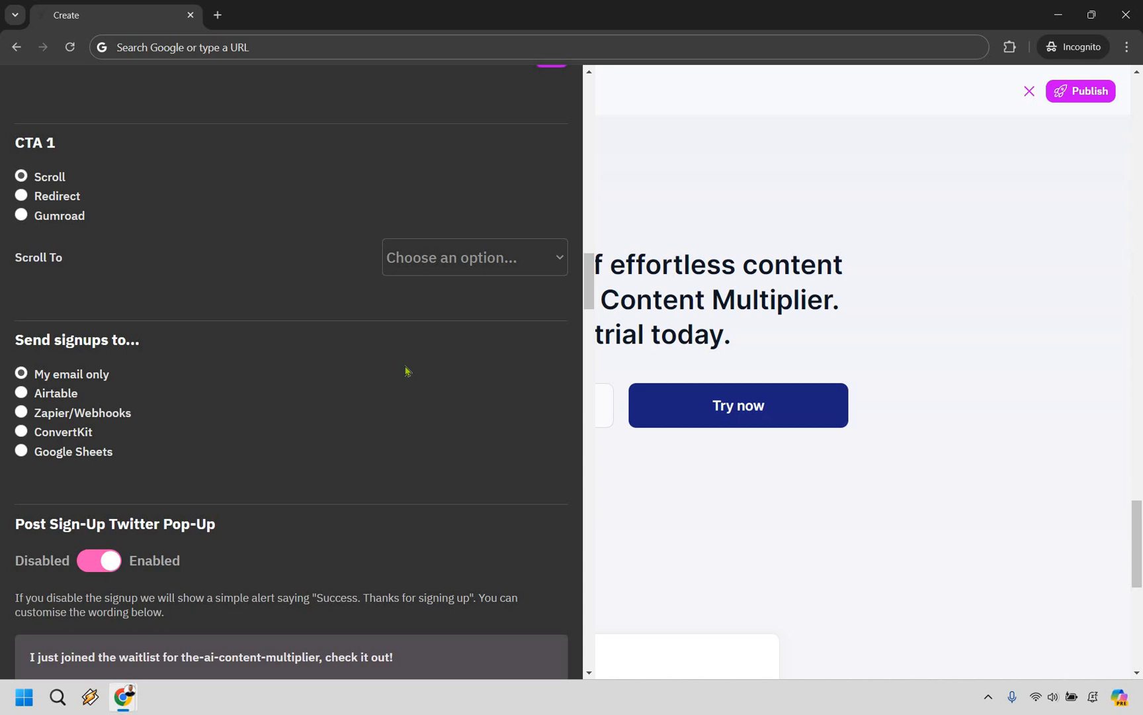
pyautogui.scroll(-3)
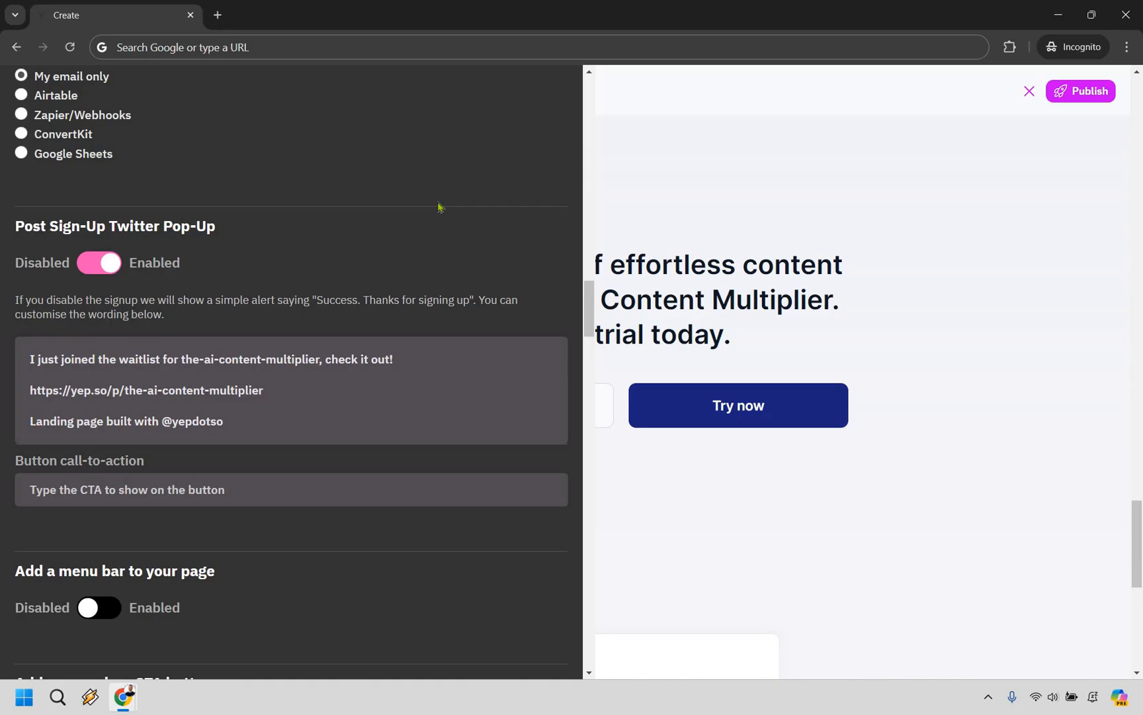
# - Switch the Signup section to Disabled in Manage Sections, keeping the other sections enabled
pyautogui.scroll(-3)
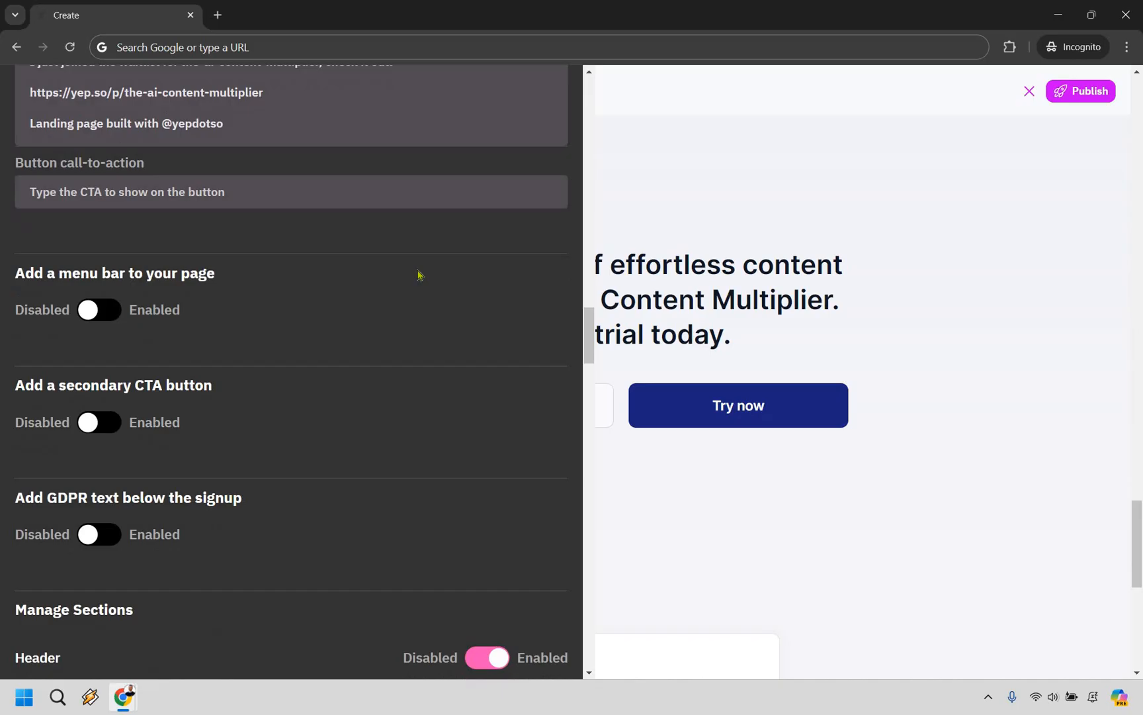
pyautogui.scroll(-3)
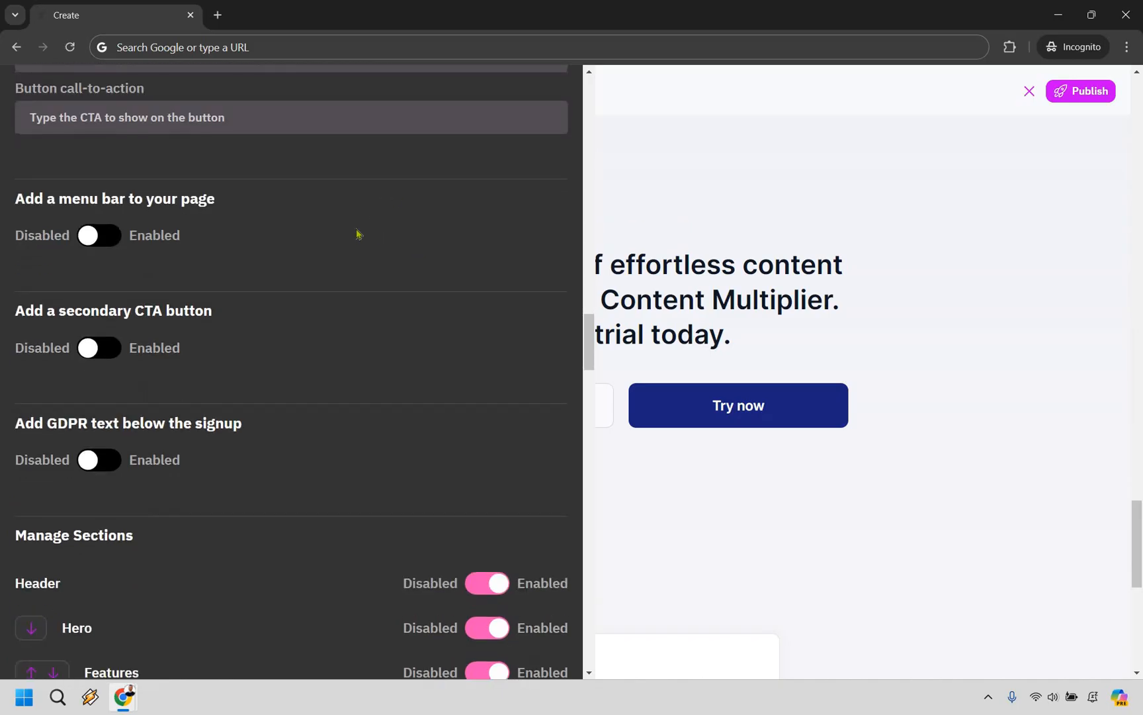
pyautogui.scroll(-3)
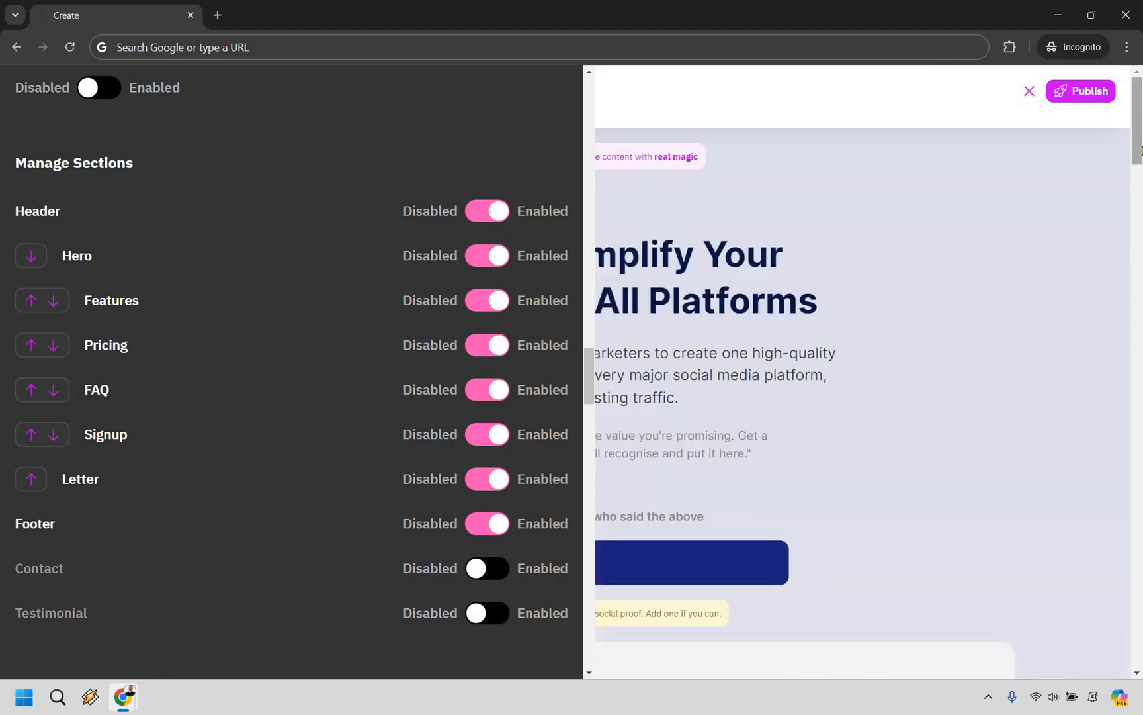
pyautogui.scroll(-3)
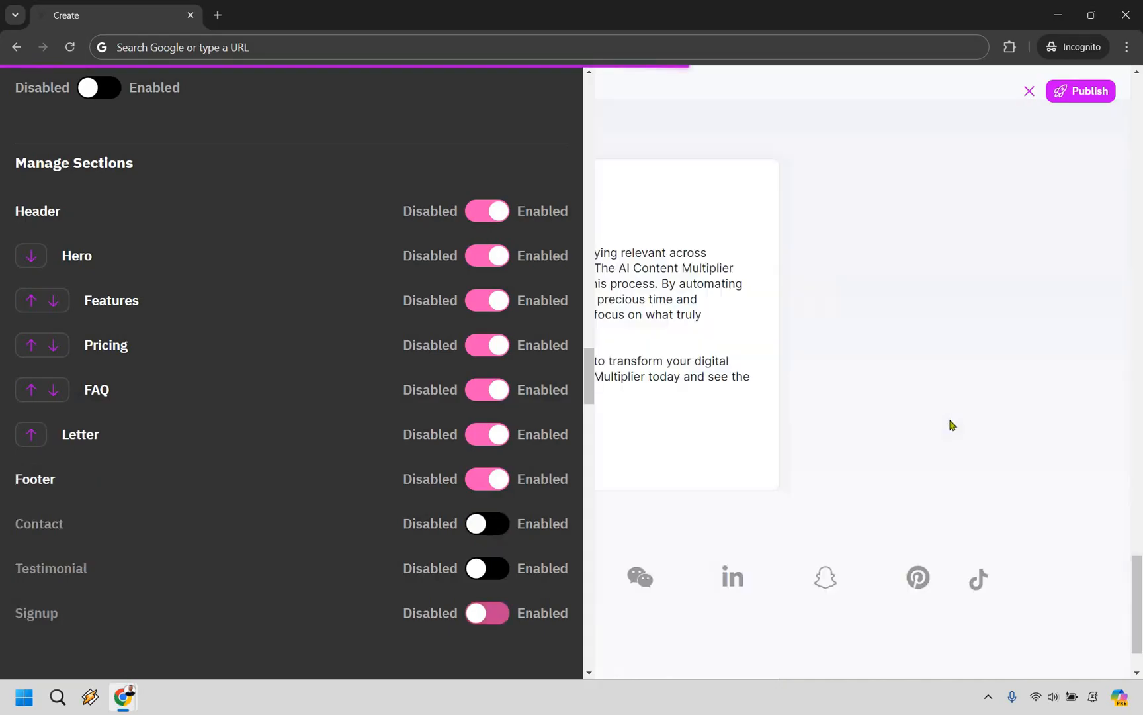
pyautogui.click(487, 612)
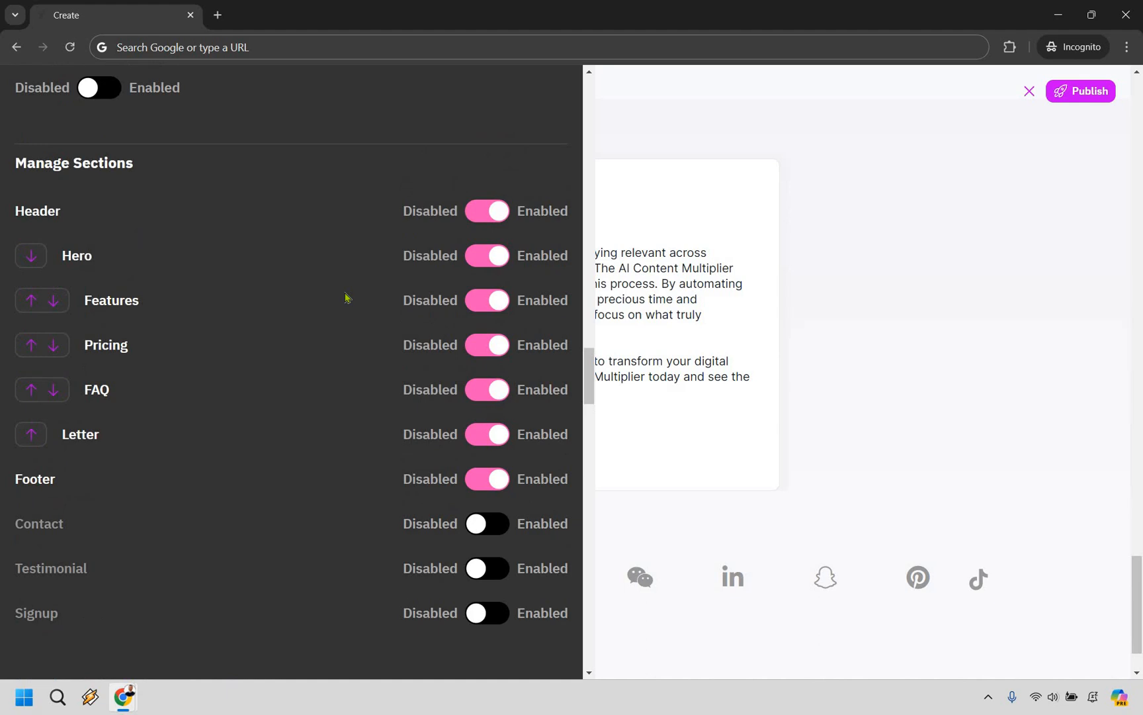
pyautogui.scroll(-3)
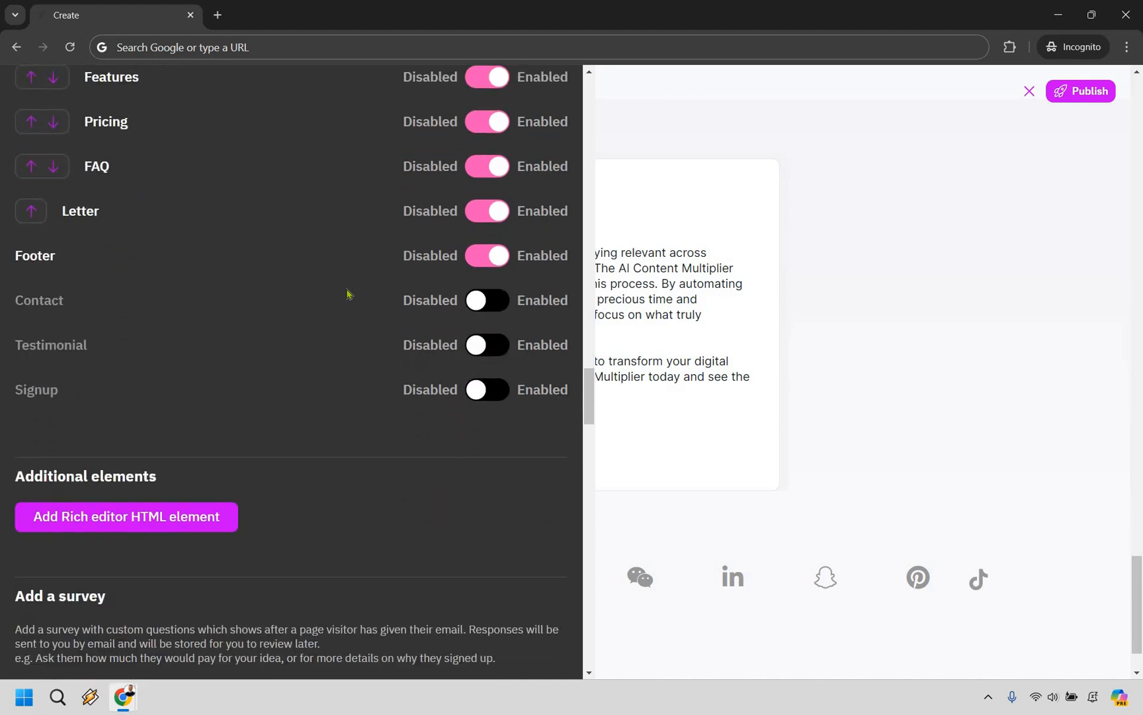
pyautogui.scroll(-3)
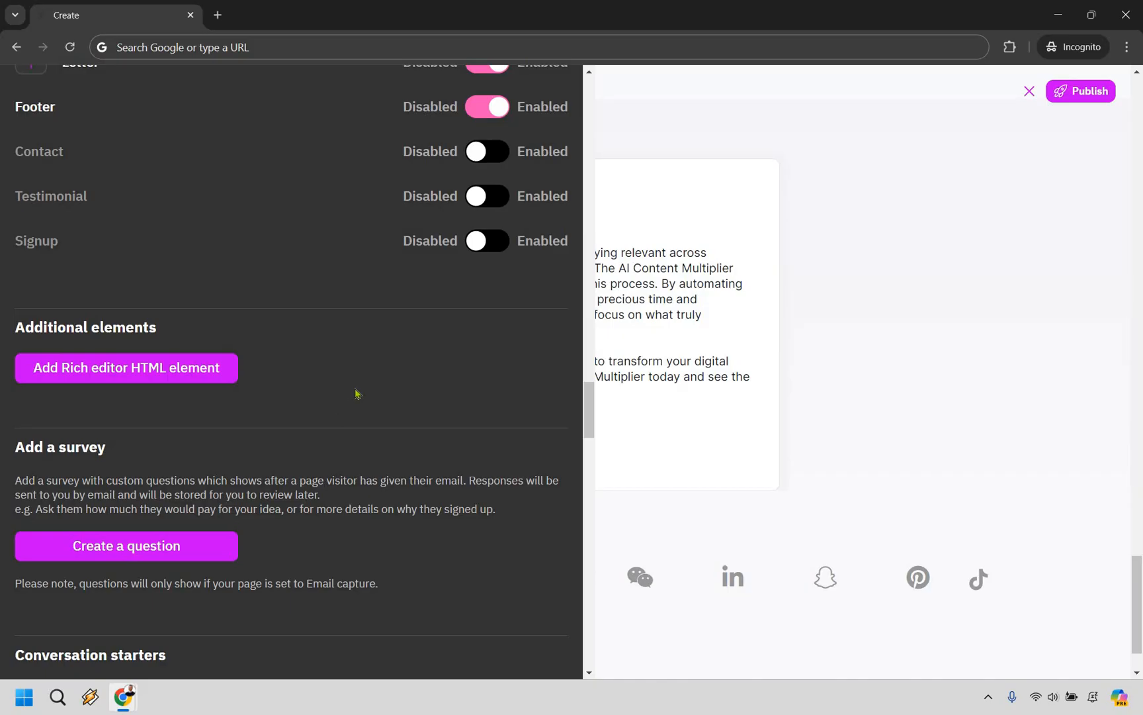
pyautogui.scroll(-3)
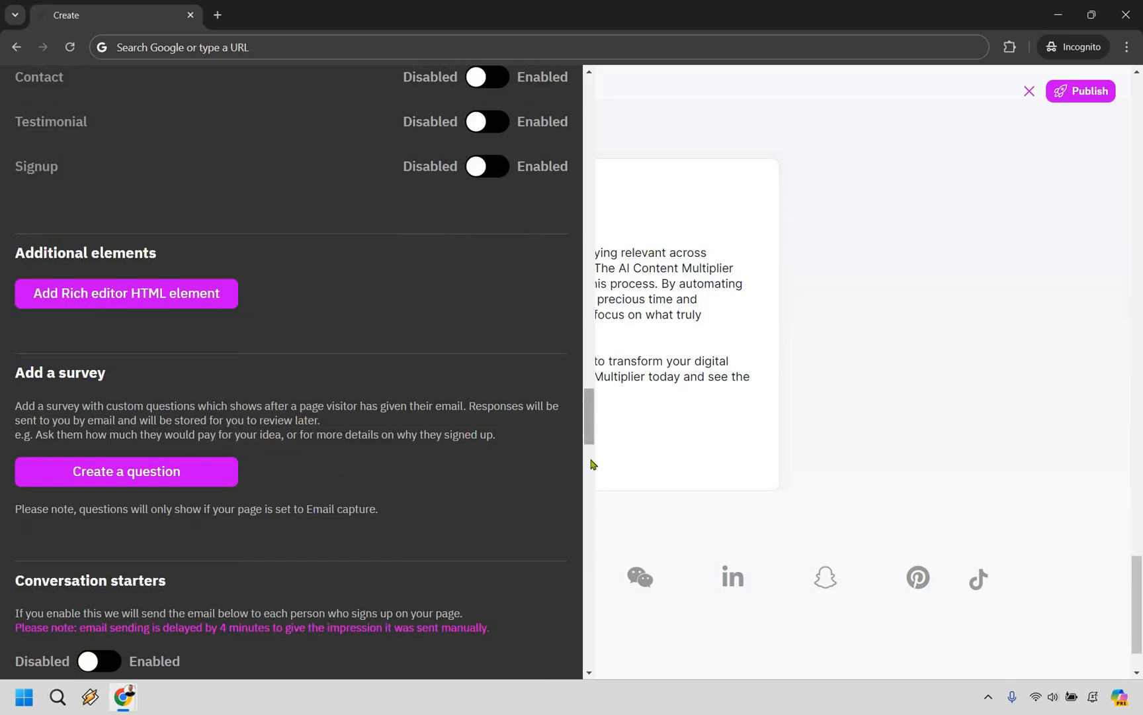
pyautogui.scroll(-3)
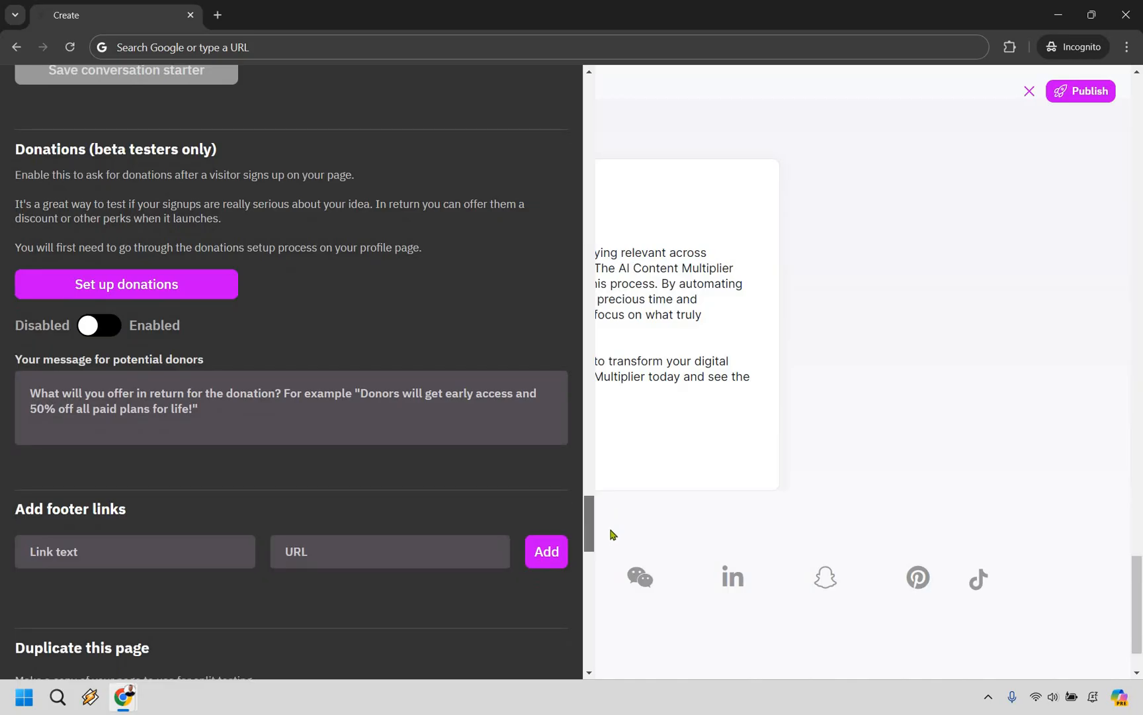
pyautogui.scroll(-3)
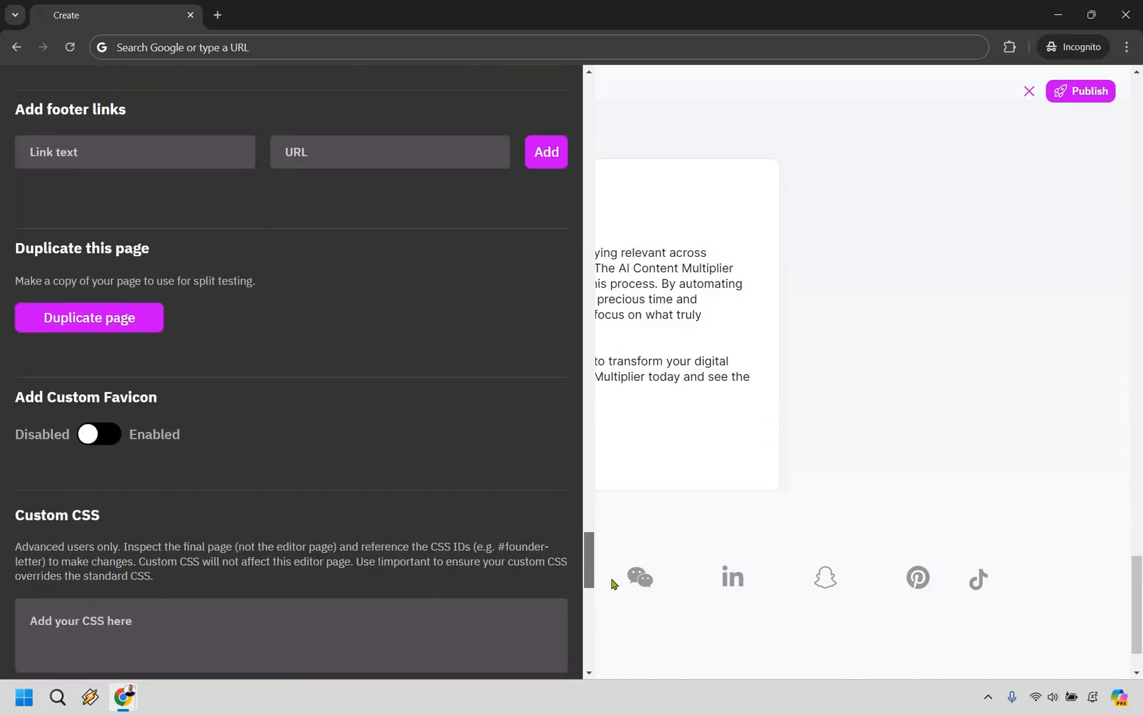
pyautogui.scroll(-3)
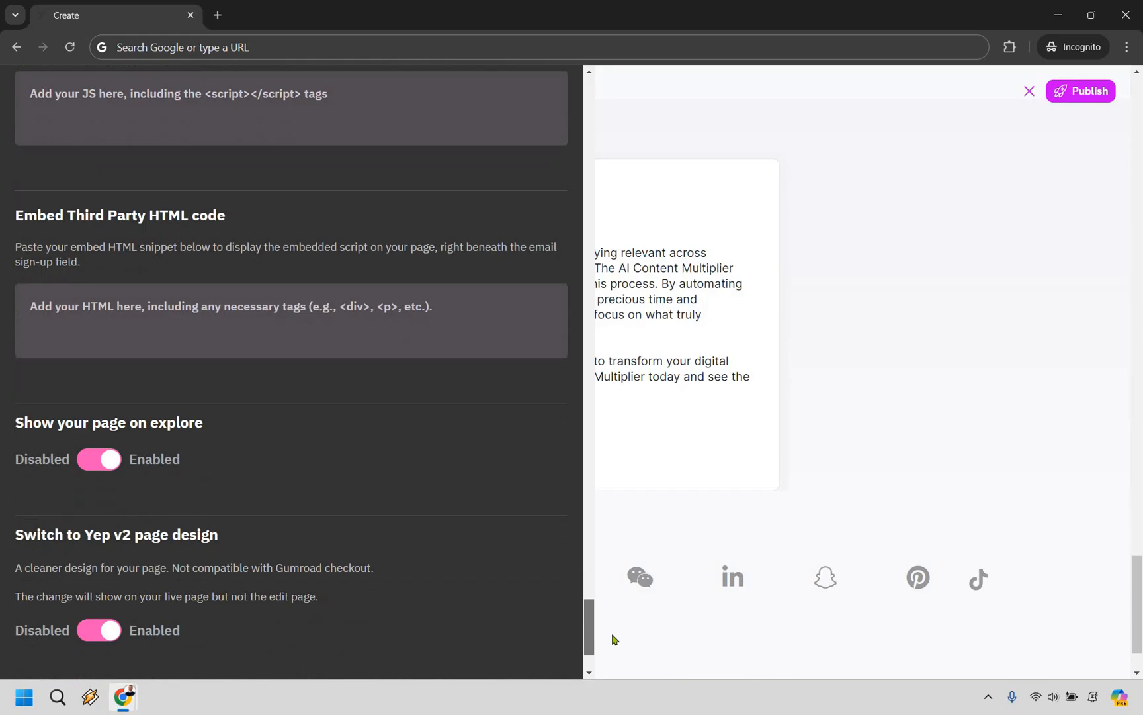
pyautogui.scroll(3)
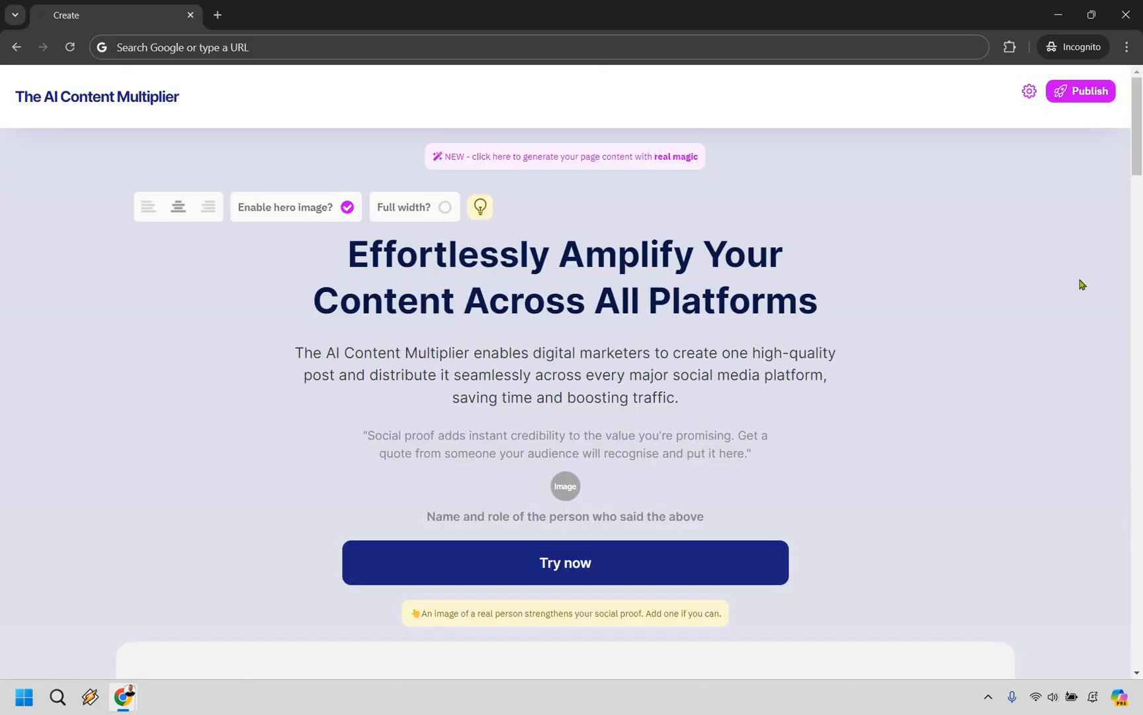
pyautogui.moveTo(1079, 274)
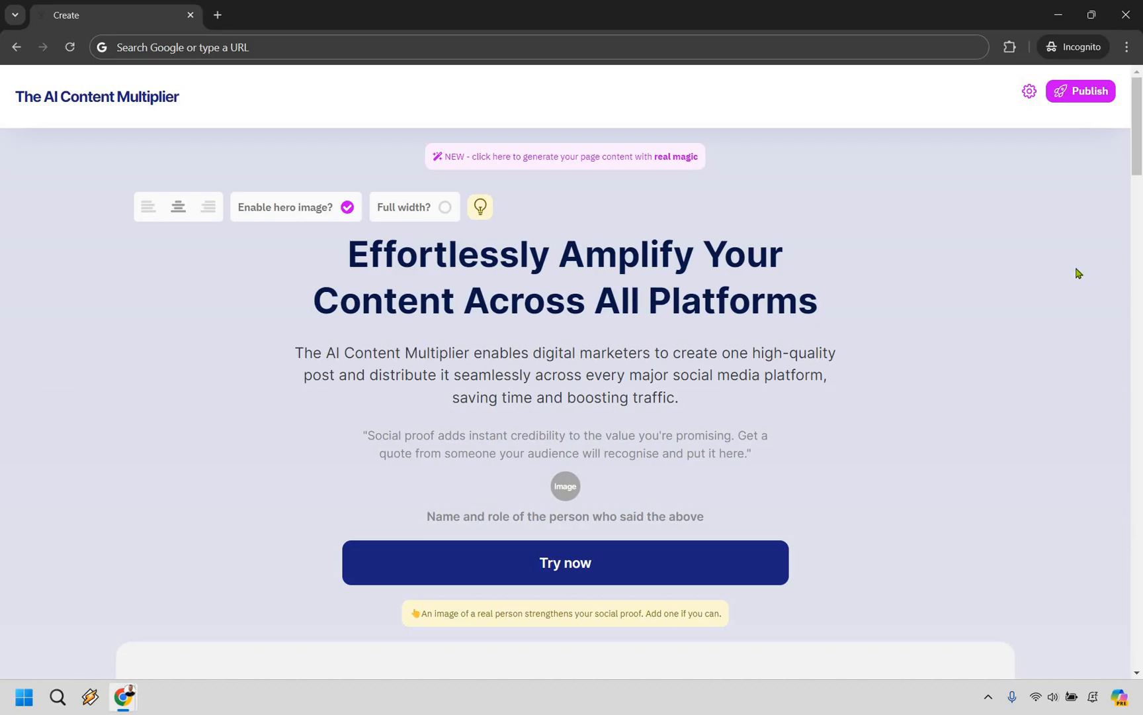
pyautogui.moveTo(1052, 161)
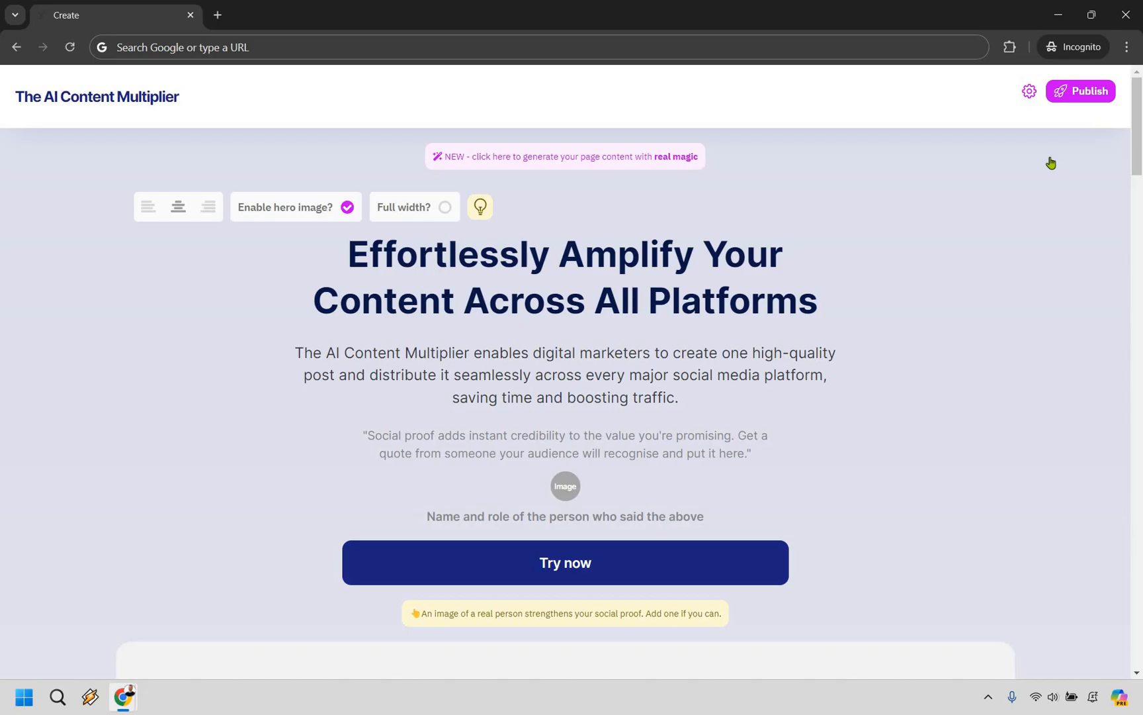
# - View the live published page in a new tab from hero to founder letter, showing no signup form
pyautogui.click(1090, 90)
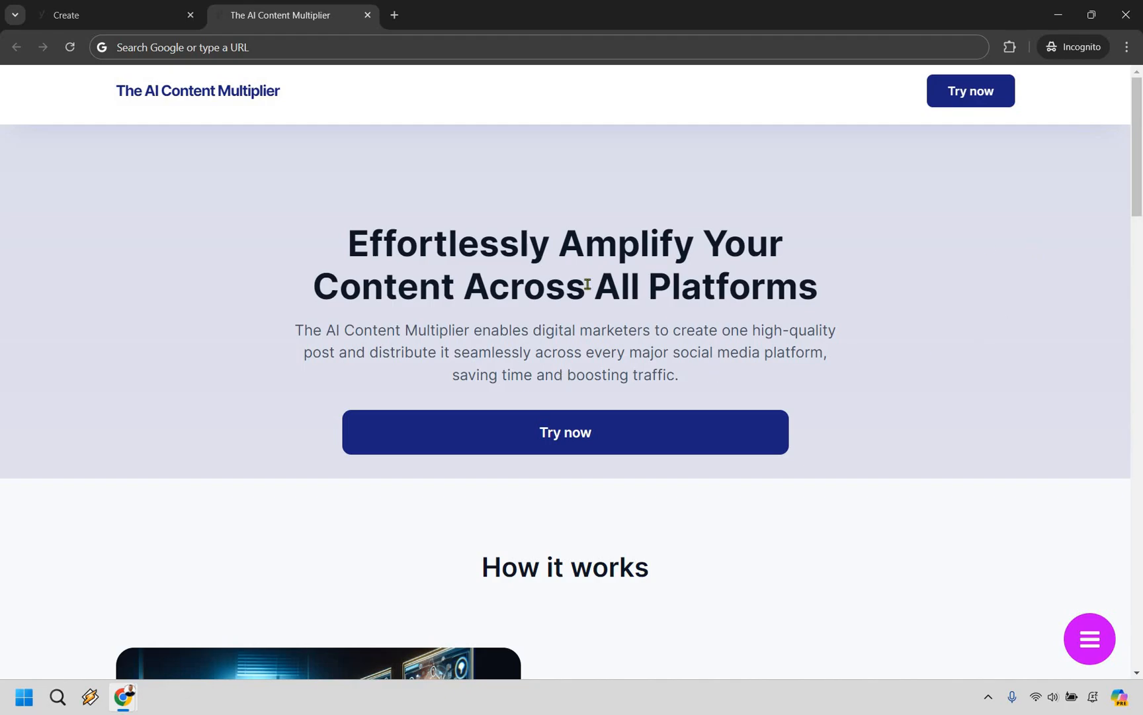
pyautogui.moveTo(1040, 307)
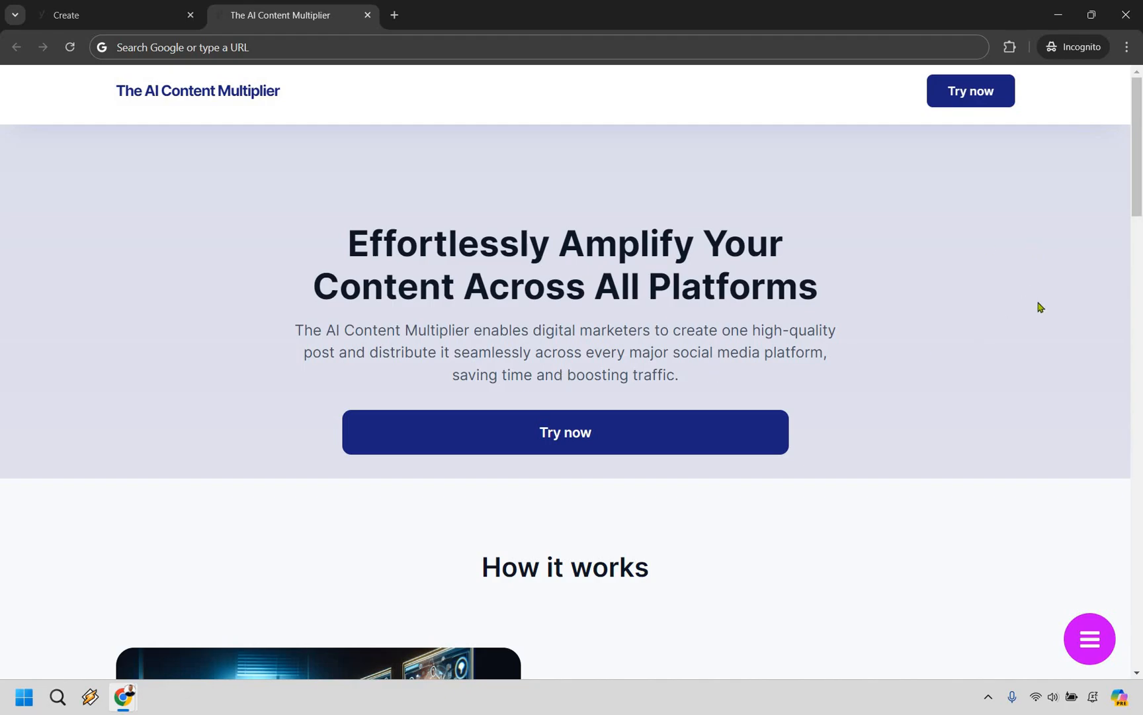
pyautogui.moveTo(190, 461)
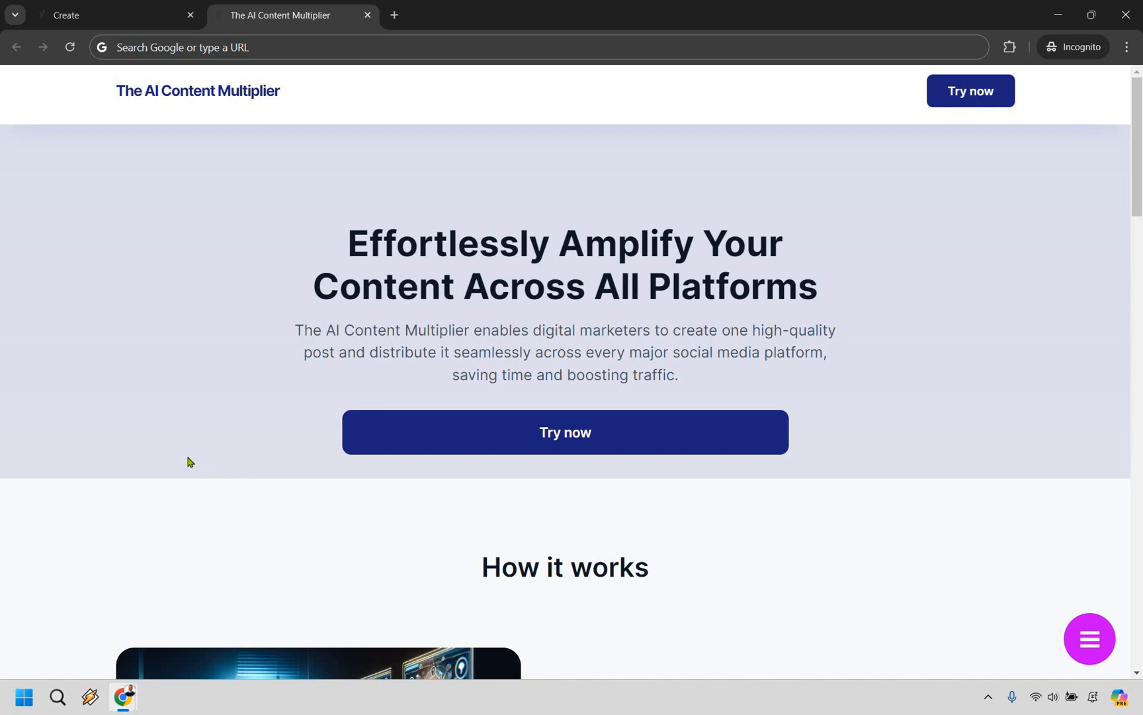
pyautogui.moveTo(276, 324)
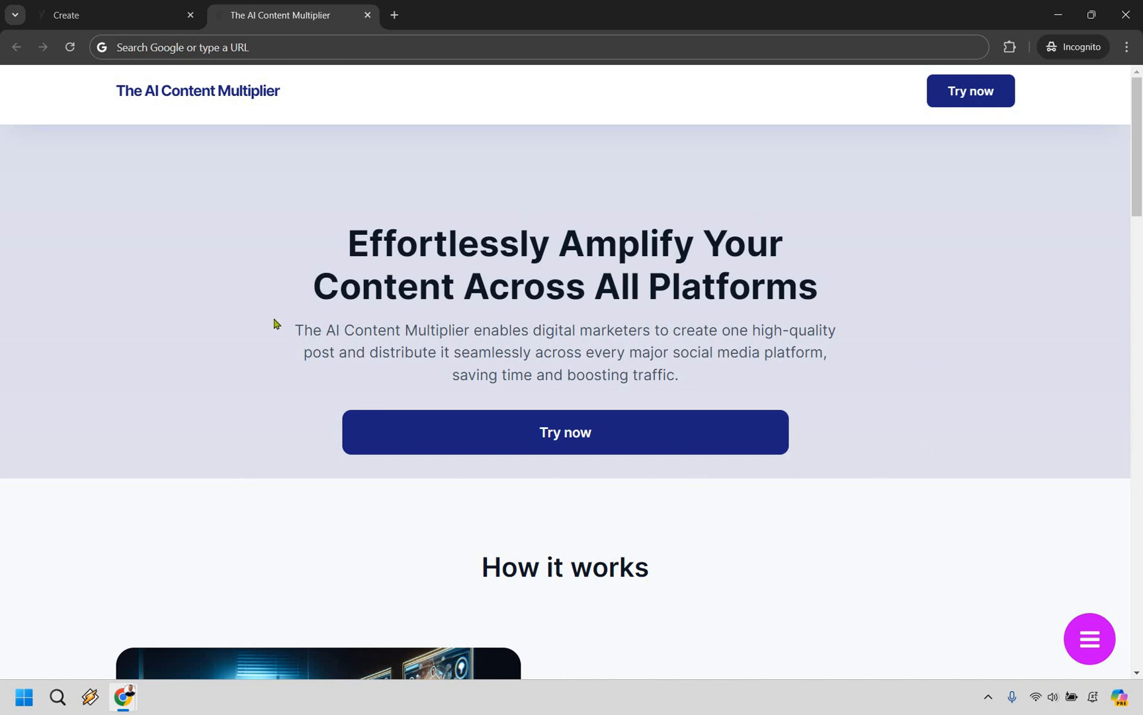
pyautogui.moveTo(1035, 246)
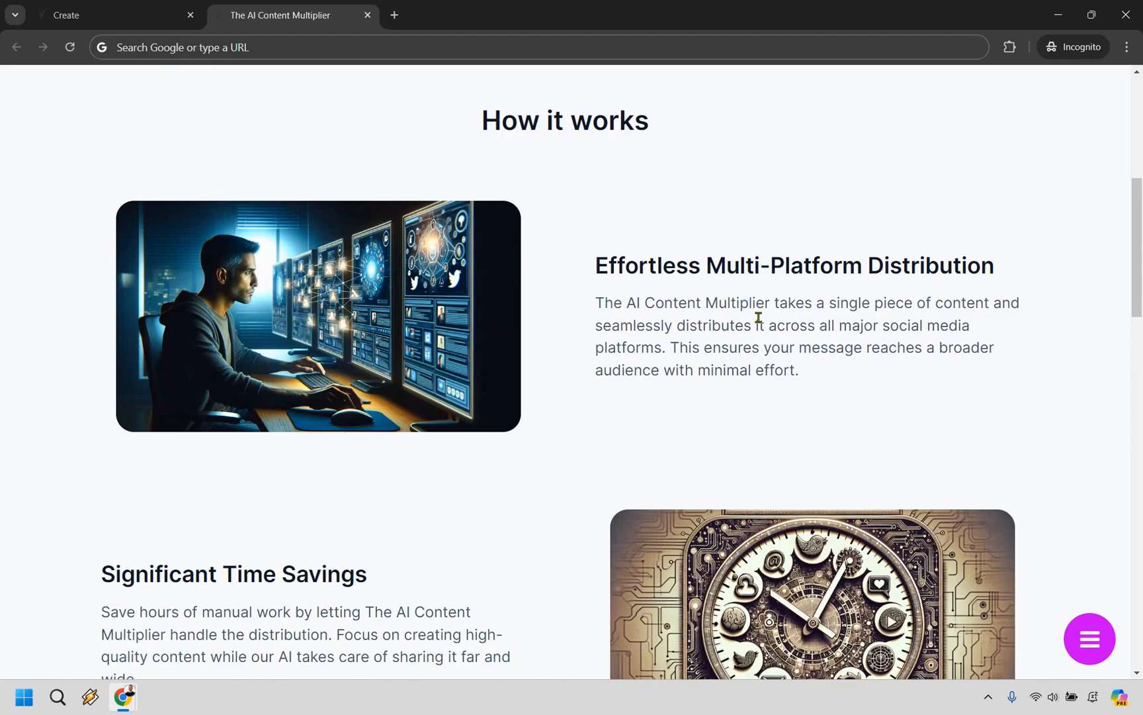
pyautogui.scroll(-3)
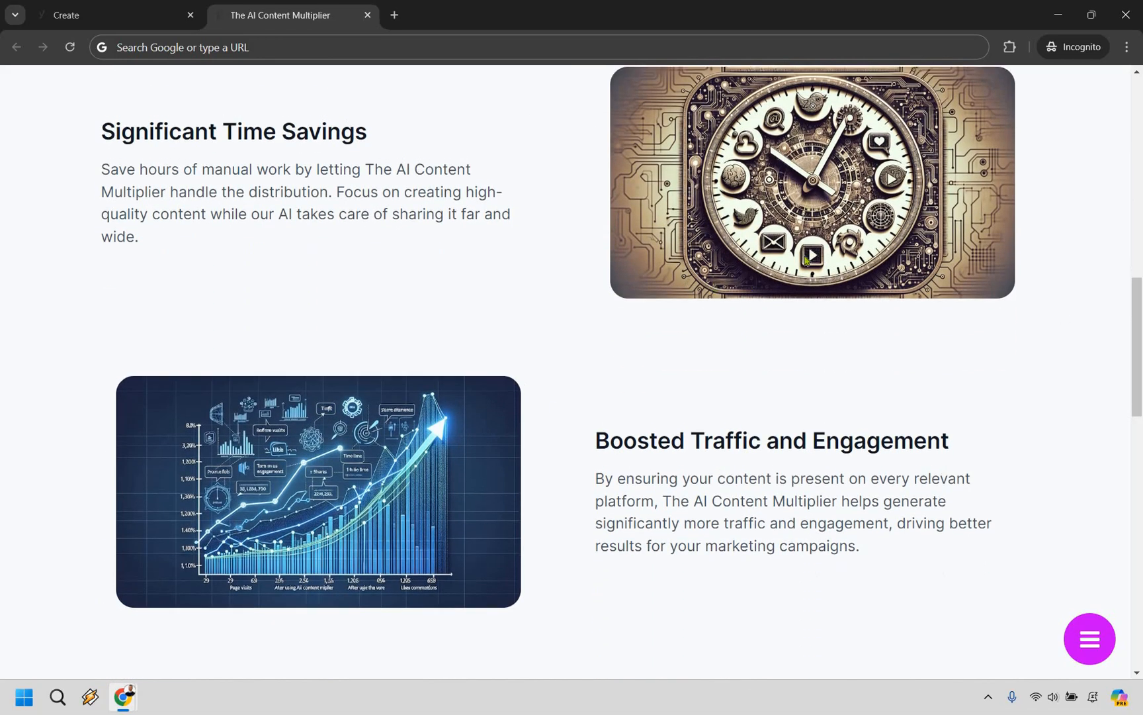
pyautogui.scroll(-3)
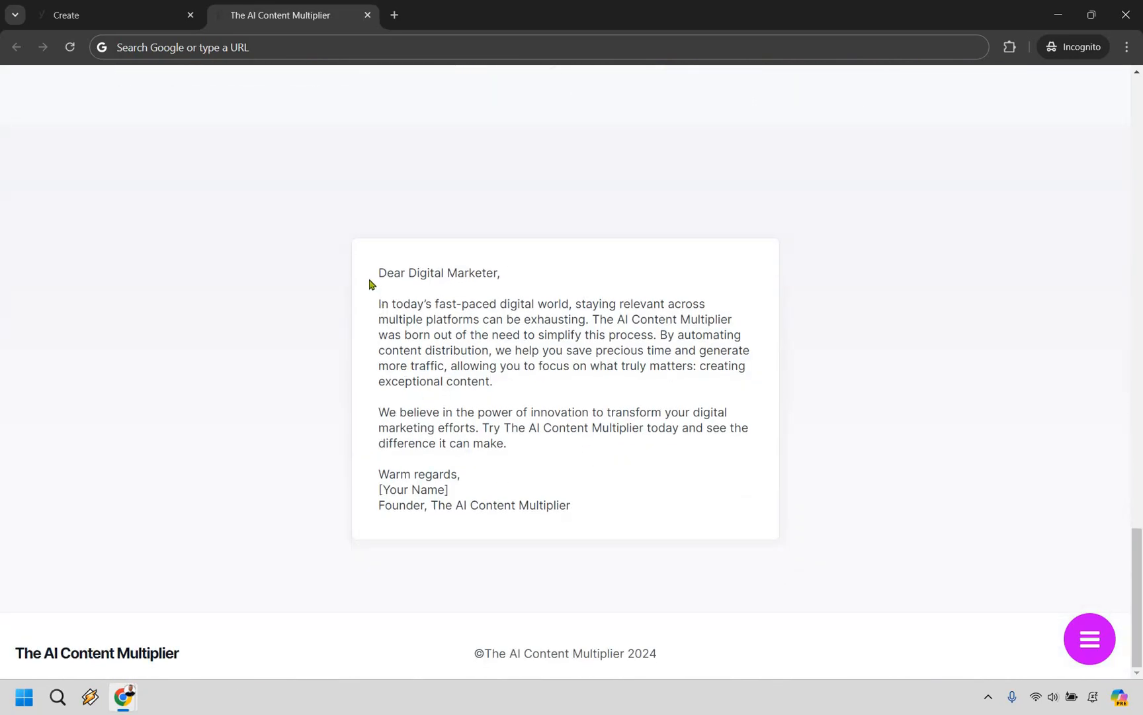
pyautogui.scroll(3)
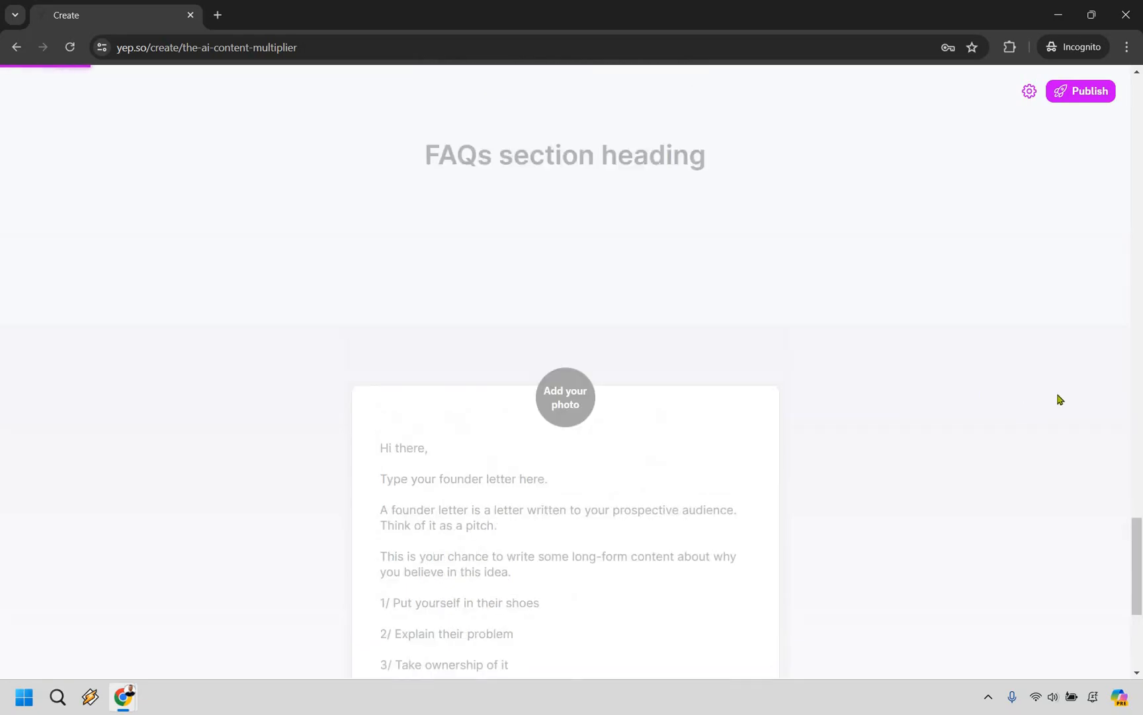
pyautogui.scroll(3)
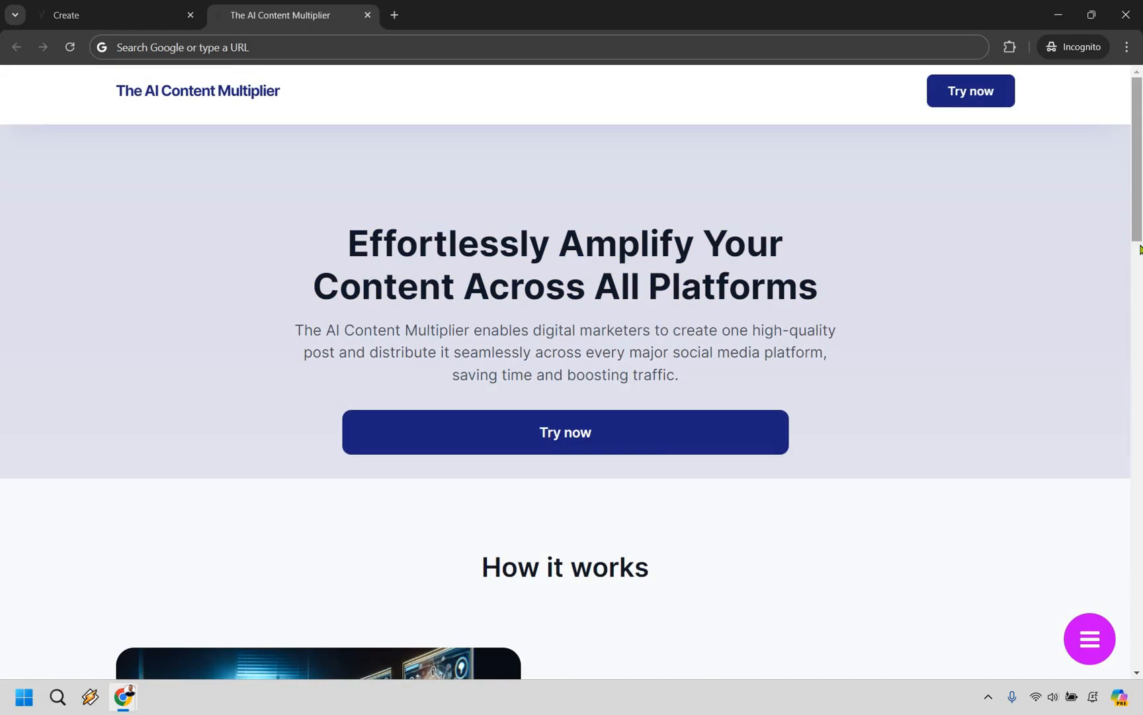
pyautogui.scroll(-3)
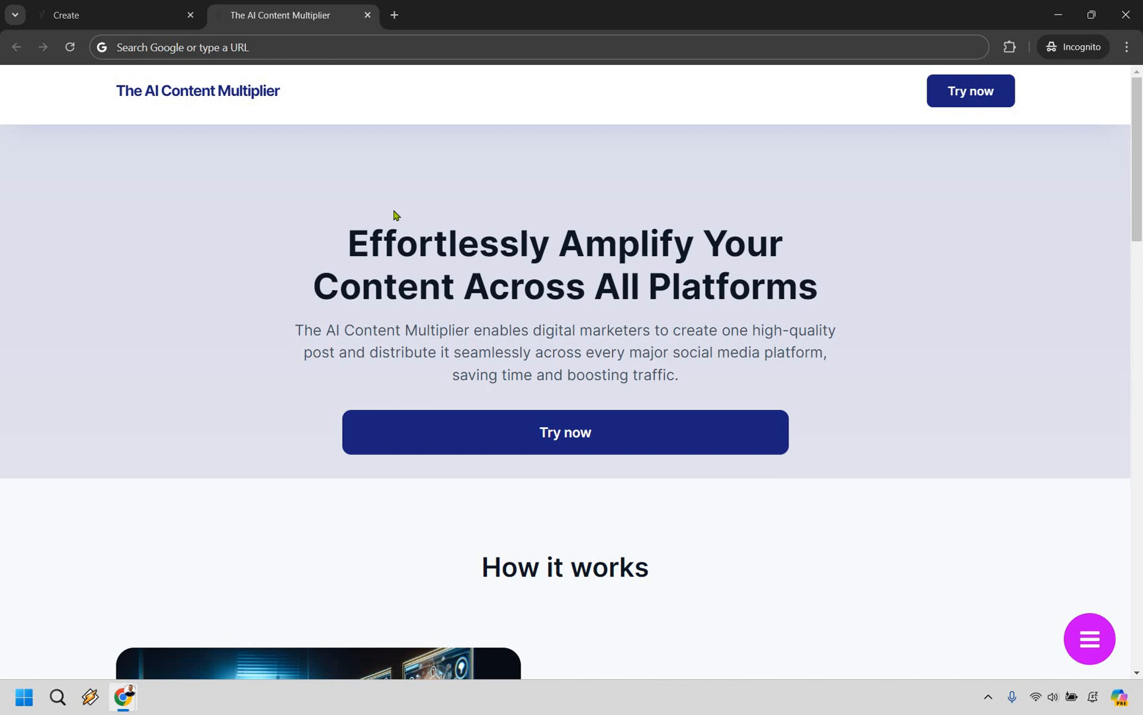
pyautogui.moveTo(392, 45)
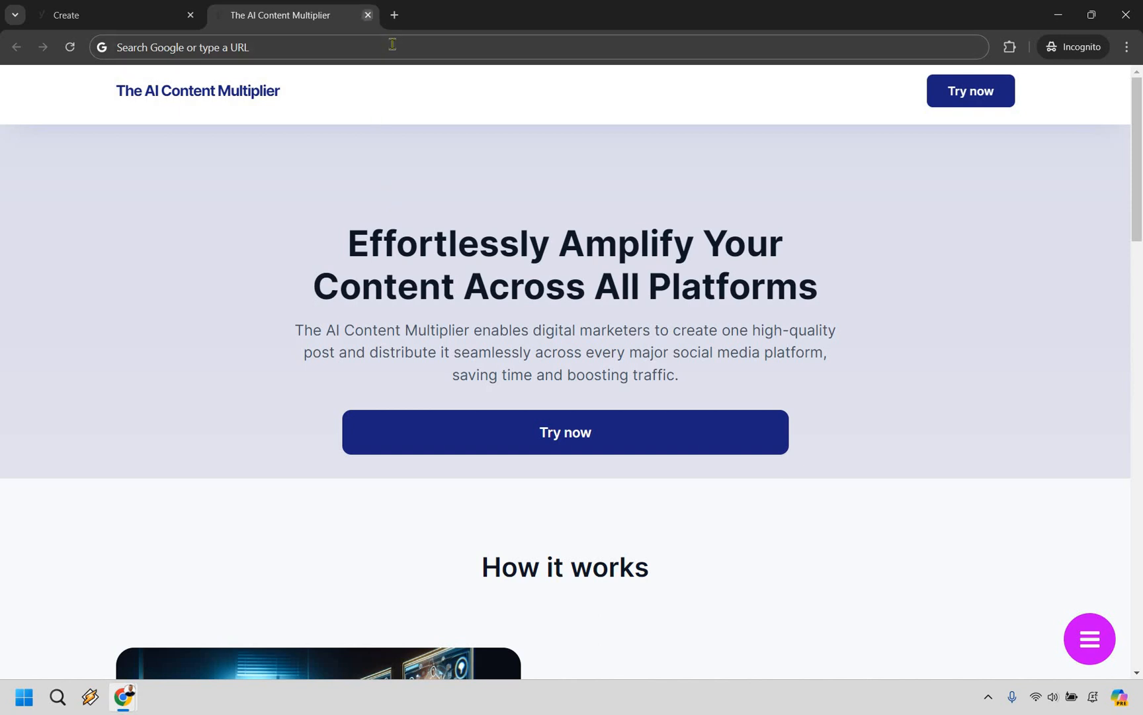